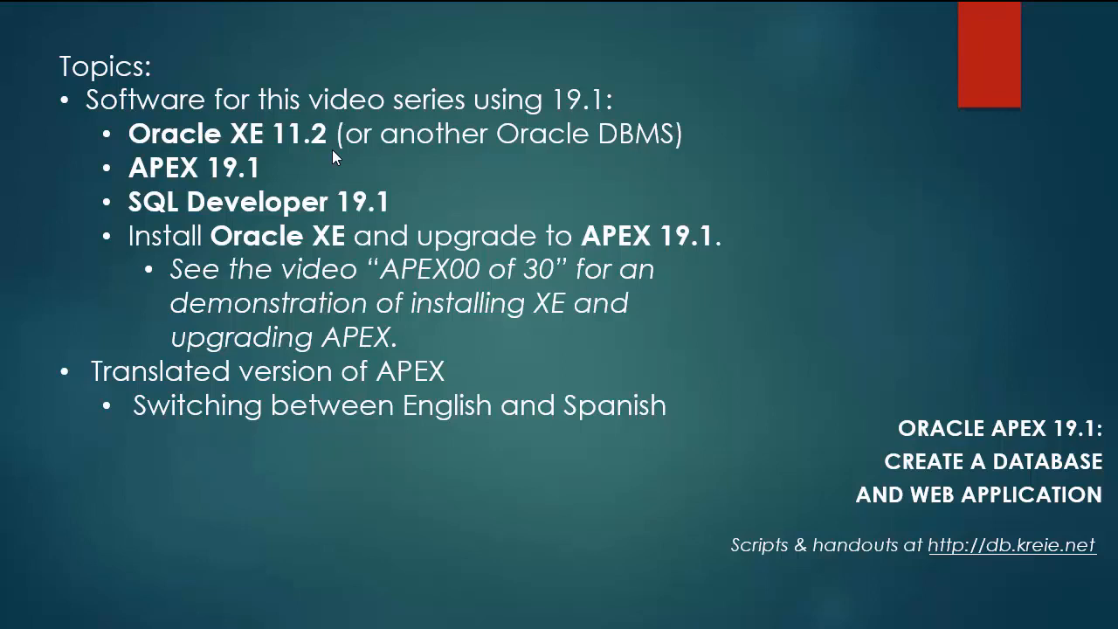
pyautogui.moveTo(198, 193)
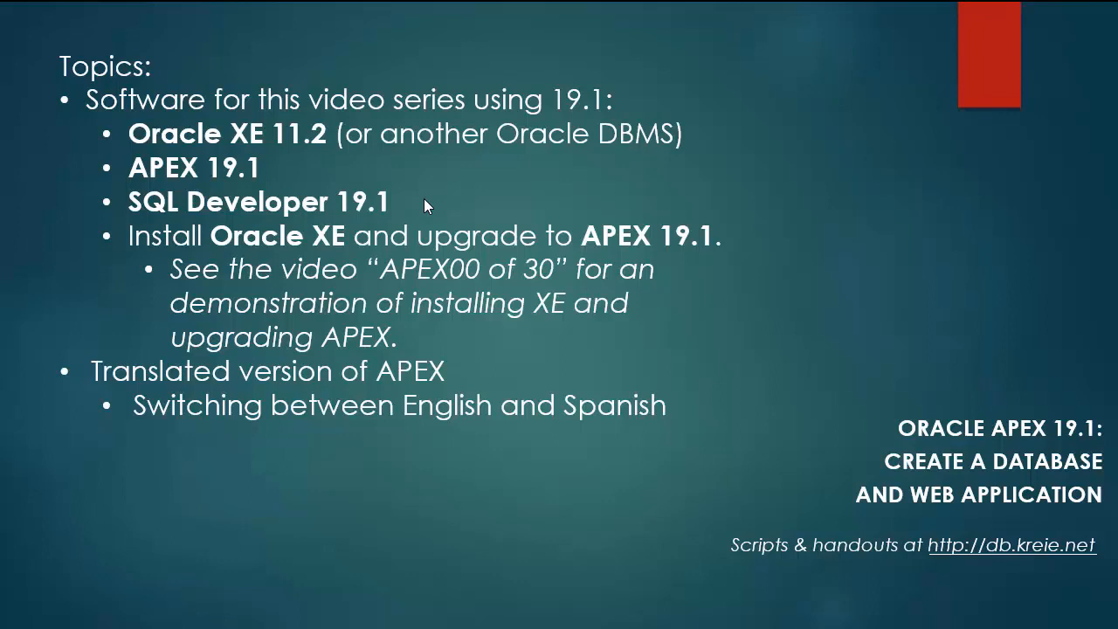
pyautogui.moveTo(491, 324)
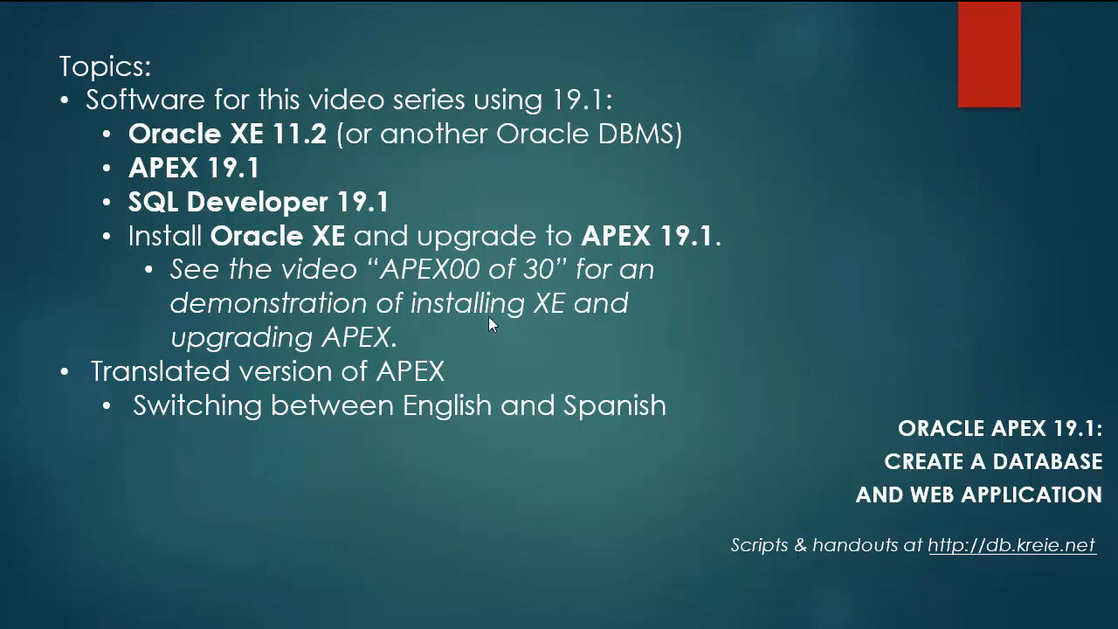
pyautogui.moveTo(917, 350)
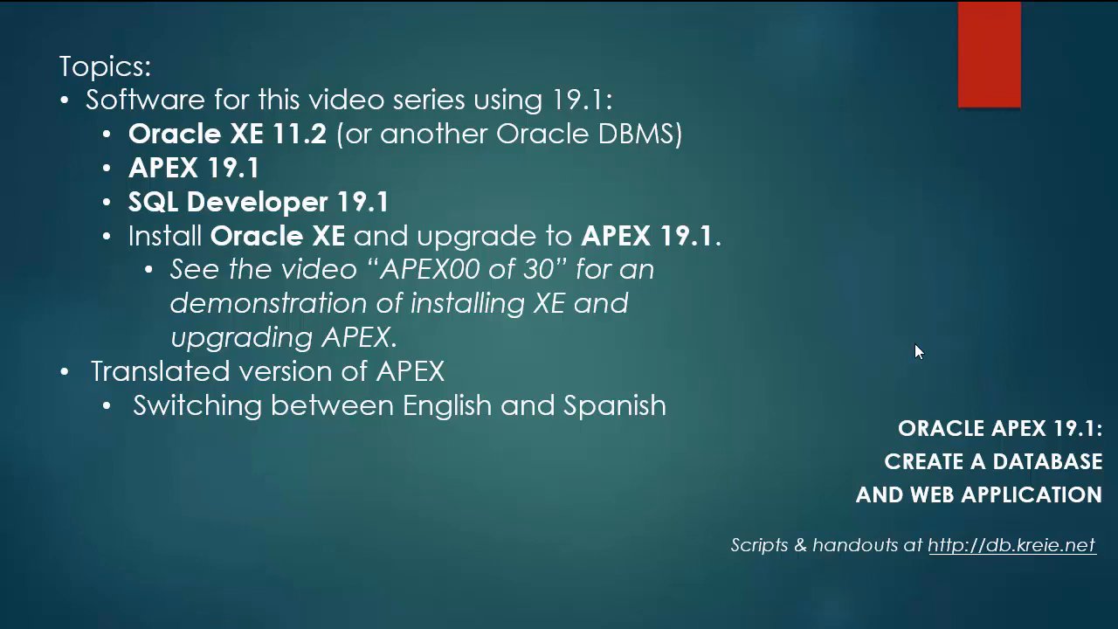
pyautogui.moveTo(839, 354)
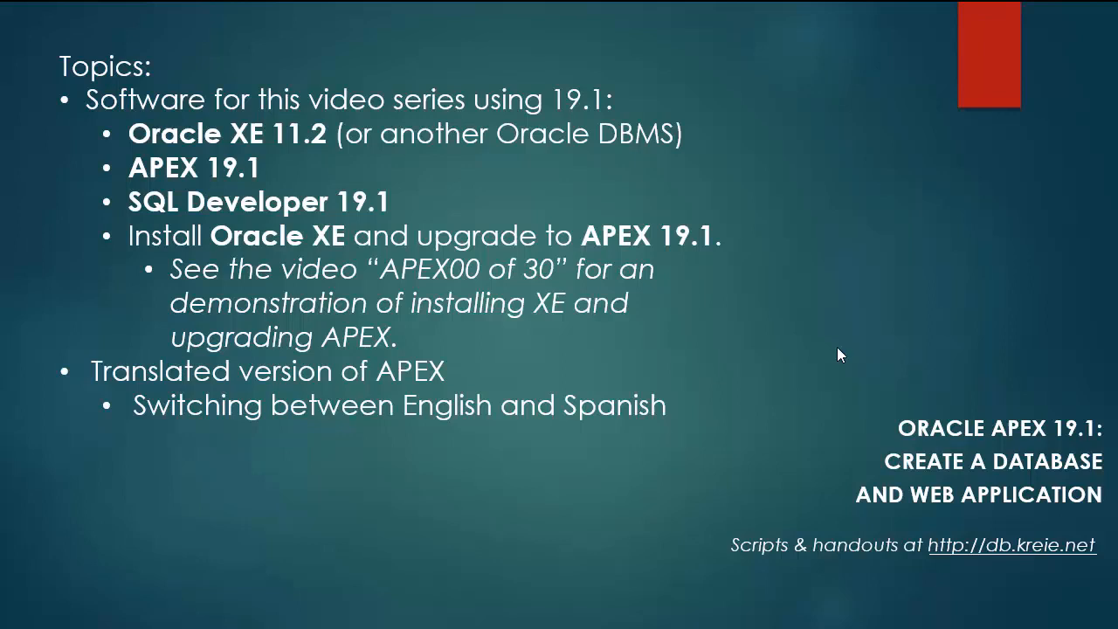
# - Browse the Oracle XE 11g and APEX download pages, ending on the translated-APEX installation guide
pyautogui.moveTo(148, 249); pyautogui.dragTo(672, 358)
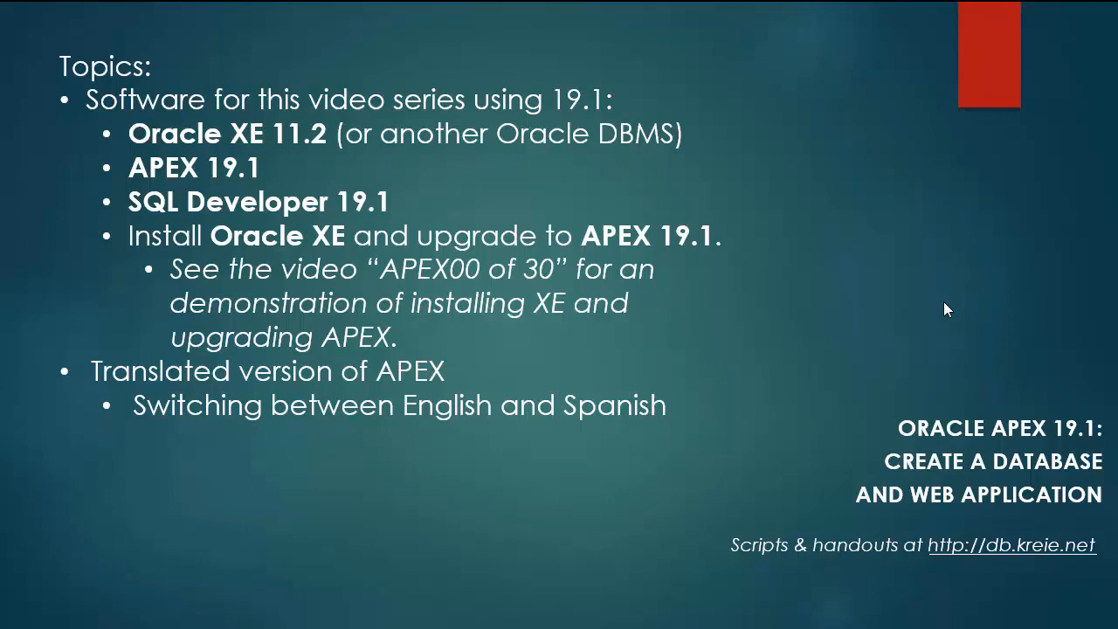
pyautogui.click(271, 29)
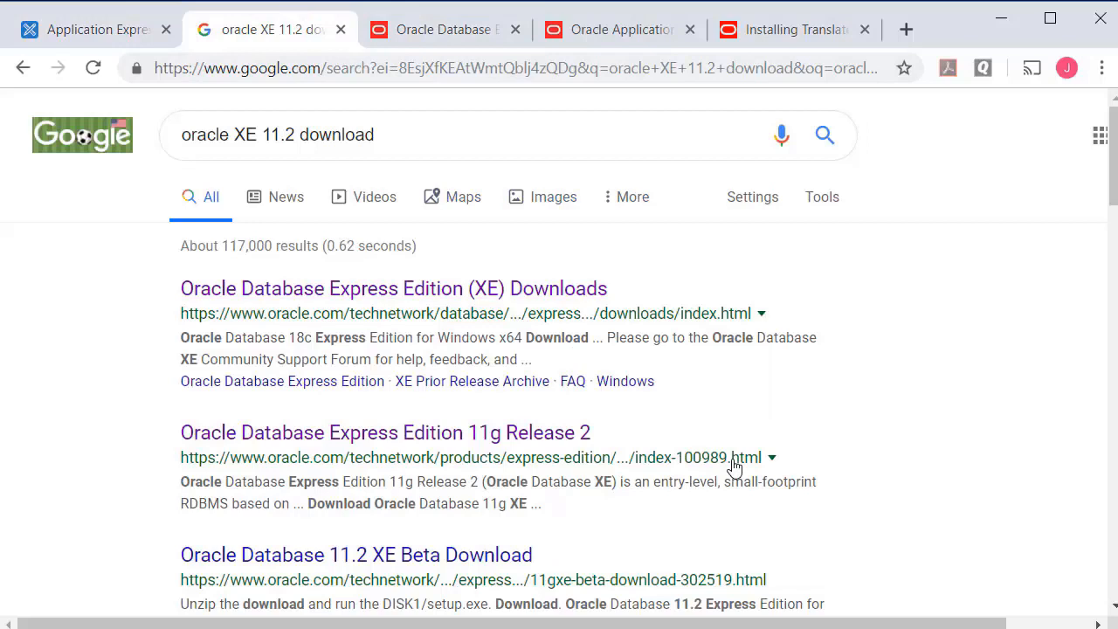
pyautogui.click(385, 433)
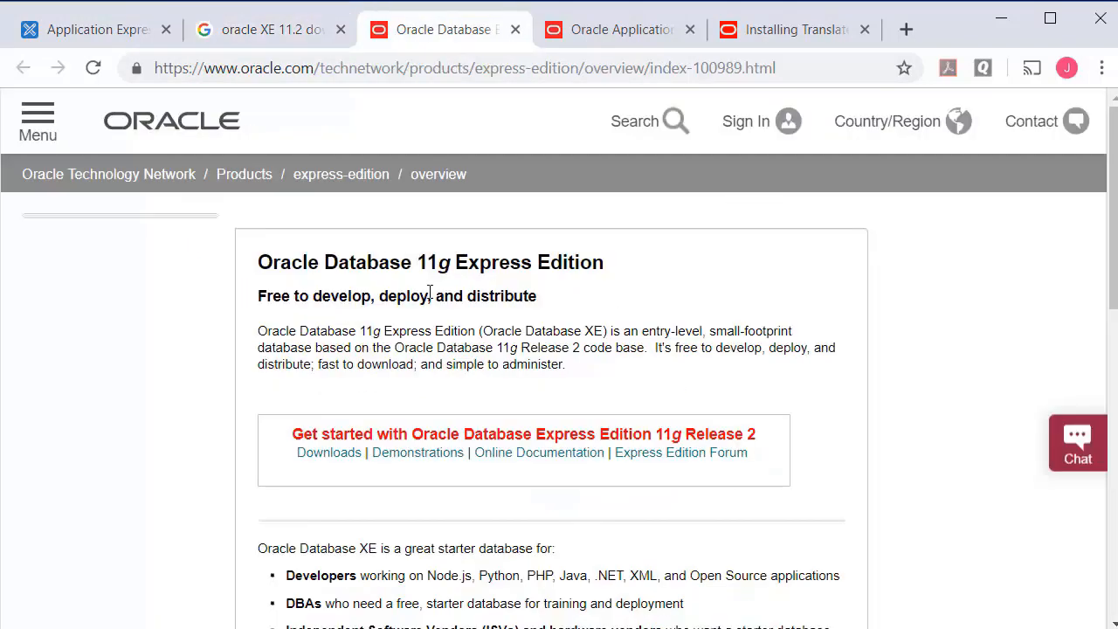
pyautogui.moveTo(936, 473)
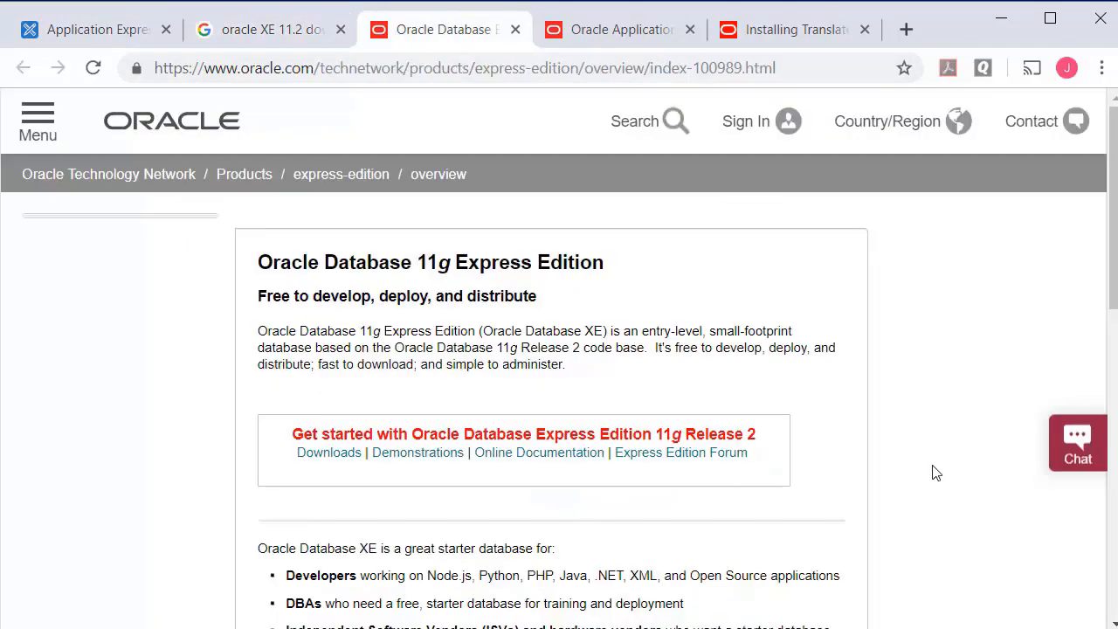
pyautogui.moveTo(917, 473)
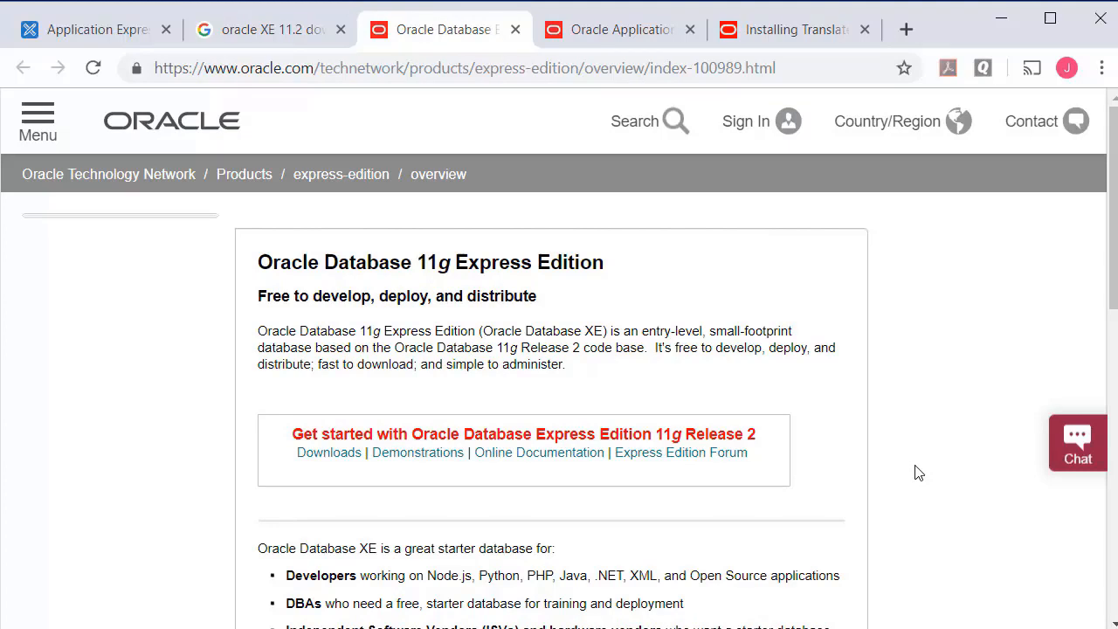
pyautogui.moveTo(924, 473)
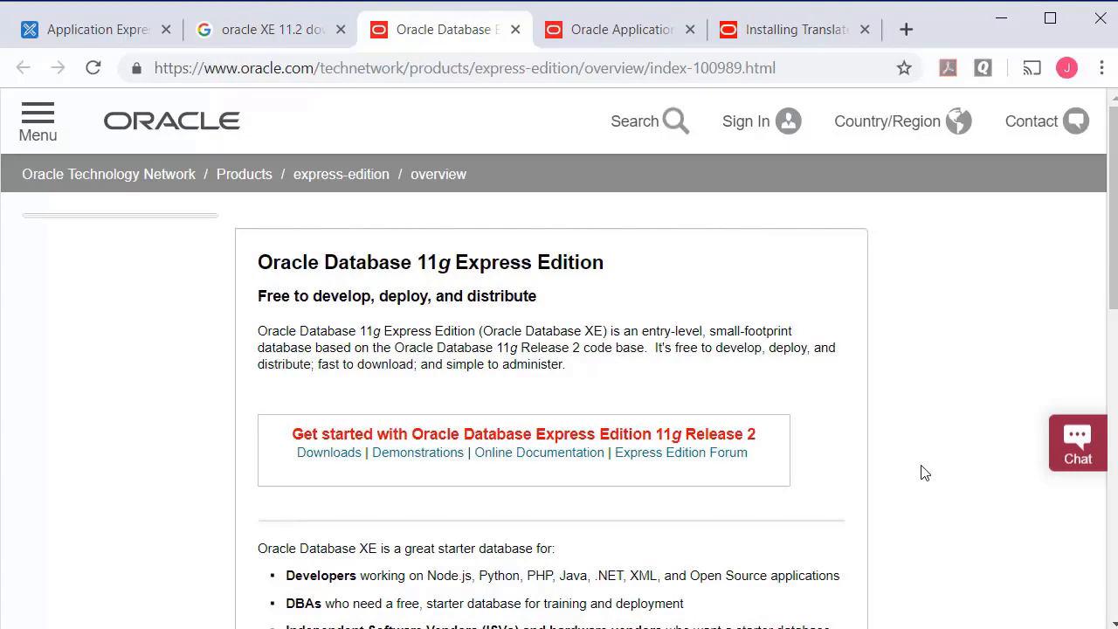
pyautogui.click(618, 28)
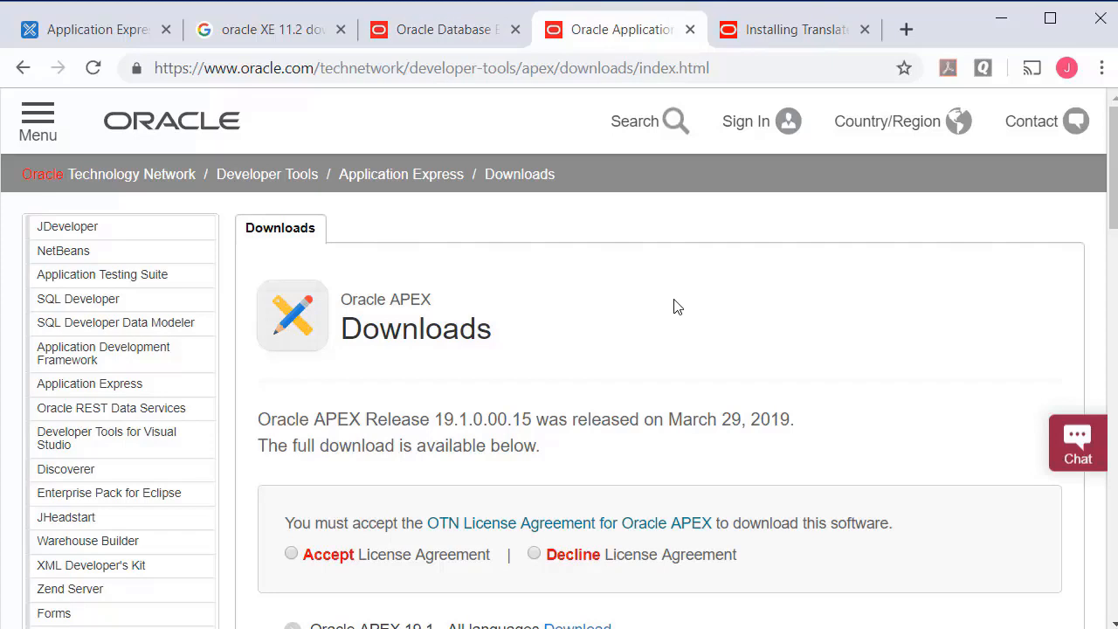
pyautogui.moveTo(753, 312)
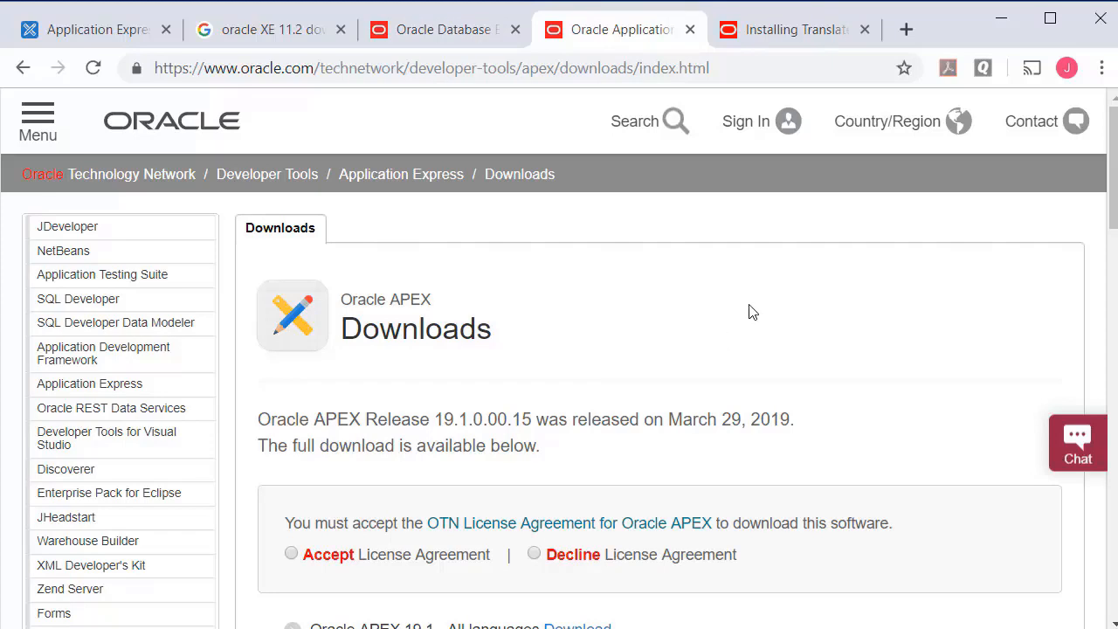
pyautogui.moveTo(572, 316)
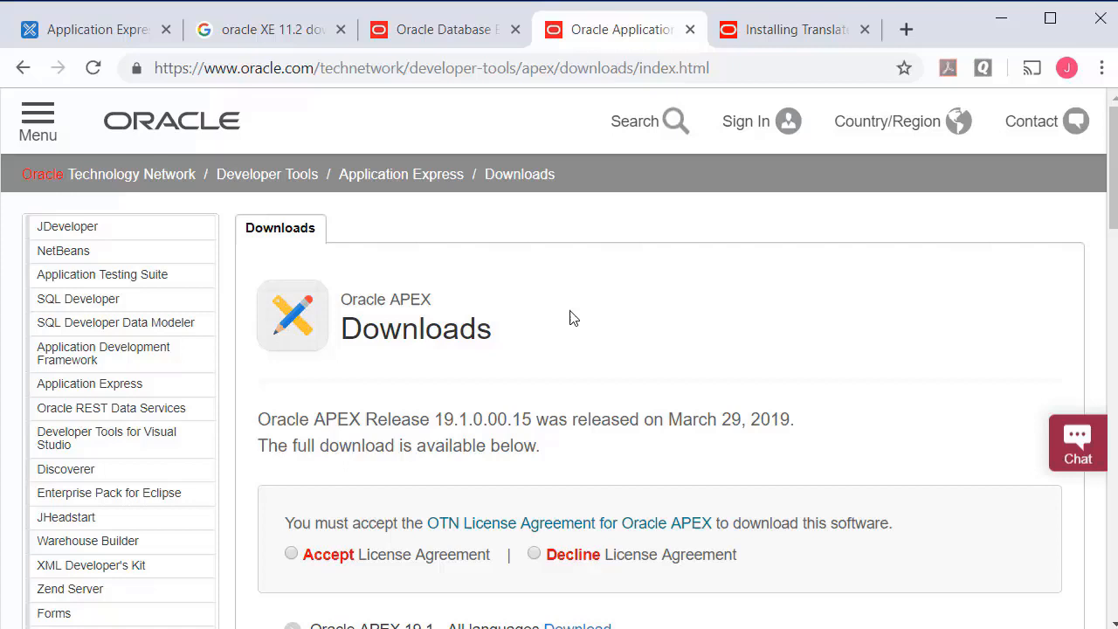
pyautogui.click(784, 29)
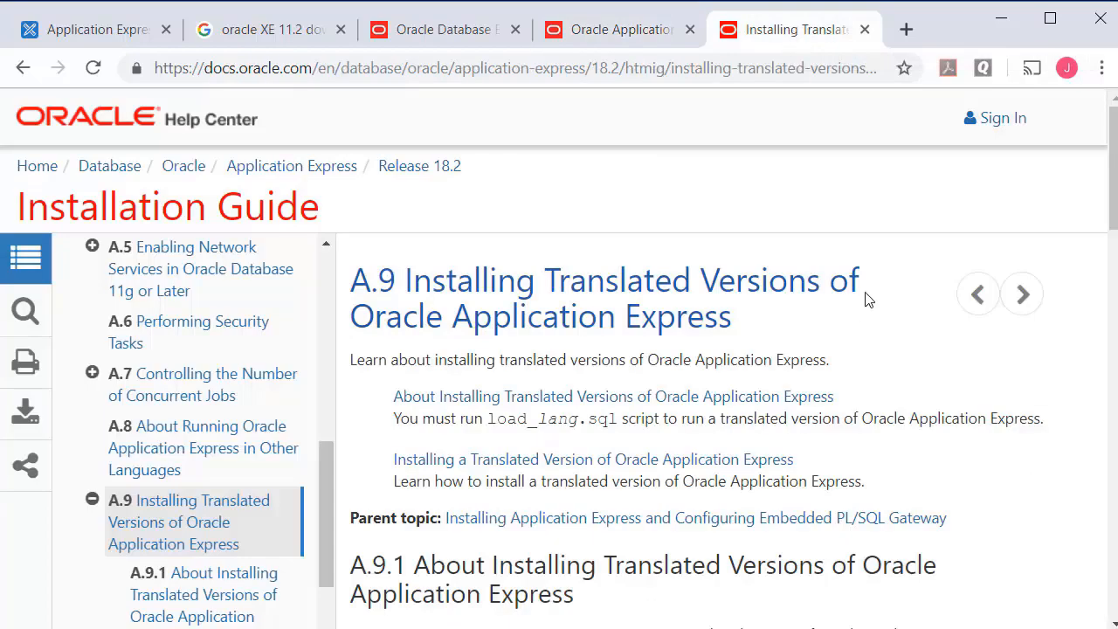
pyautogui.moveTo(906, 370)
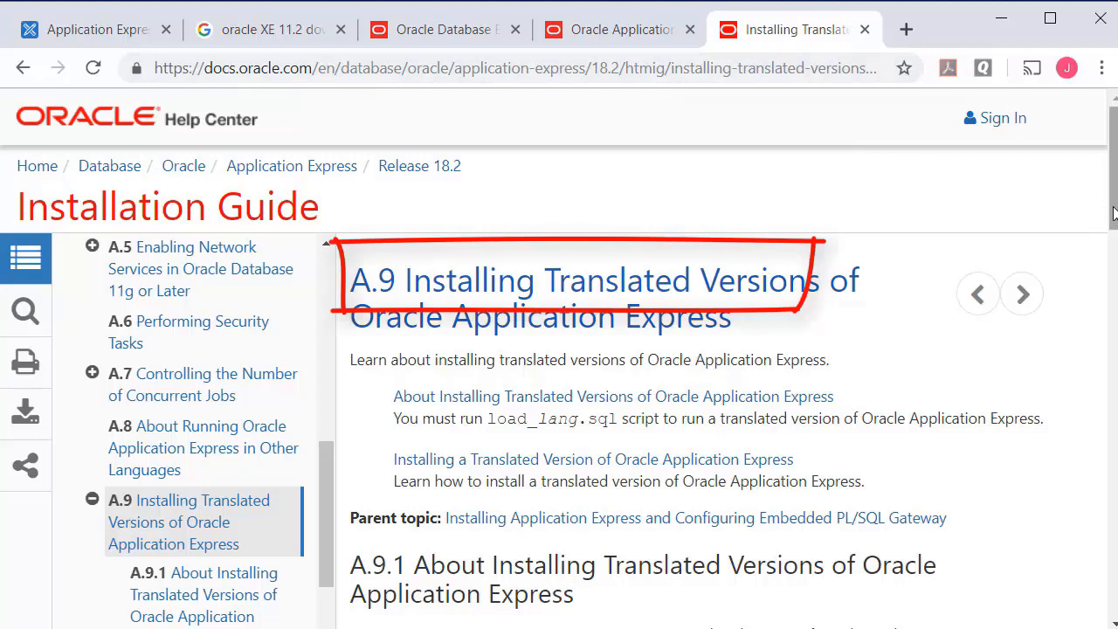
pyautogui.moveTo(740, 183)
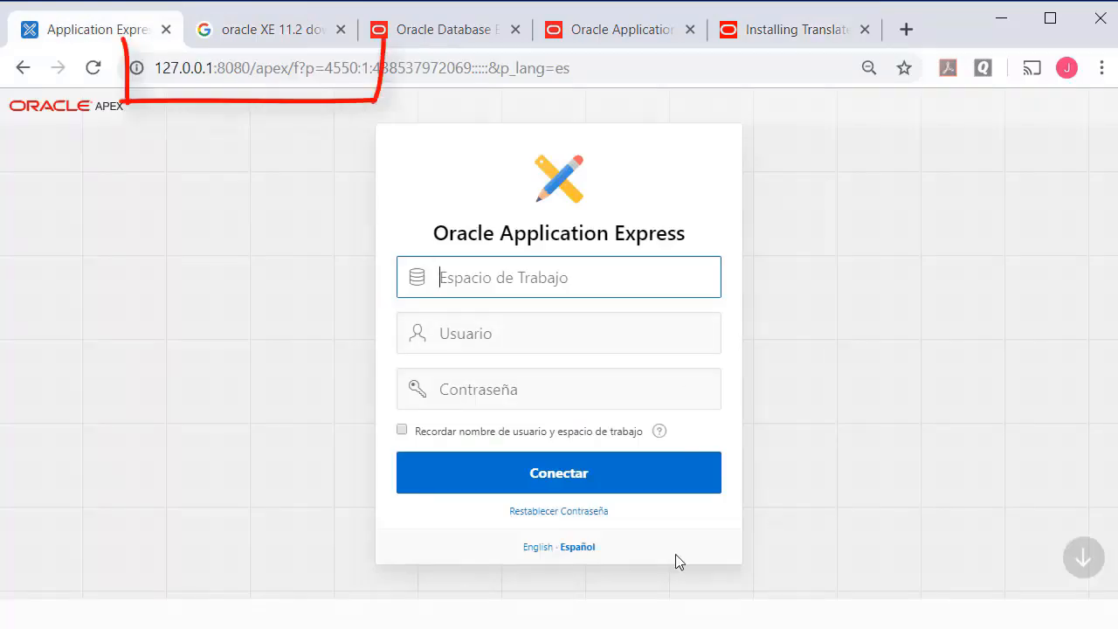
# - Switch the APEX workspace sign-in page to Español
pyautogui.click(321, 80)
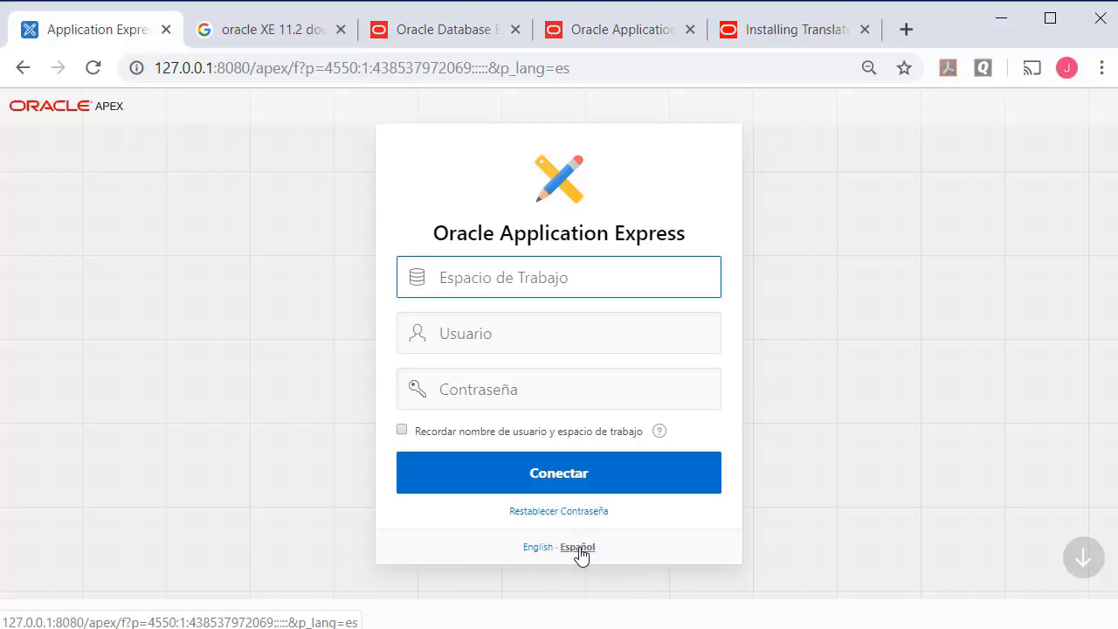
pyautogui.click(537, 546)
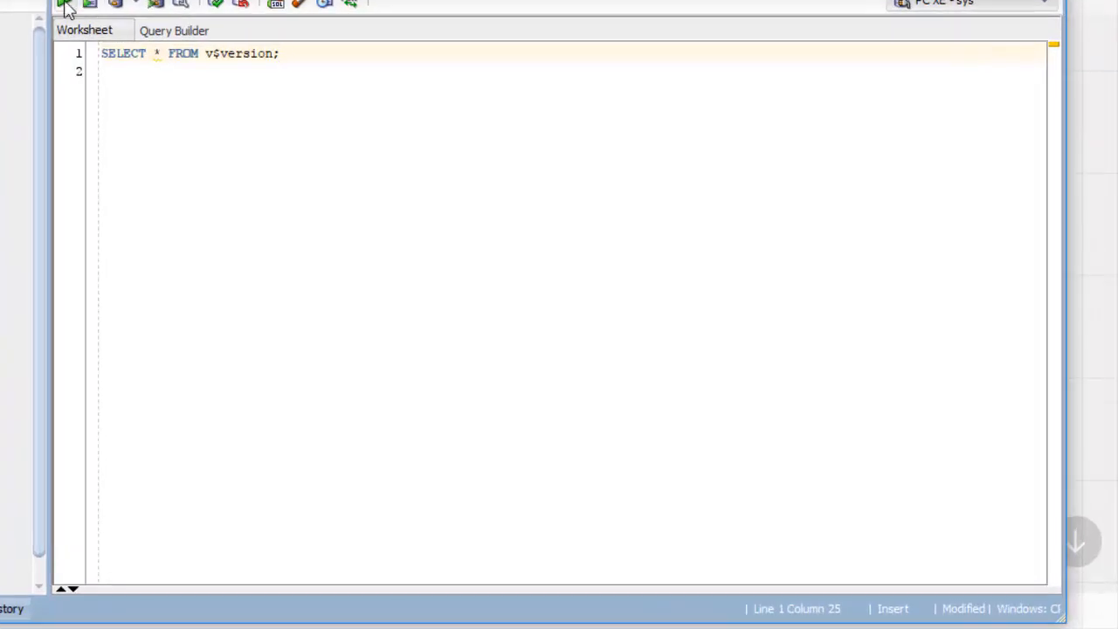
# - Run SELECT * FROM v$version and check SQL Developer for updates
pyautogui.click(64, 4)
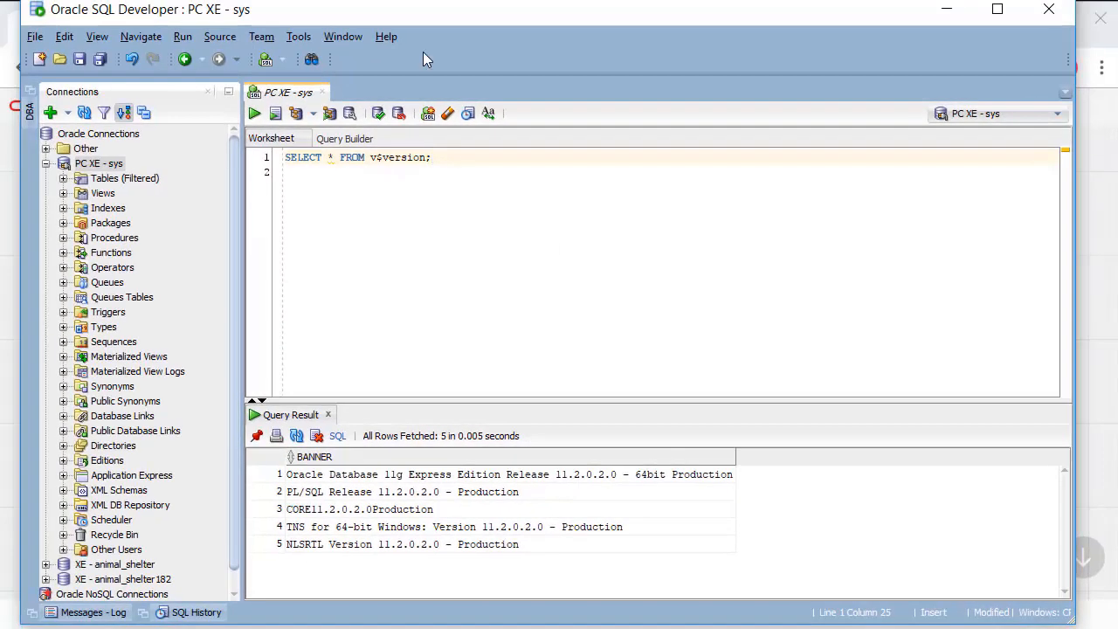
pyautogui.click(386, 36)
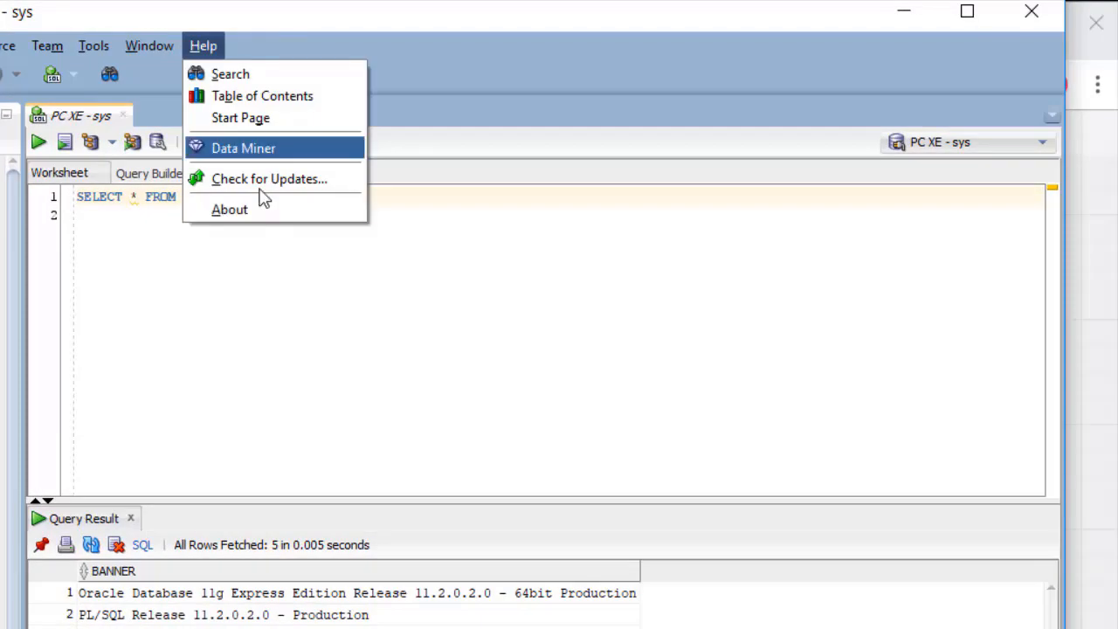
pyautogui.click(229, 209)
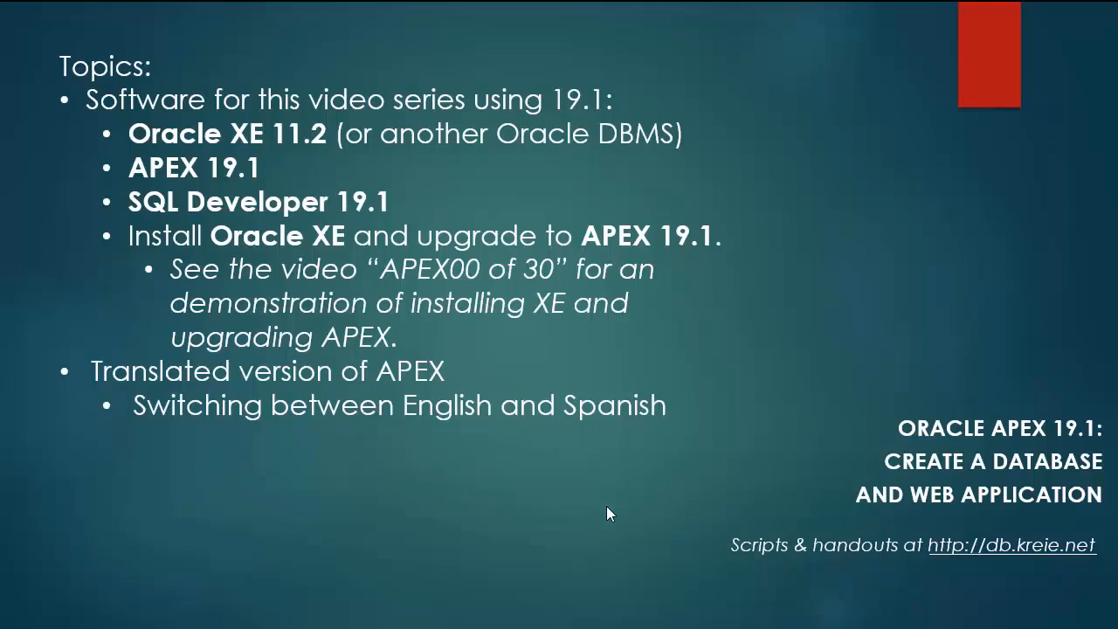
pyautogui.press('Right')
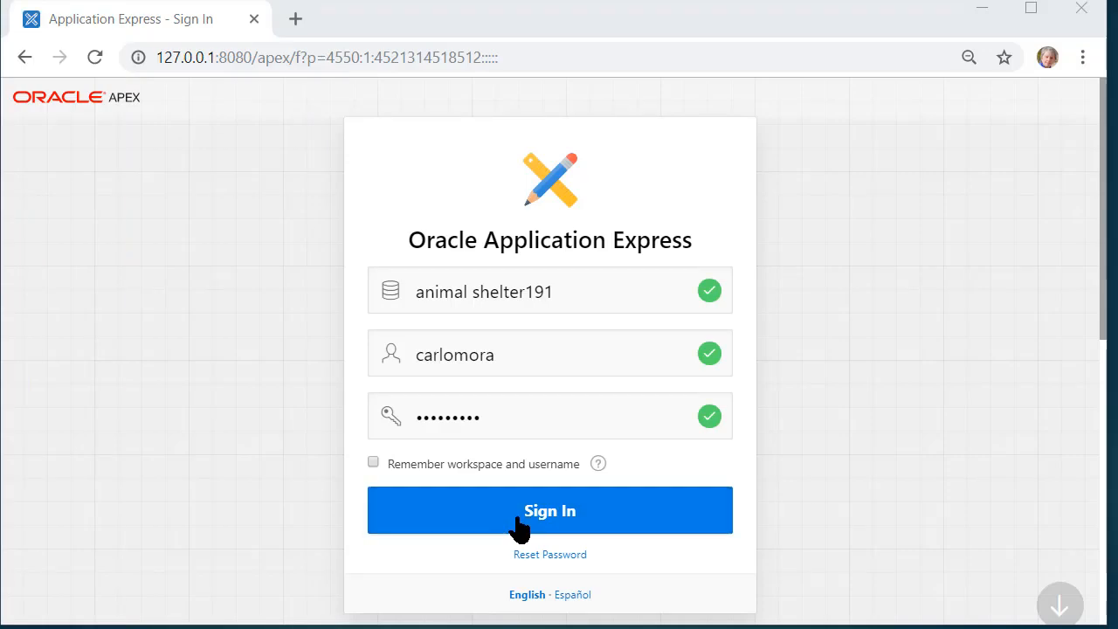
# - Run the Daily Operations app from App Builder, signing in as carlomora
pyautogui.click(549, 510)
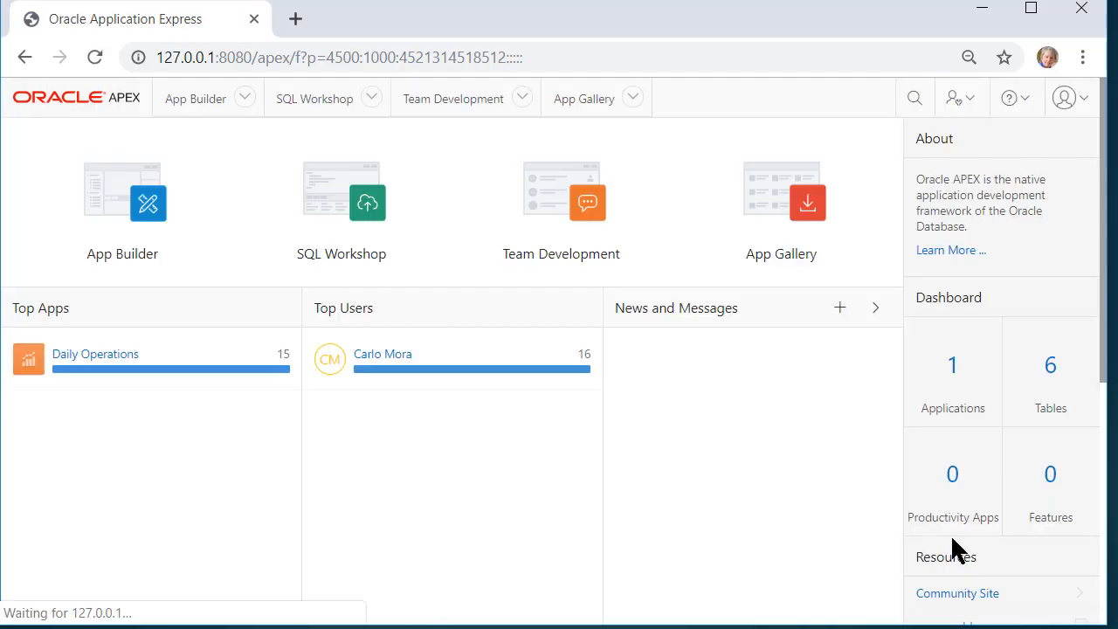
pyautogui.click(122, 201)
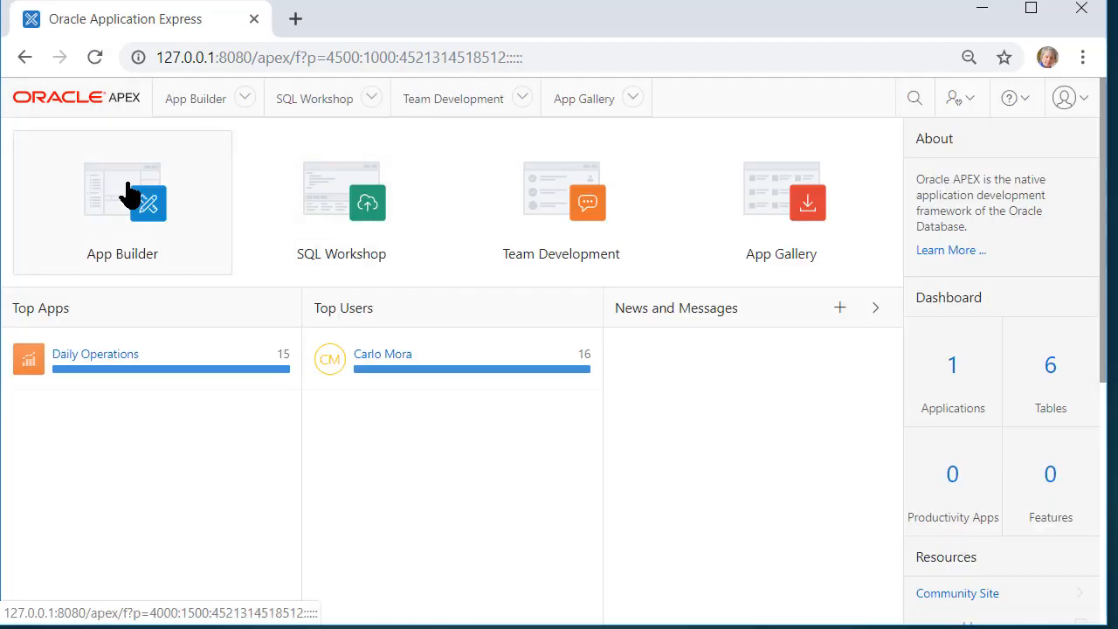
pyautogui.click(122, 192)
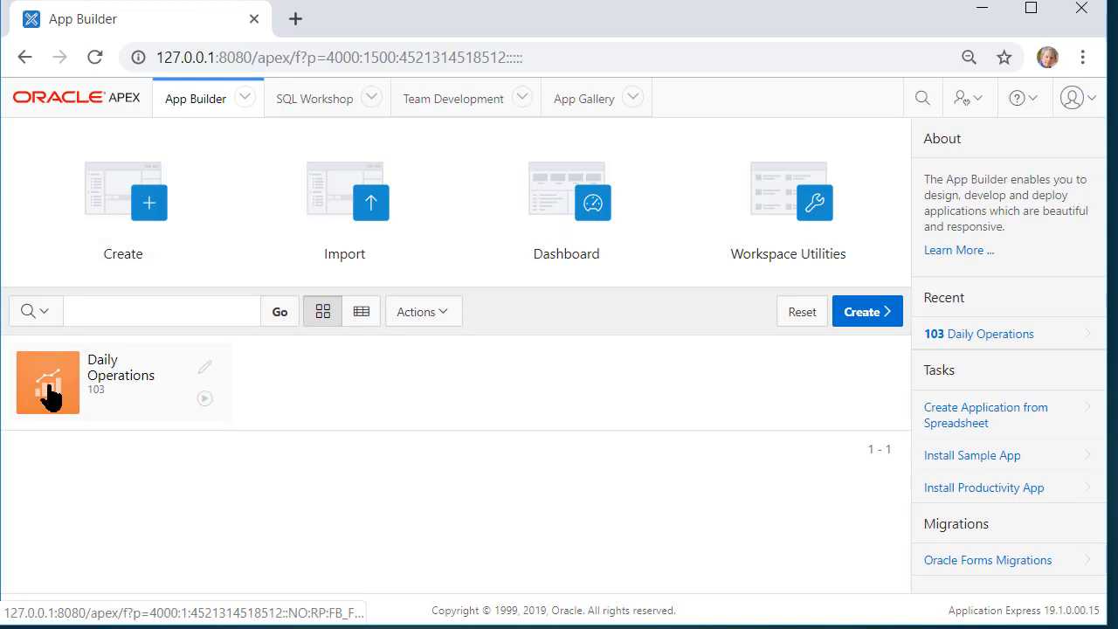
pyautogui.click(47, 381)
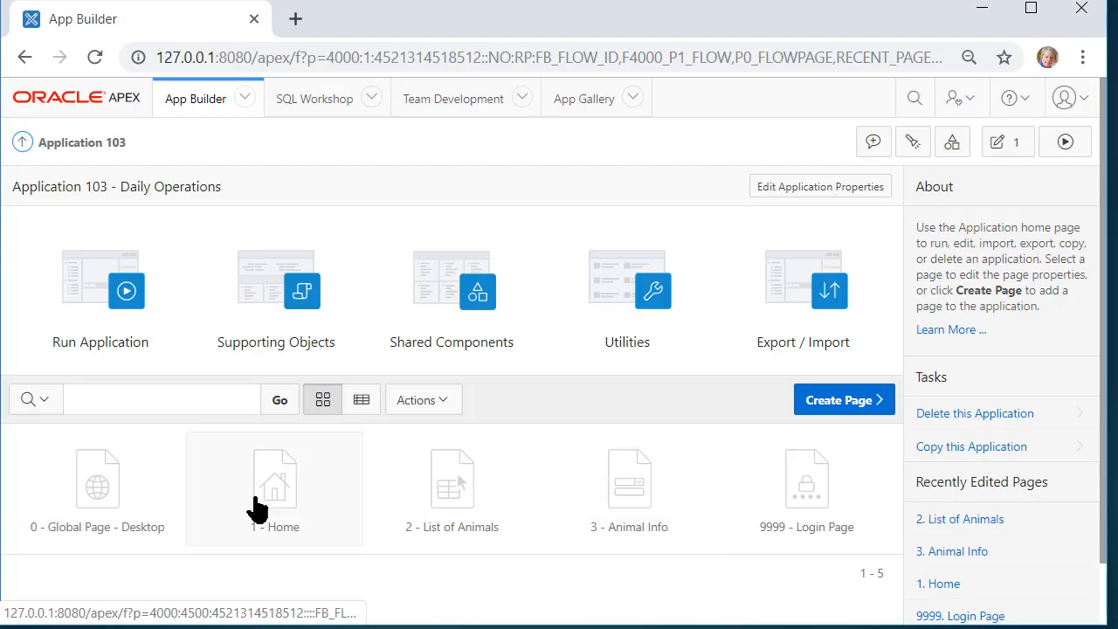
pyautogui.moveTo(126, 306)
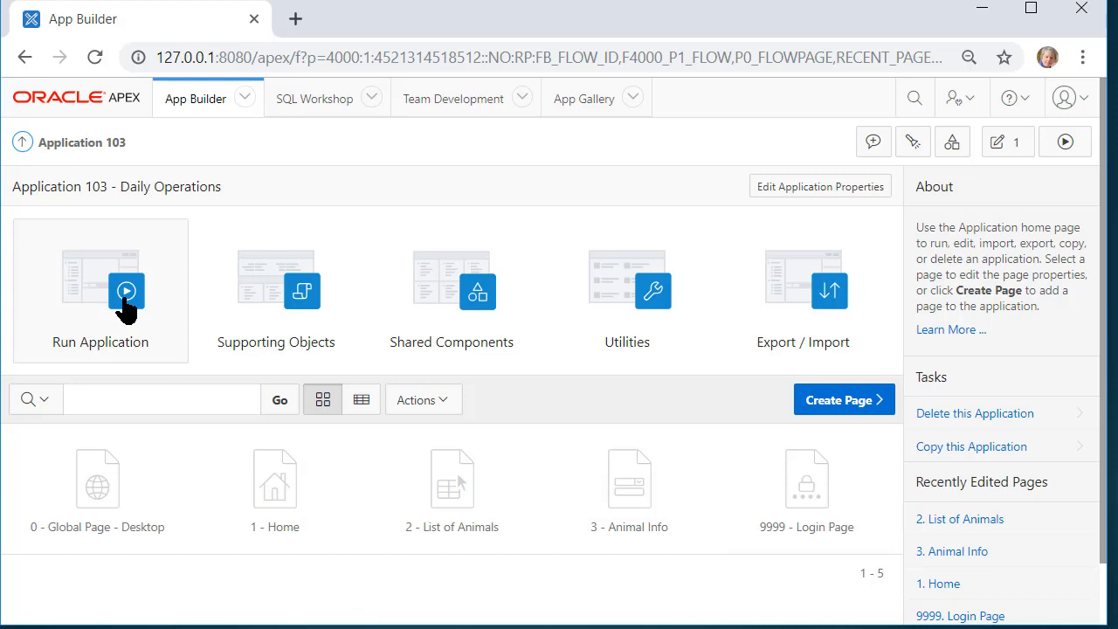
pyautogui.click(100, 290)
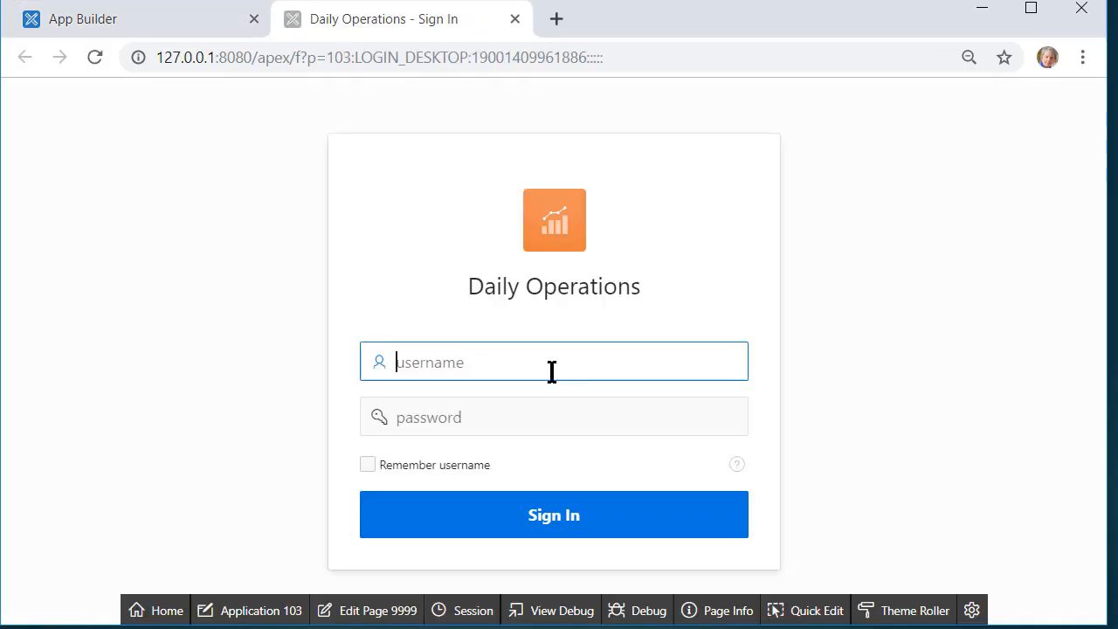
pyautogui.moveTo(653, 395)
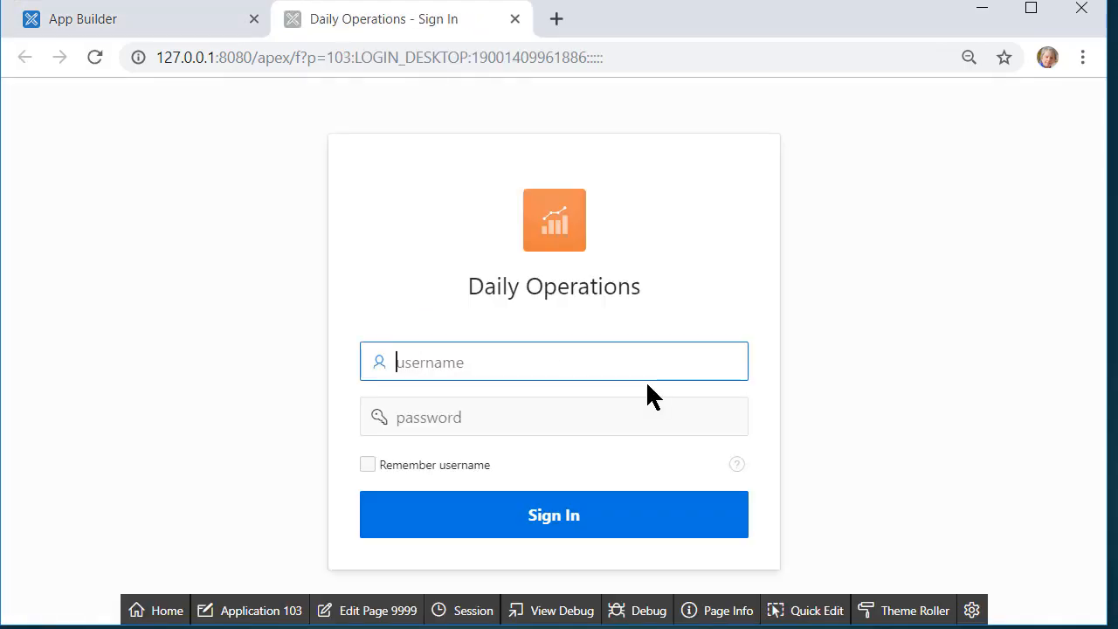
pyautogui.write('carlomora')
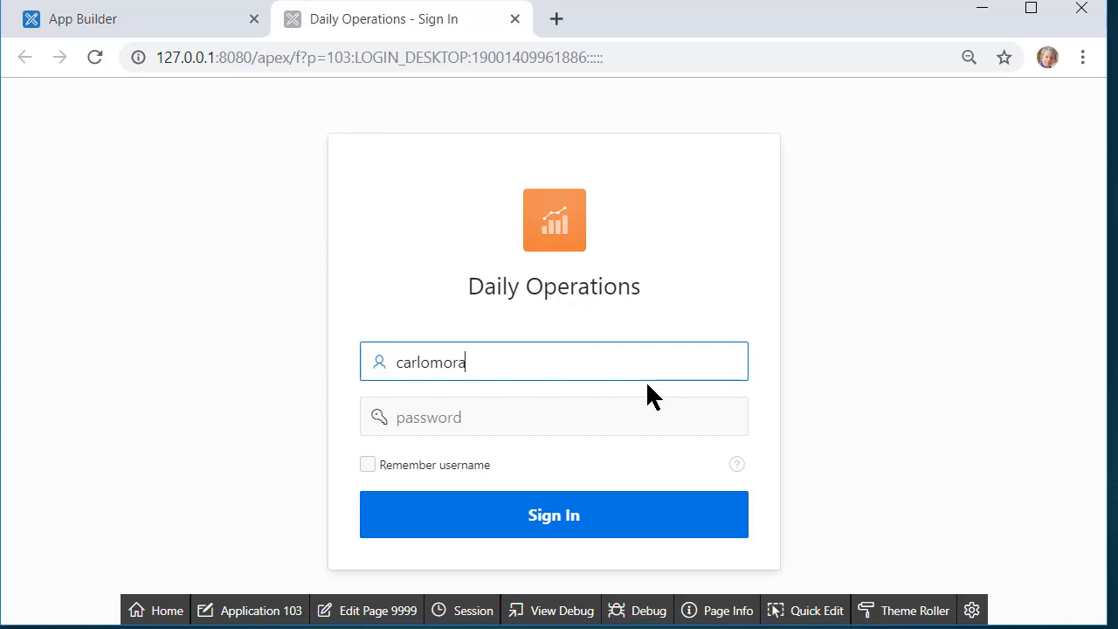
pyautogui.click(554, 513)
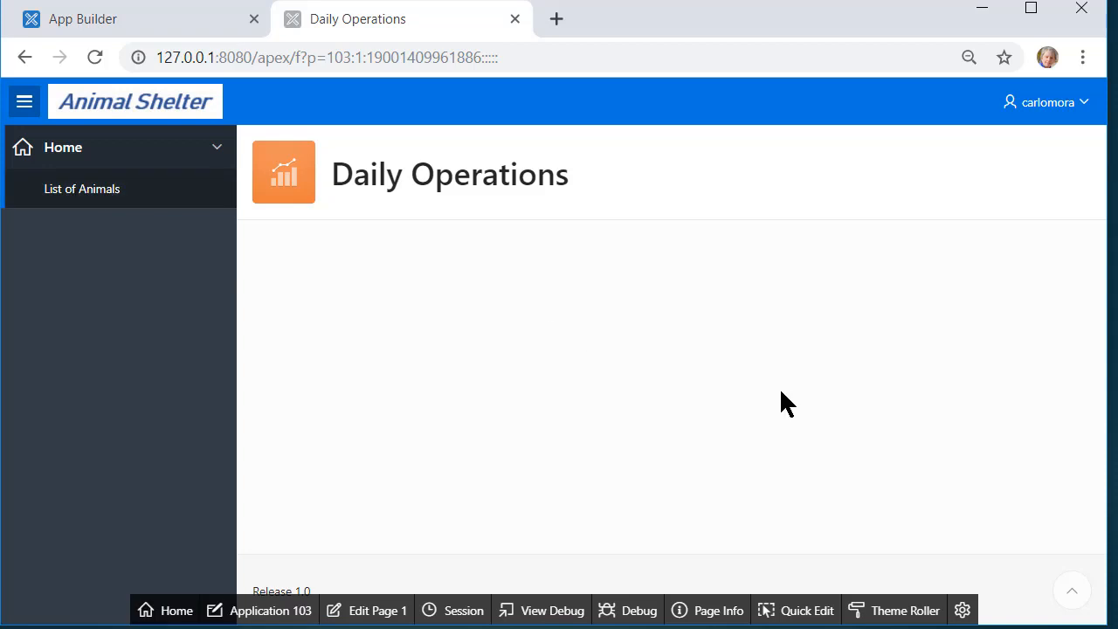
pyautogui.moveTo(793, 392)
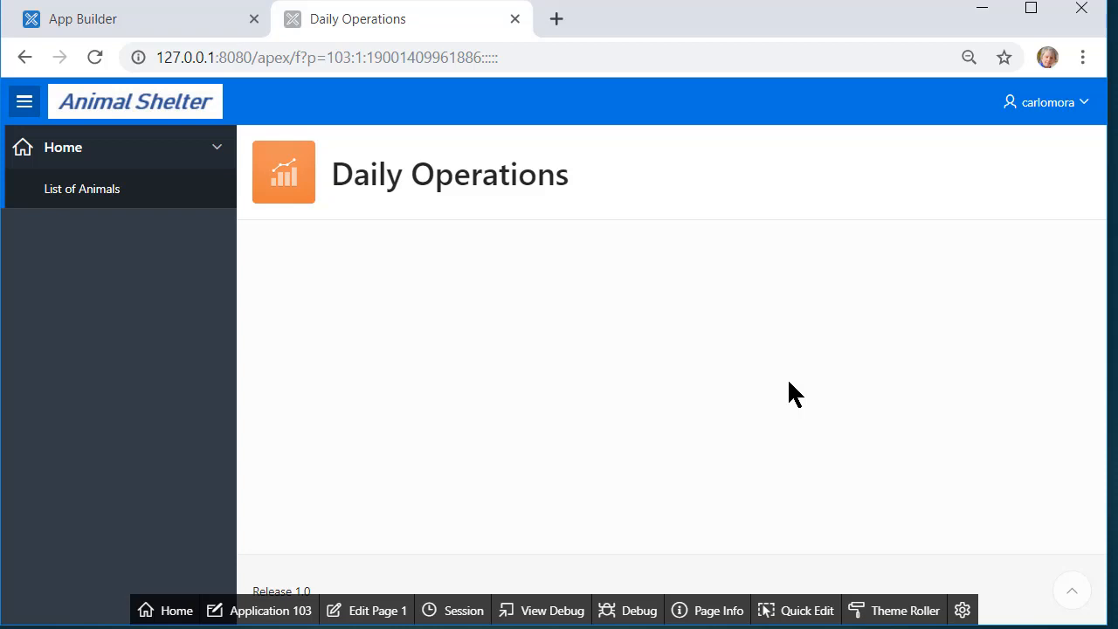
pyautogui.moveTo(94, 221)
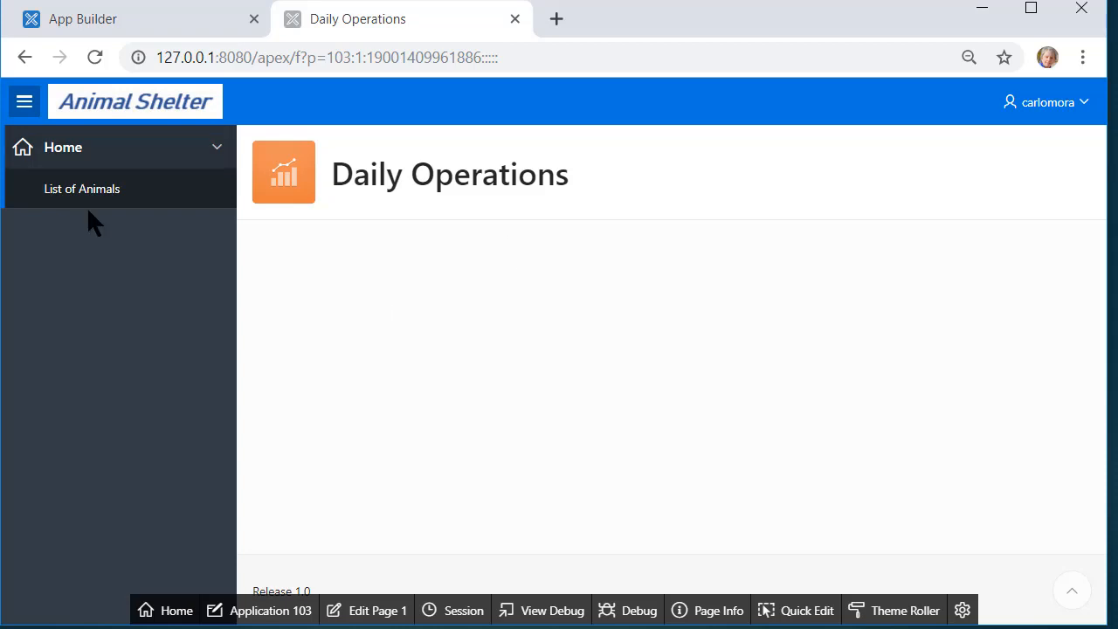
pyautogui.moveTo(824, 387)
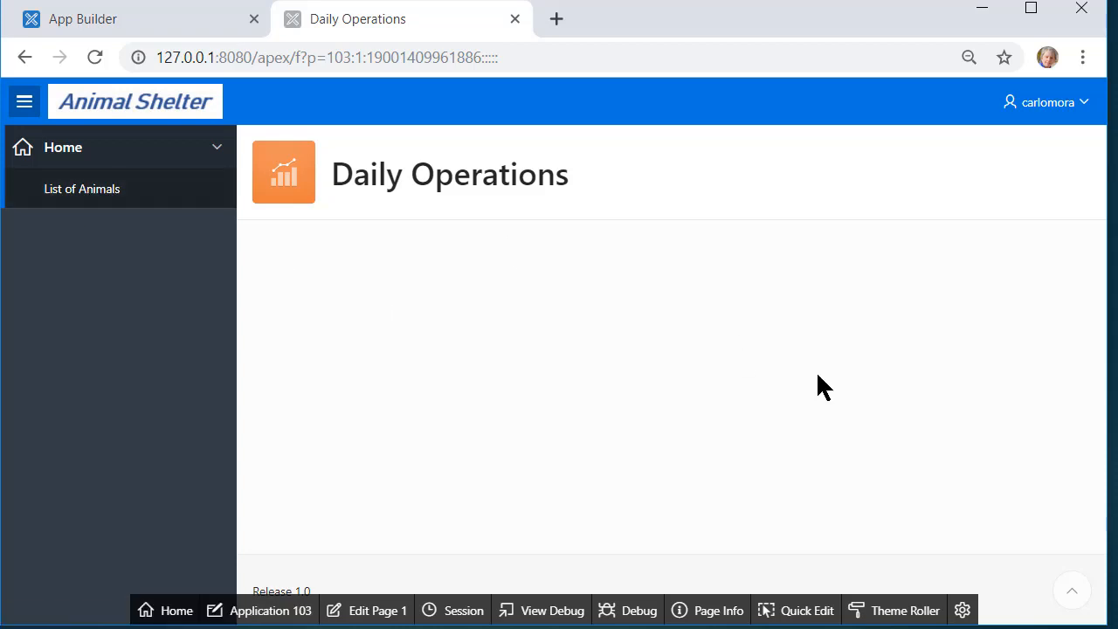
pyautogui.moveTo(81, 189)
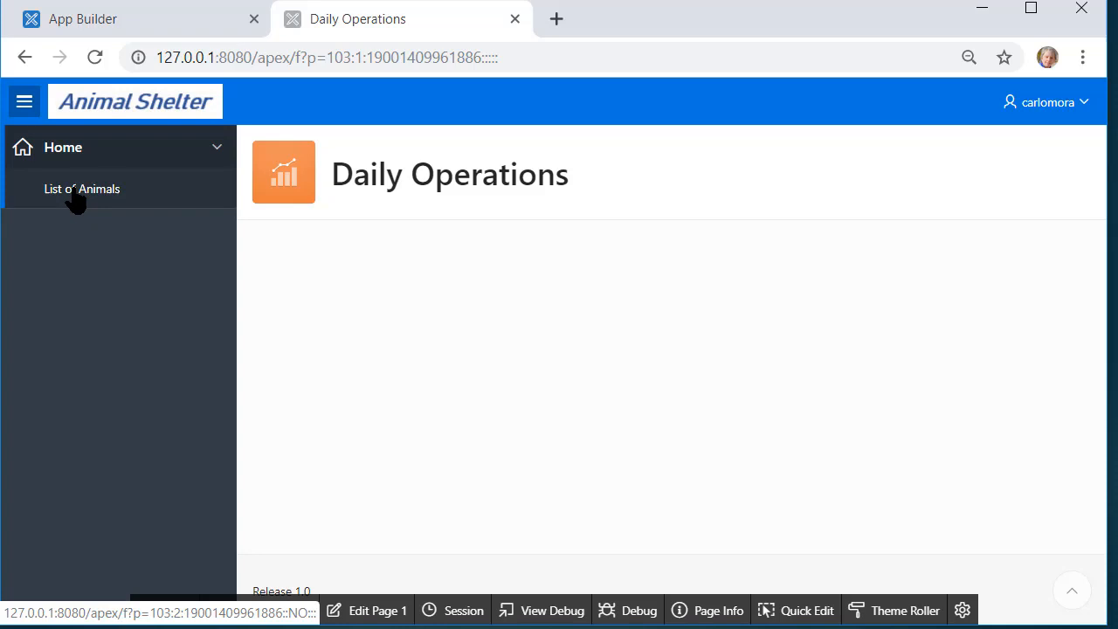
pyautogui.moveTo(91, 197)
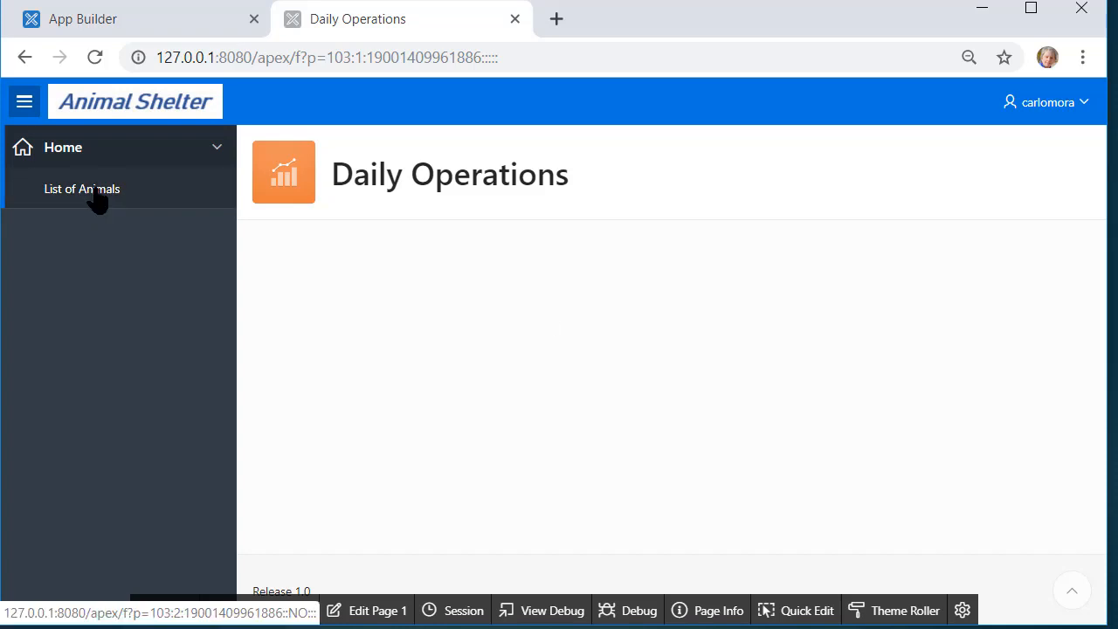
# - View the List of Animals report, then edit page 2 and select its report region
pyautogui.click(82, 188)
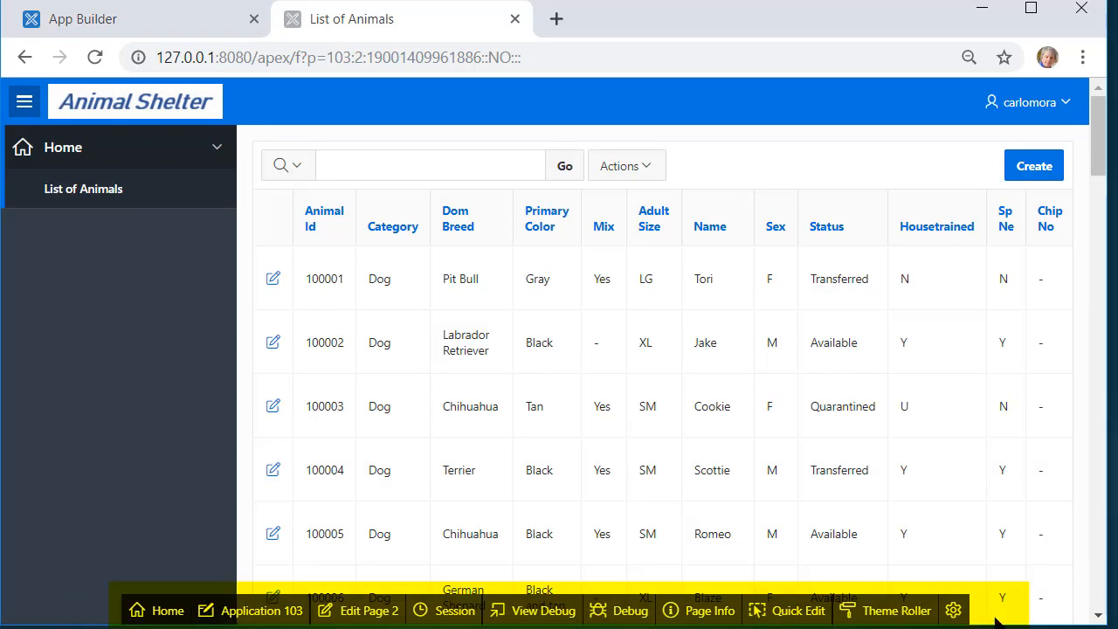
pyautogui.moveTo(1048, 615)
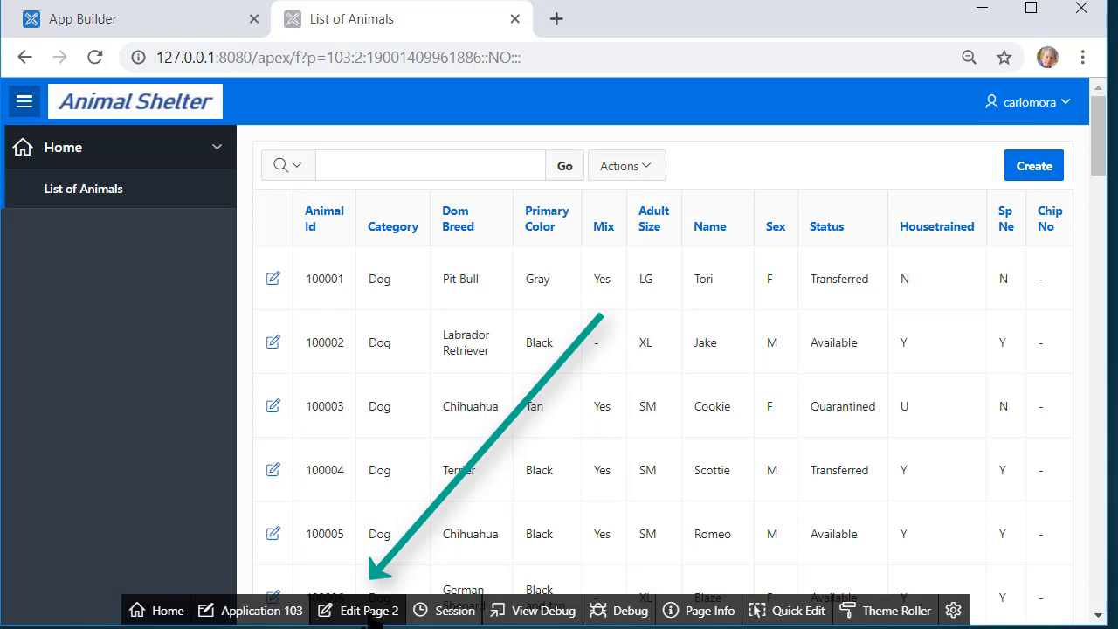
pyautogui.click(358, 610)
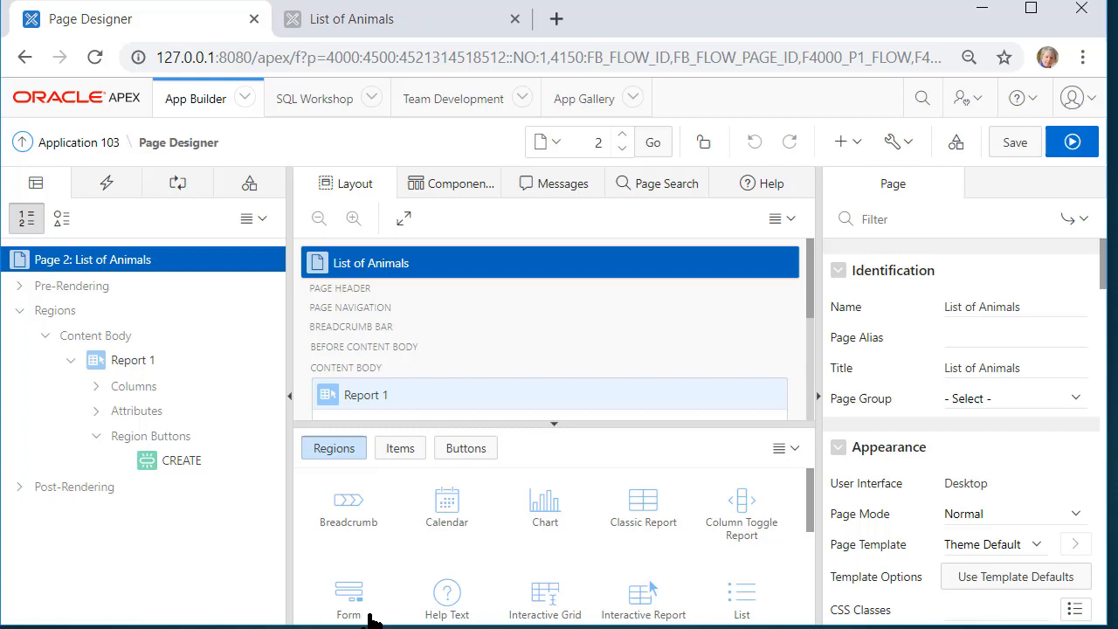
pyautogui.moveTo(502, 284)
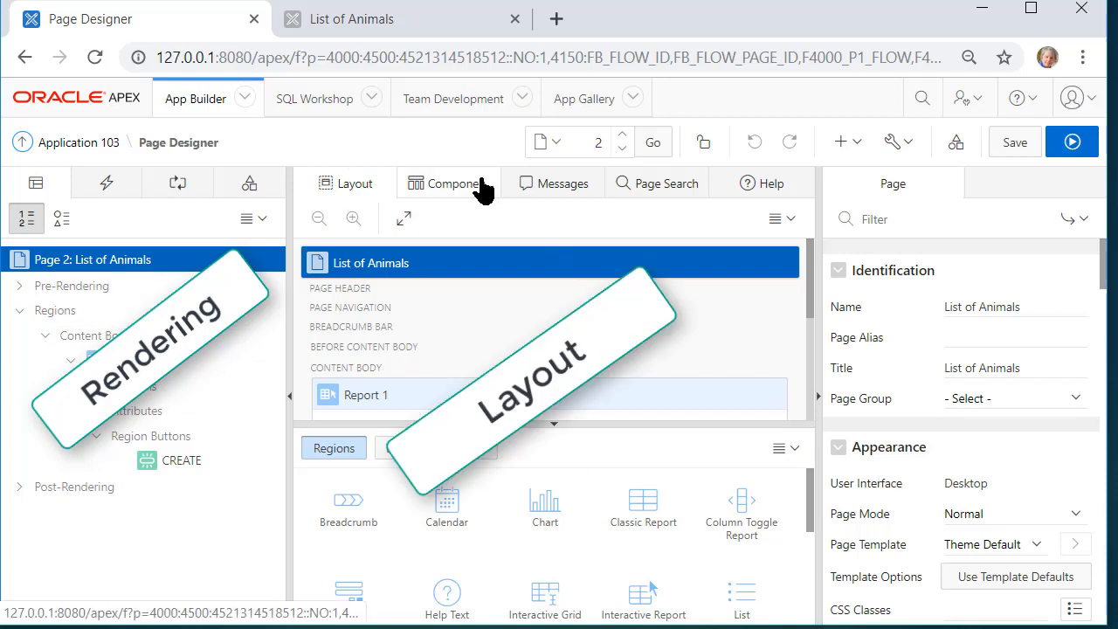
pyautogui.moveTo(690, 262)
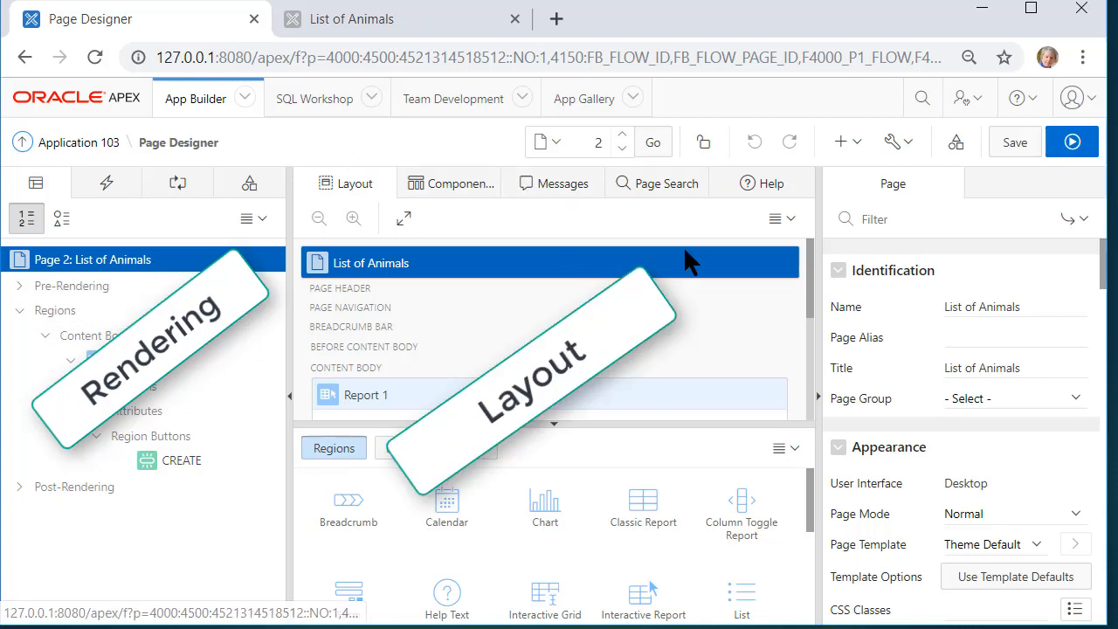
pyautogui.moveTo(930, 192)
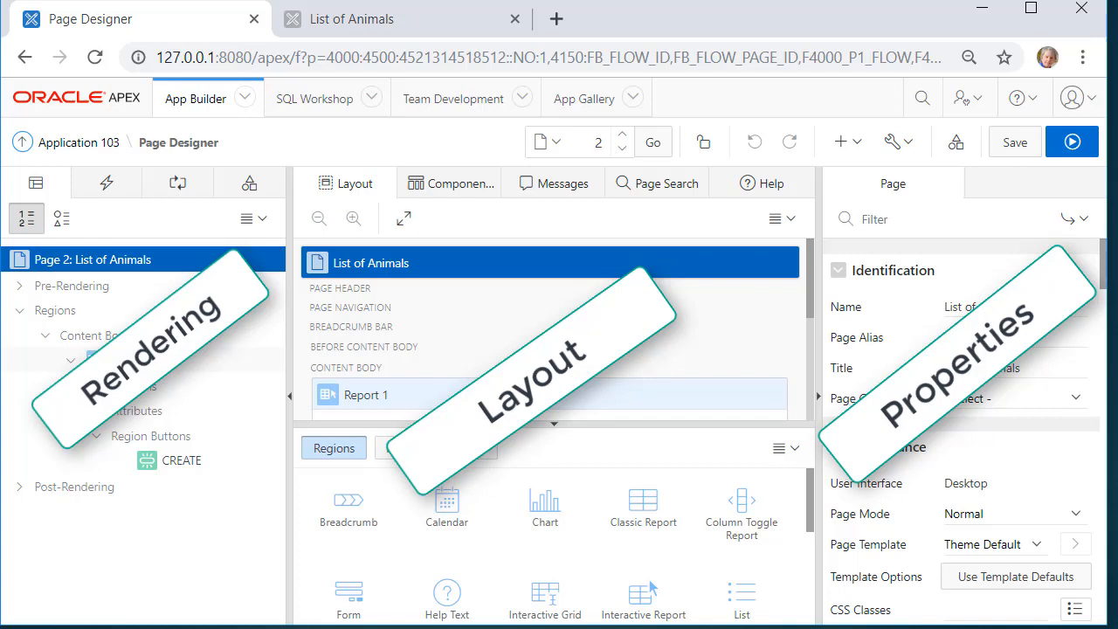
pyautogui.click(133, 360)
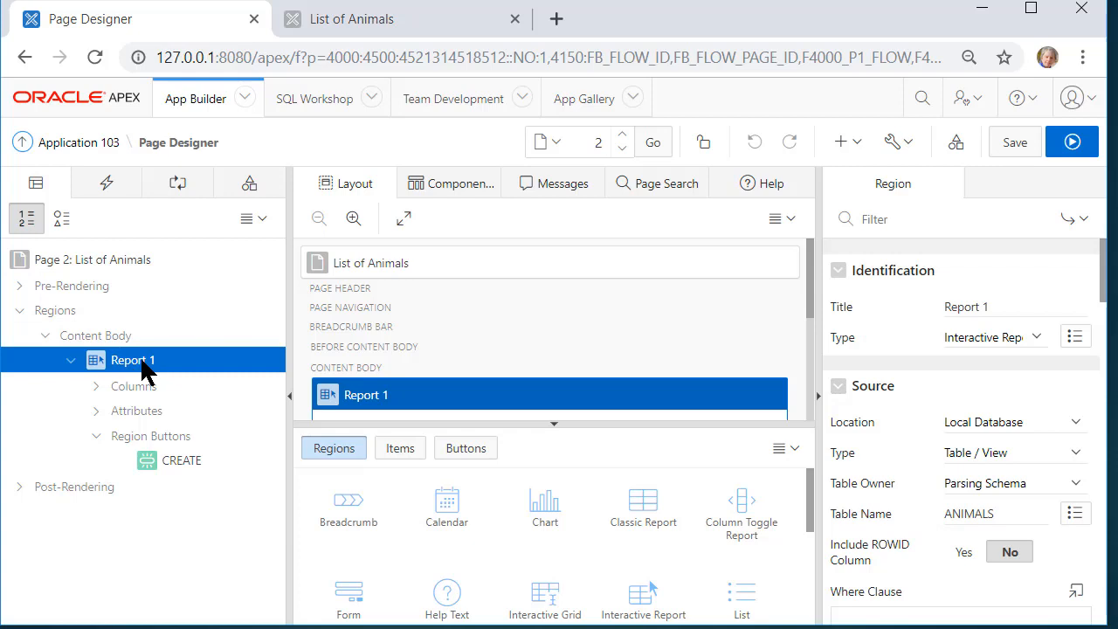
pyautogui.moveTo(200, 389)
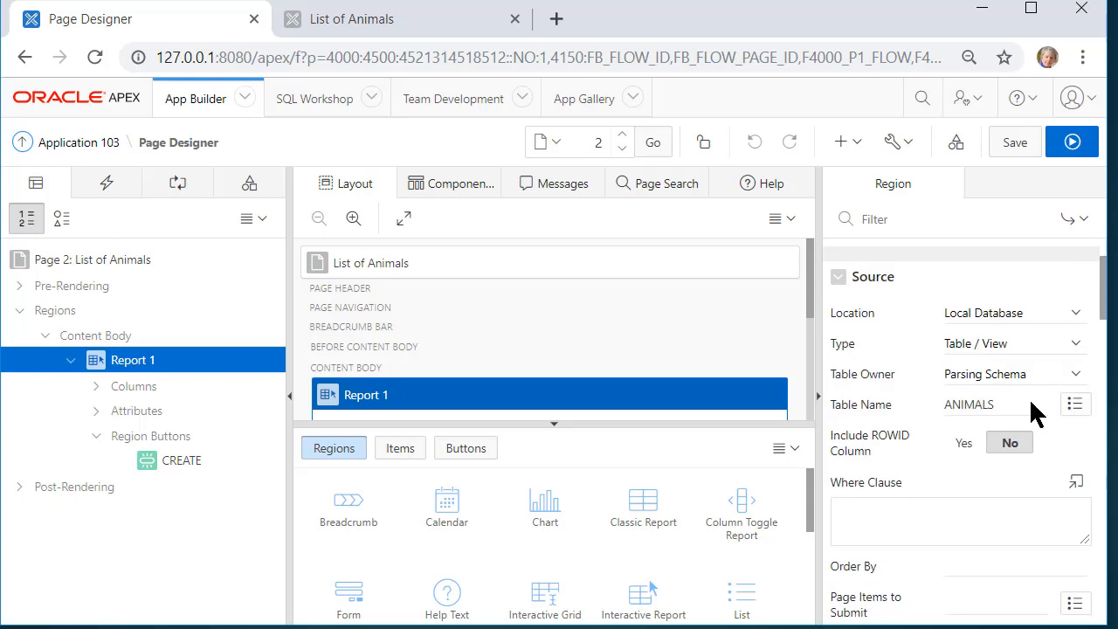
pyautogui.moveTo(1038, 358)
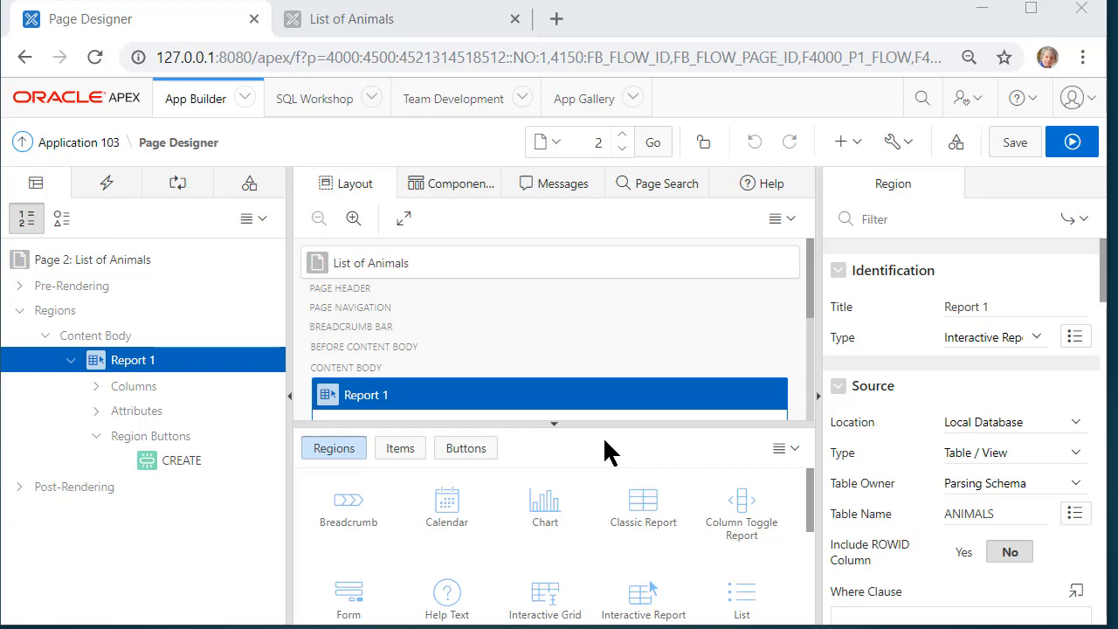
pyautogui.moveTo(327, 345)
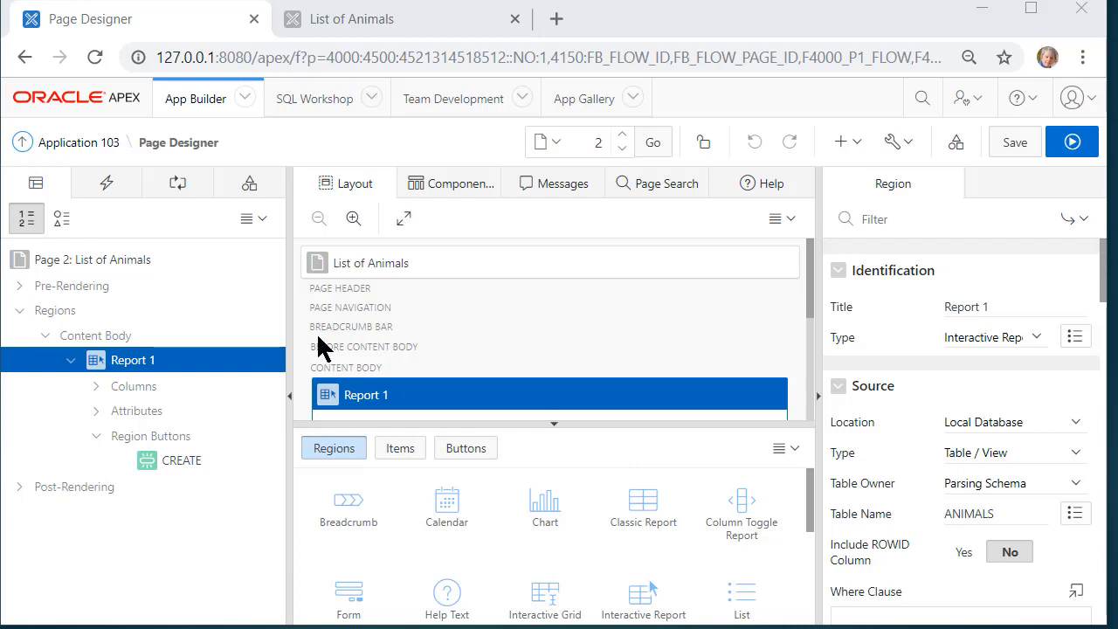
pyautogui.moveTo(1048, 500)
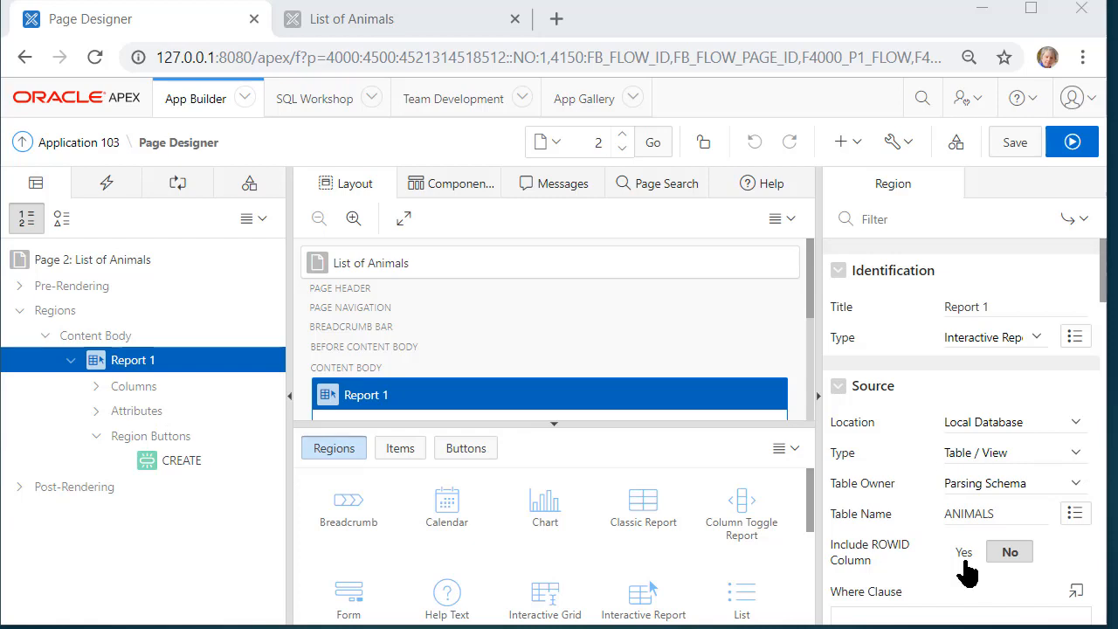
# - Scroll the report region's properties to Source and expand the source type choices
pyautogui.scroll(-3)
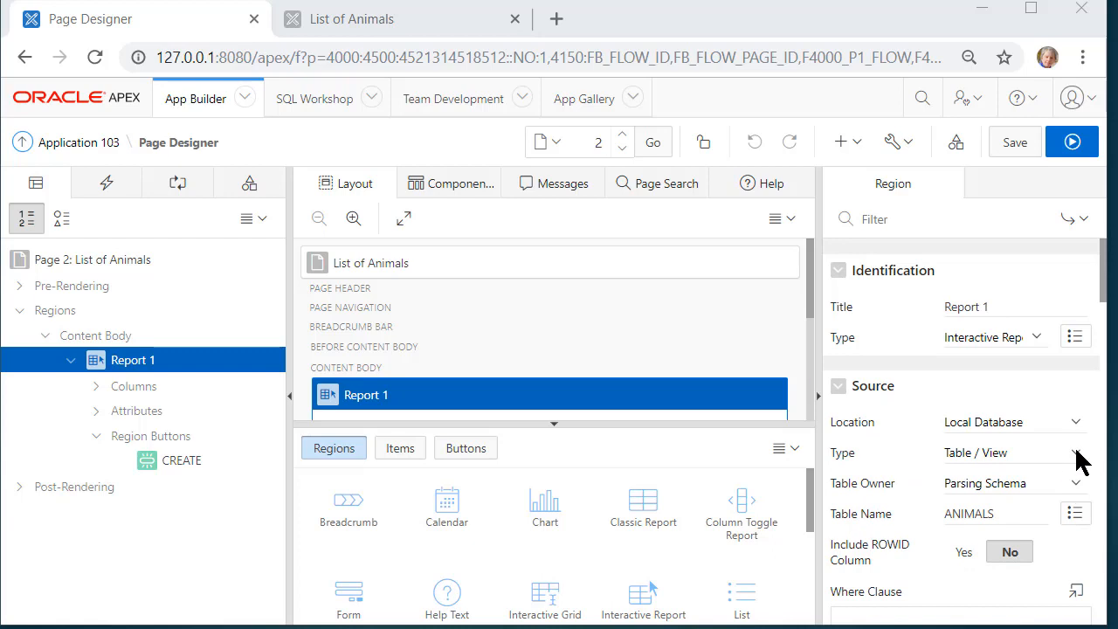
pyautogui.click(1013, 452)
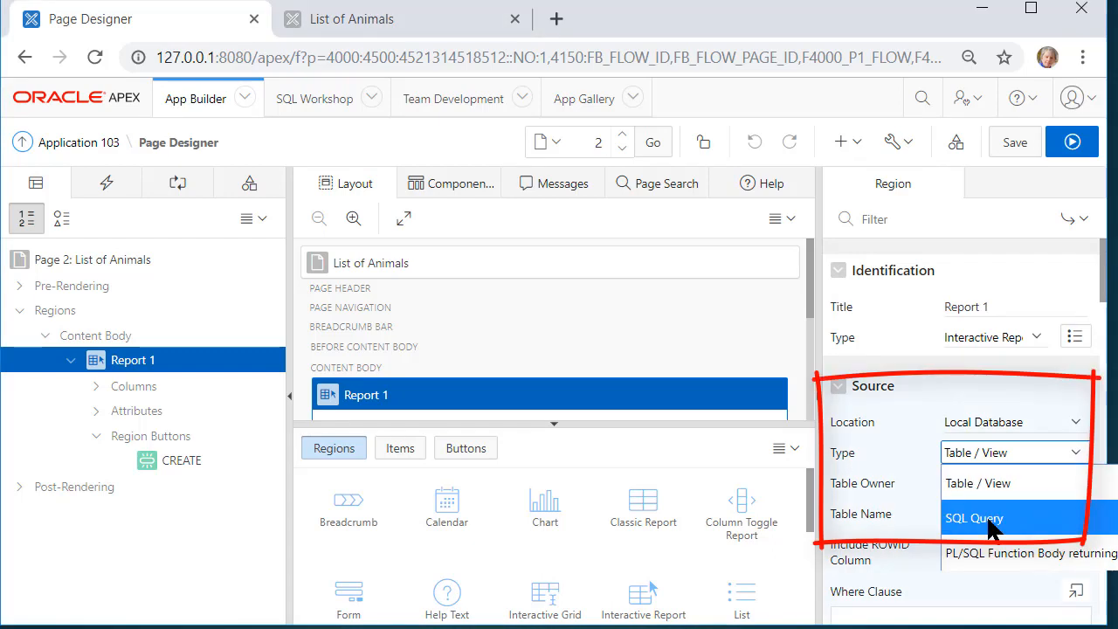
# - Preview the report's SQL Query source, revert to the ANIMALS Table / View, and save
pyautogui.click(972, 518)
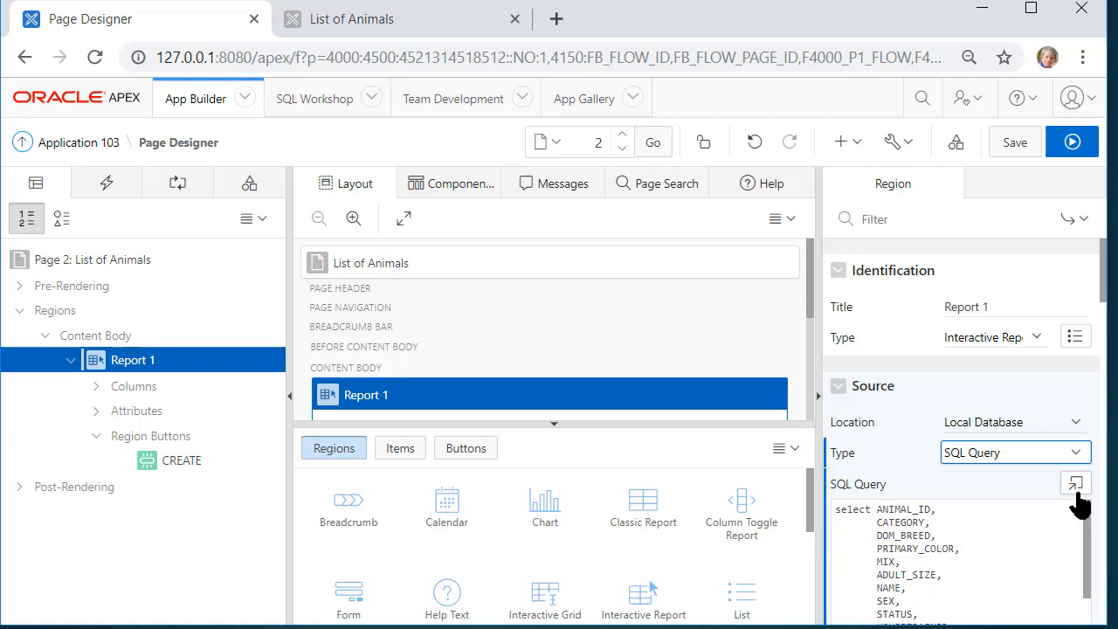
pyautogui.click(1075, 482)
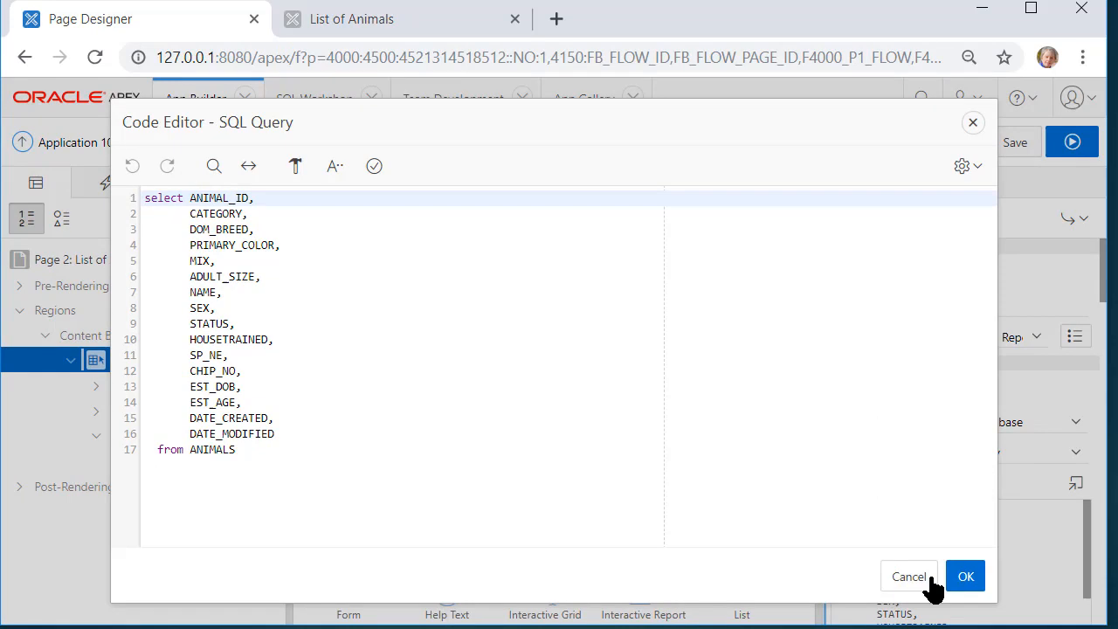
pyautogui.click(965, 577)
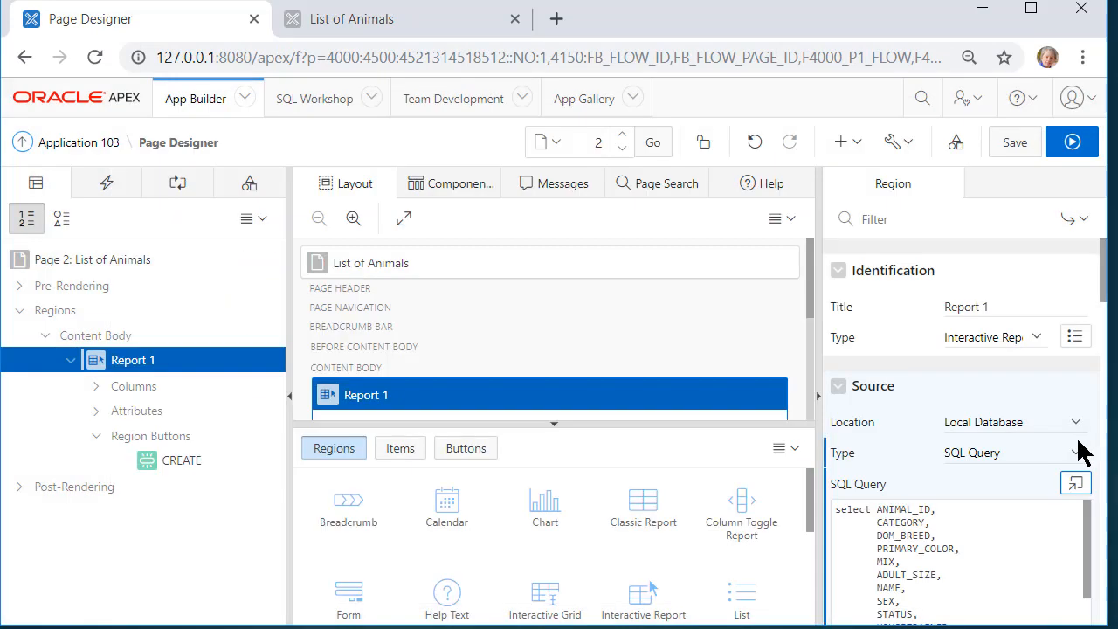
pyautogui.click(1014, 451)
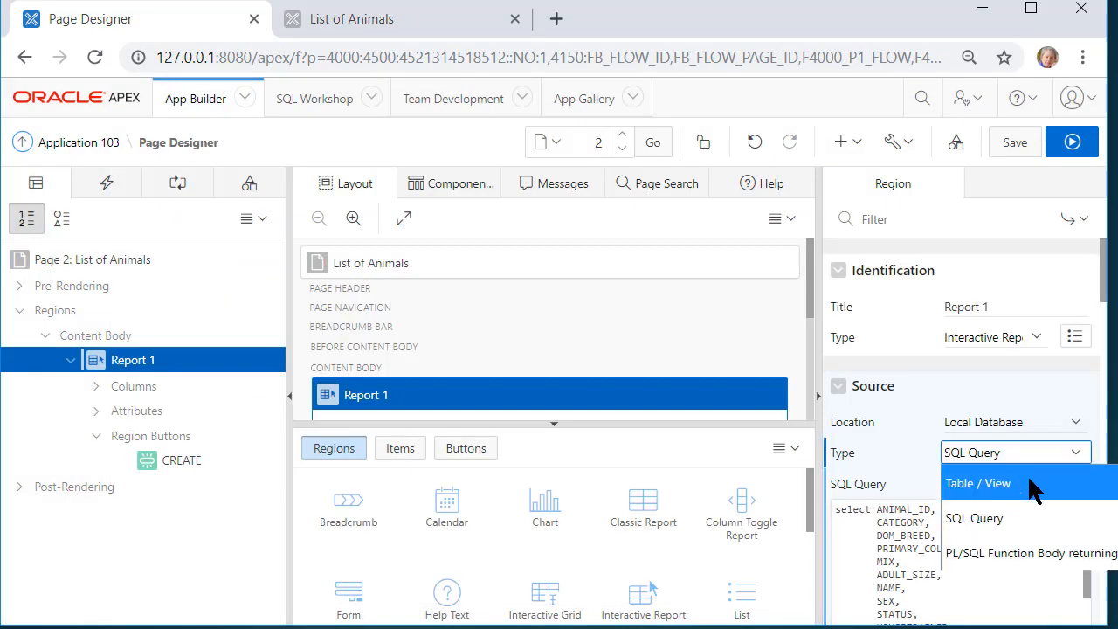
pyautogui.moveTo(1021, 489)
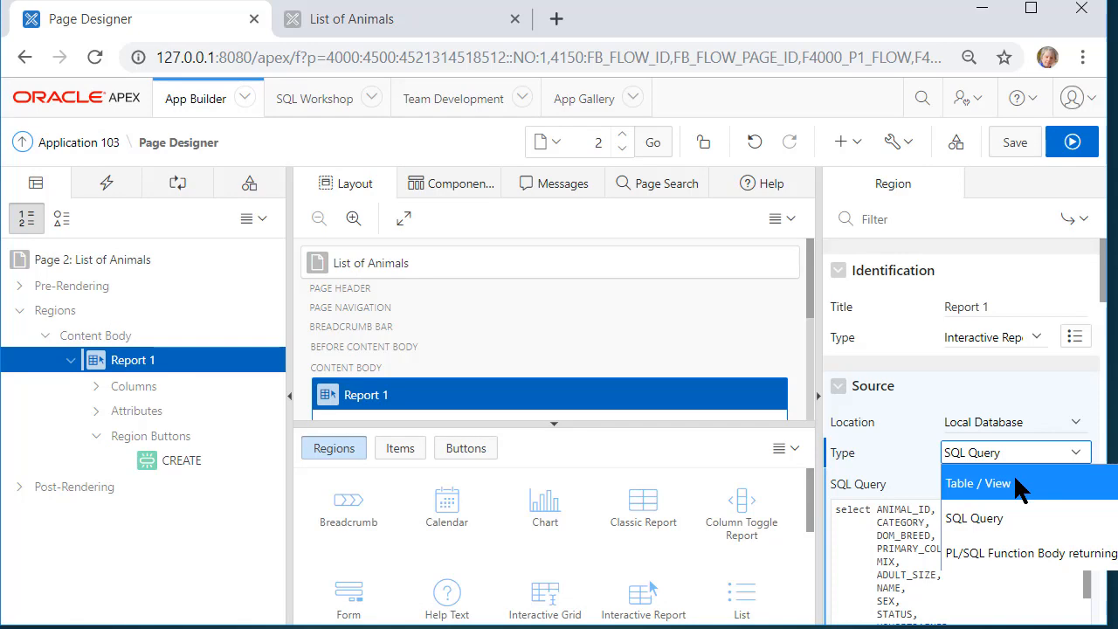
pyautogui.click(976, 483)
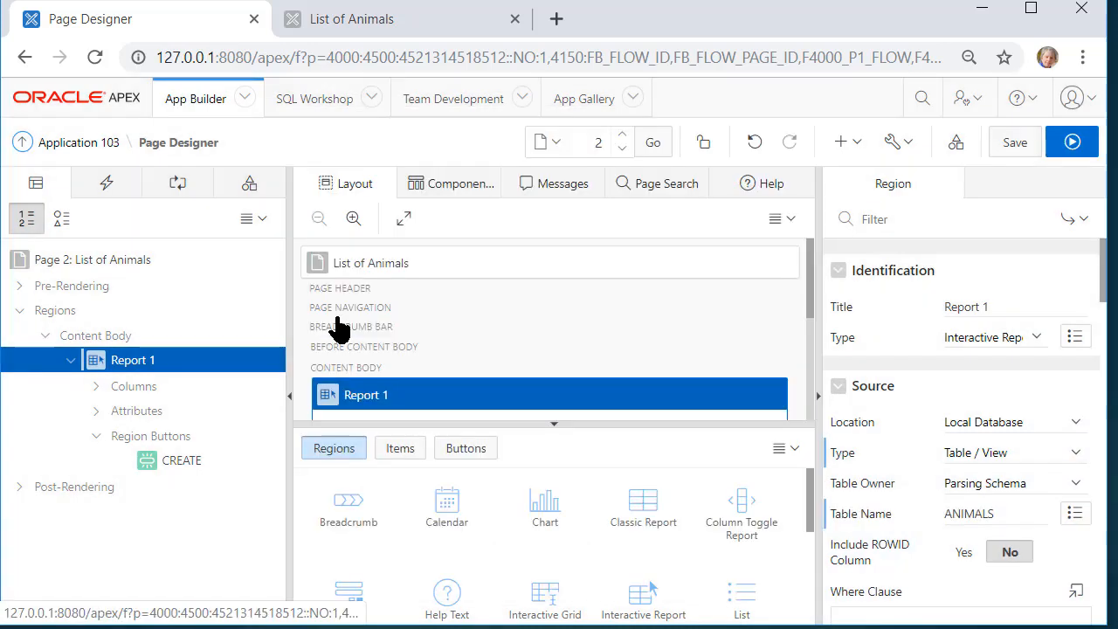
pyautogui.click(1072, 142)
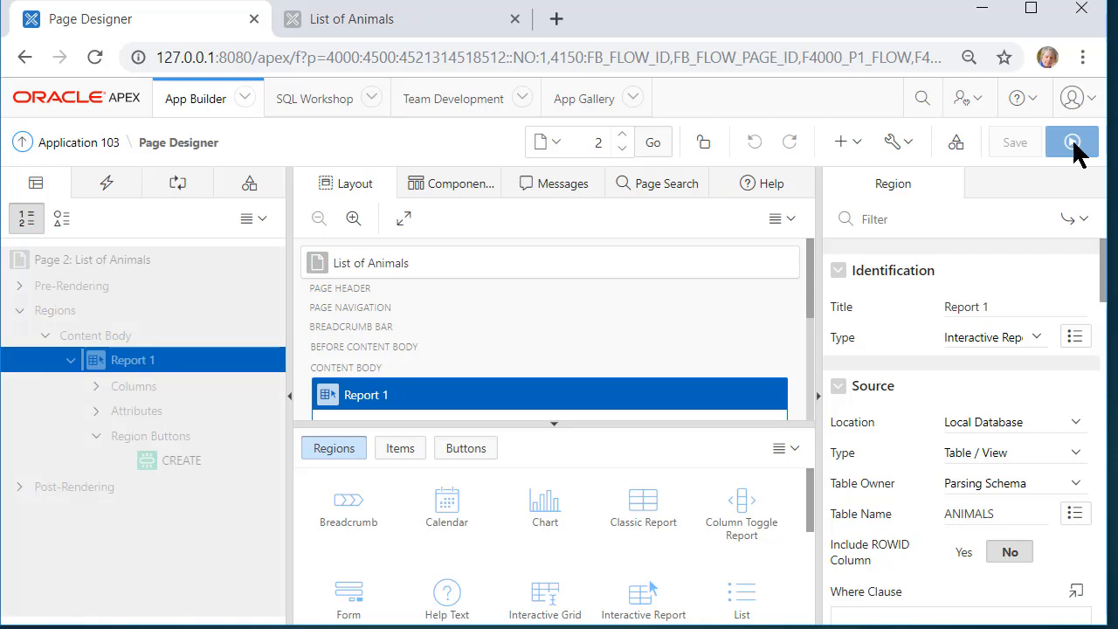
# - Run List of Animals and scroll through animal 100001's edit form down to Date Modified
pyautogui.click(1071, 141)
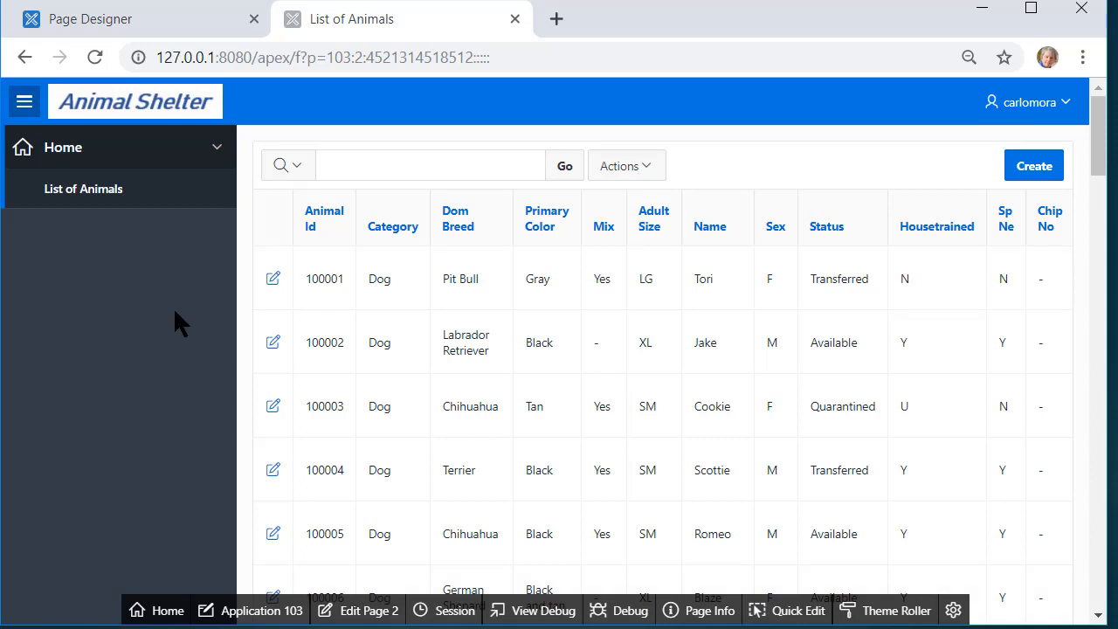
pyautogui.moveTo(273, 278)
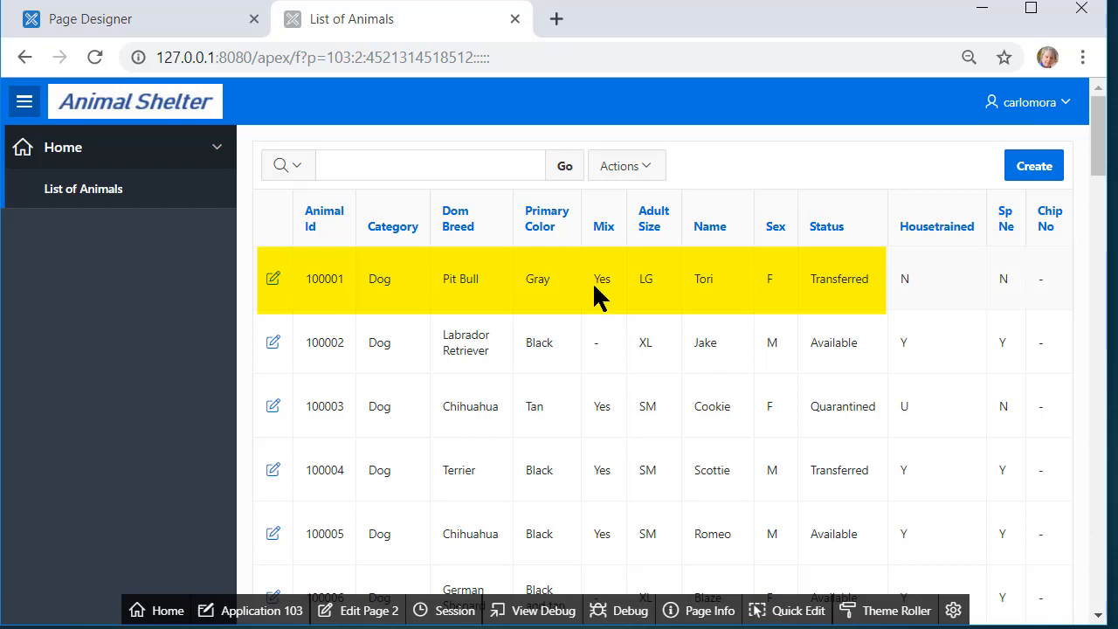
pyautogui.moveTo(271, 288)
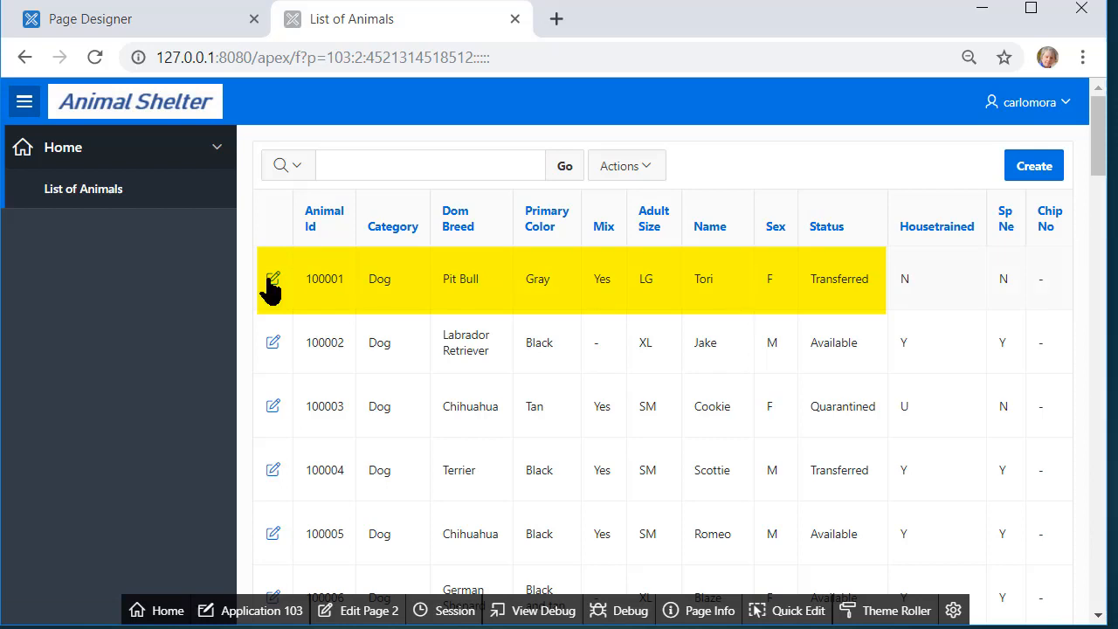
pyautogui.click(273, 278)
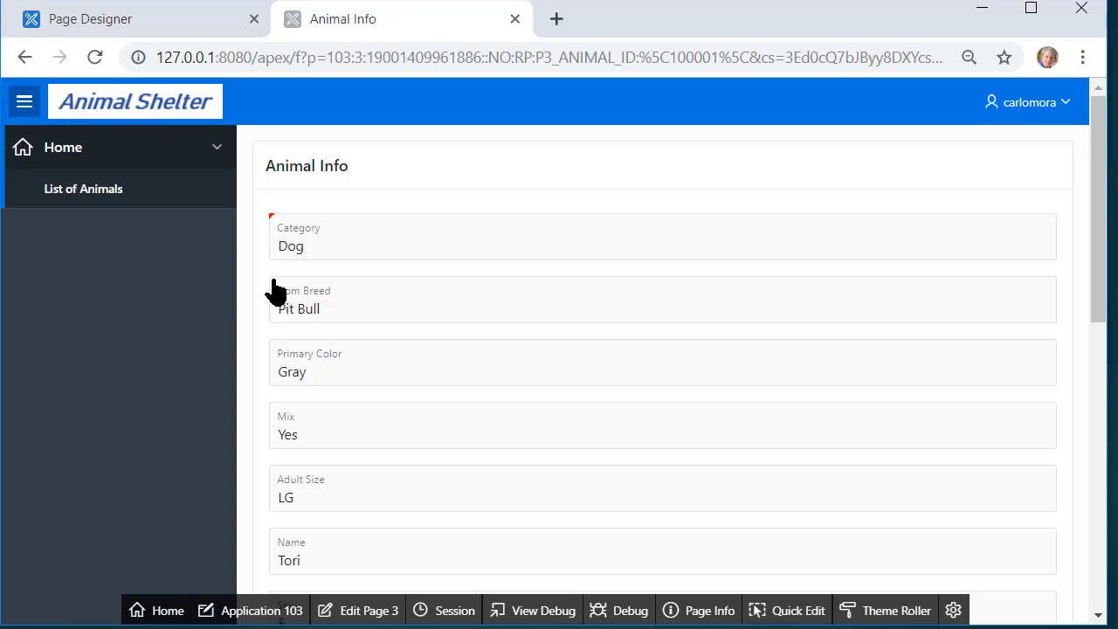
pyautogui.scroll(-3)
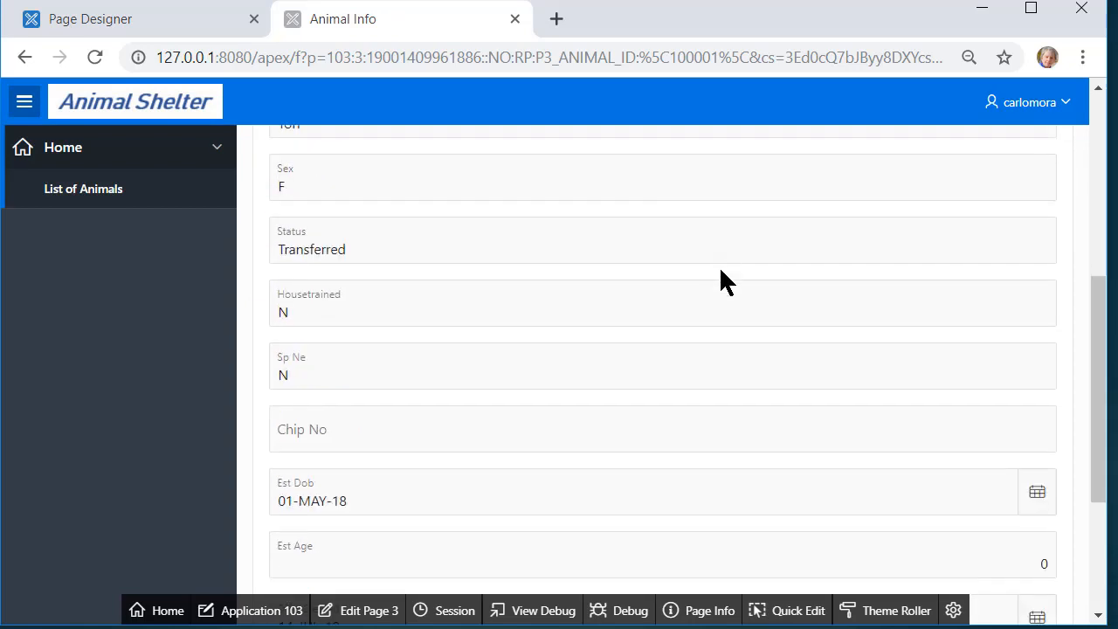
pyautogui.scroll(-3)
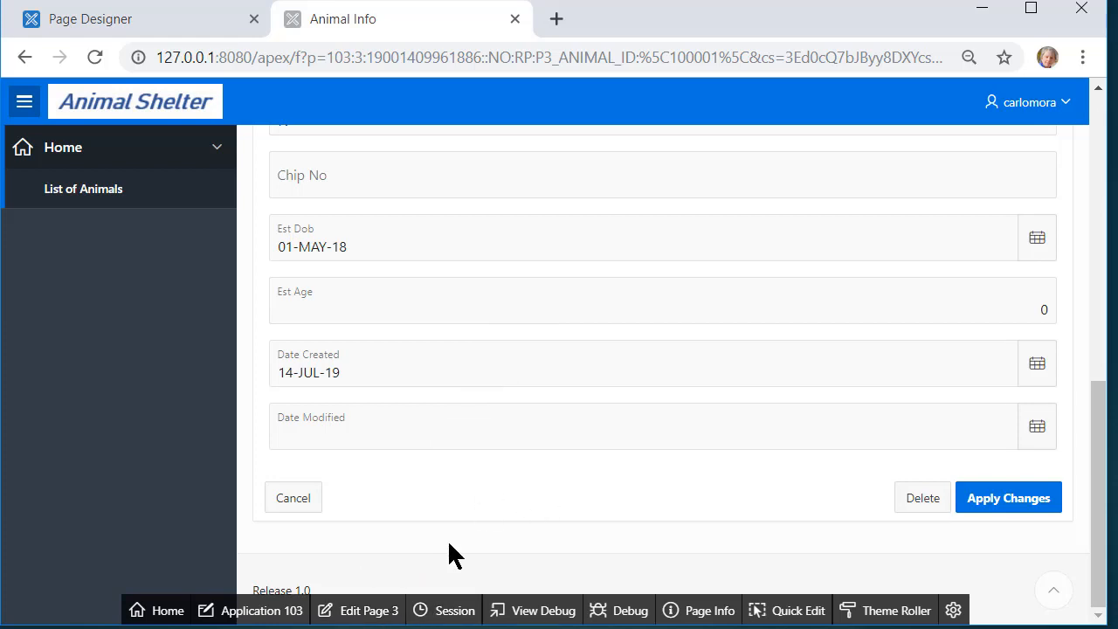
pyautogui.click(91, 18)
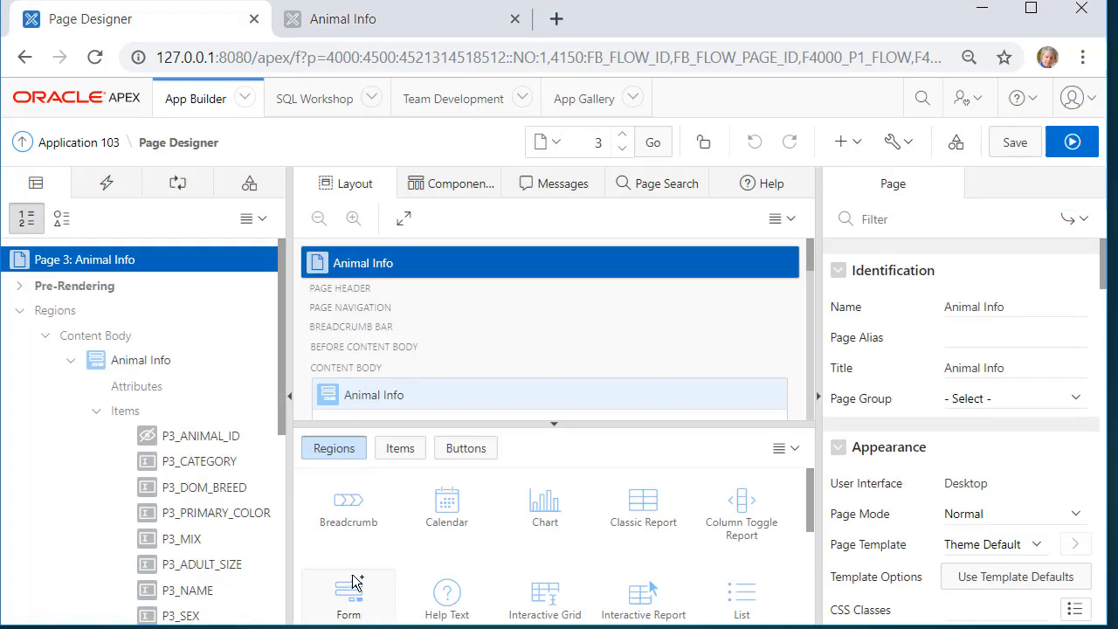
pyautogui.moveTo(279, 310)
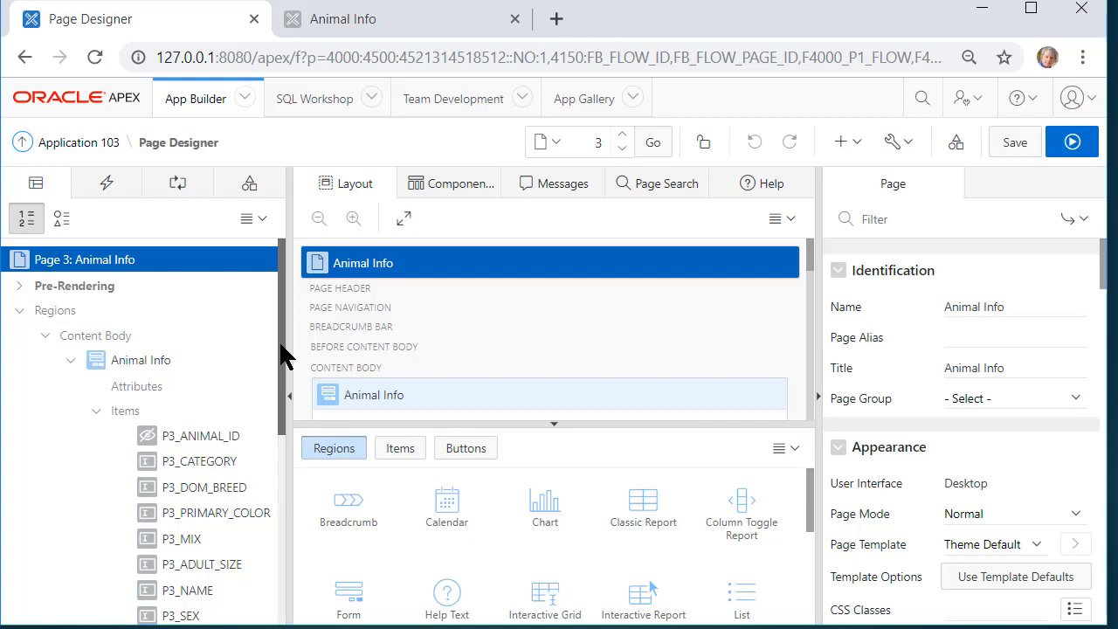
pyautogui.moveTo(843, 367)
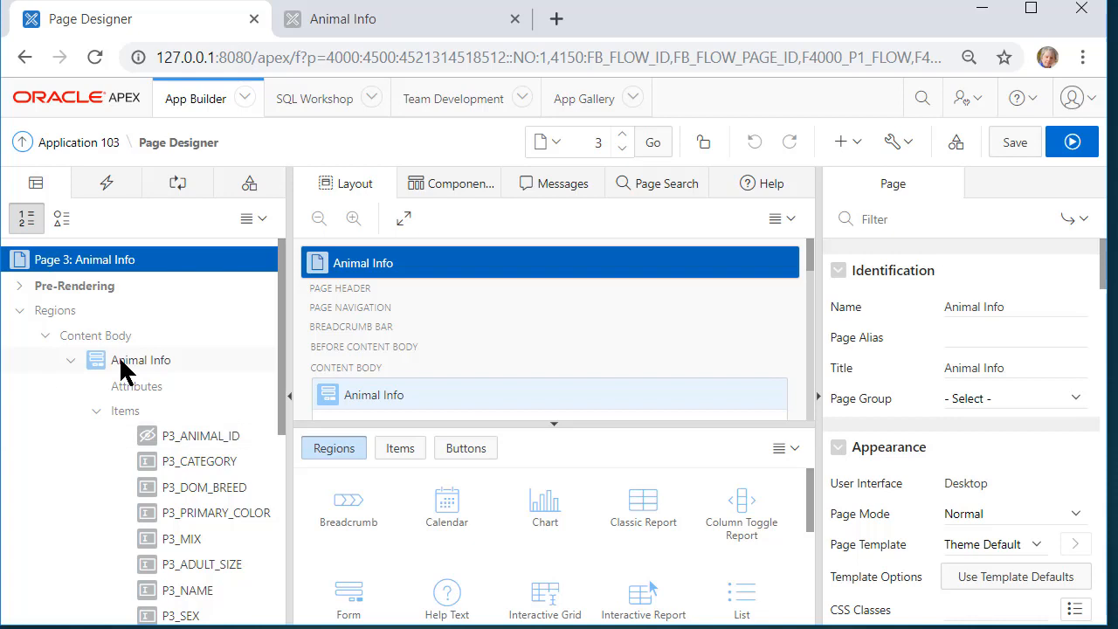
# - Select the Animal Info region on page 3 to see its ANIMALS Form source
pyautogui.click(140, 359)
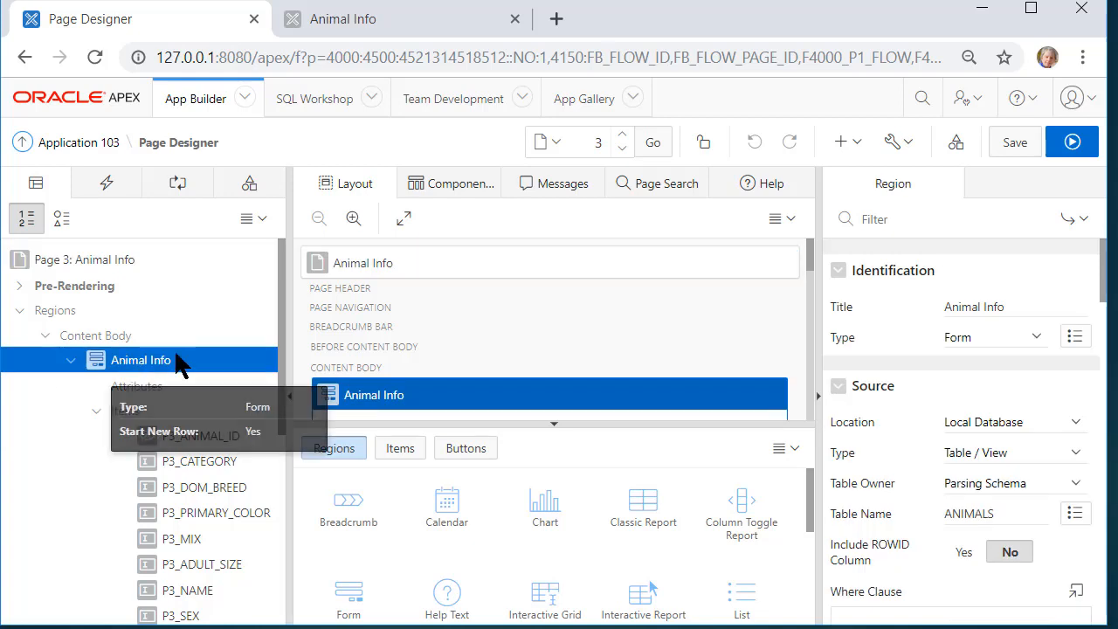
pyautogui.moveTo(195, 563)
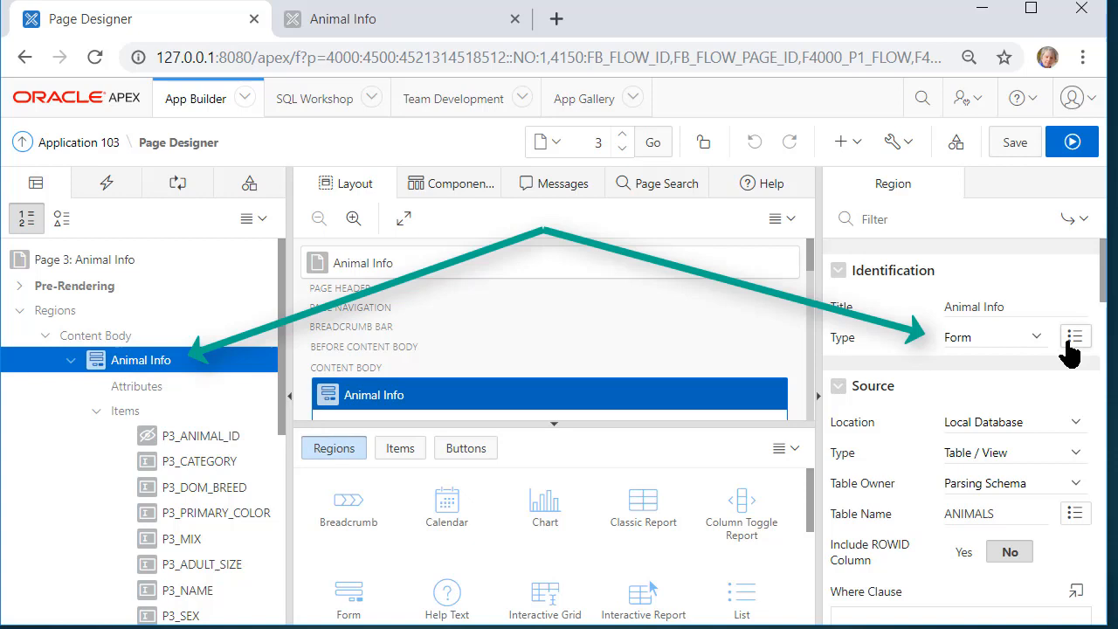
pyautogui.moveTo(1048, 349)
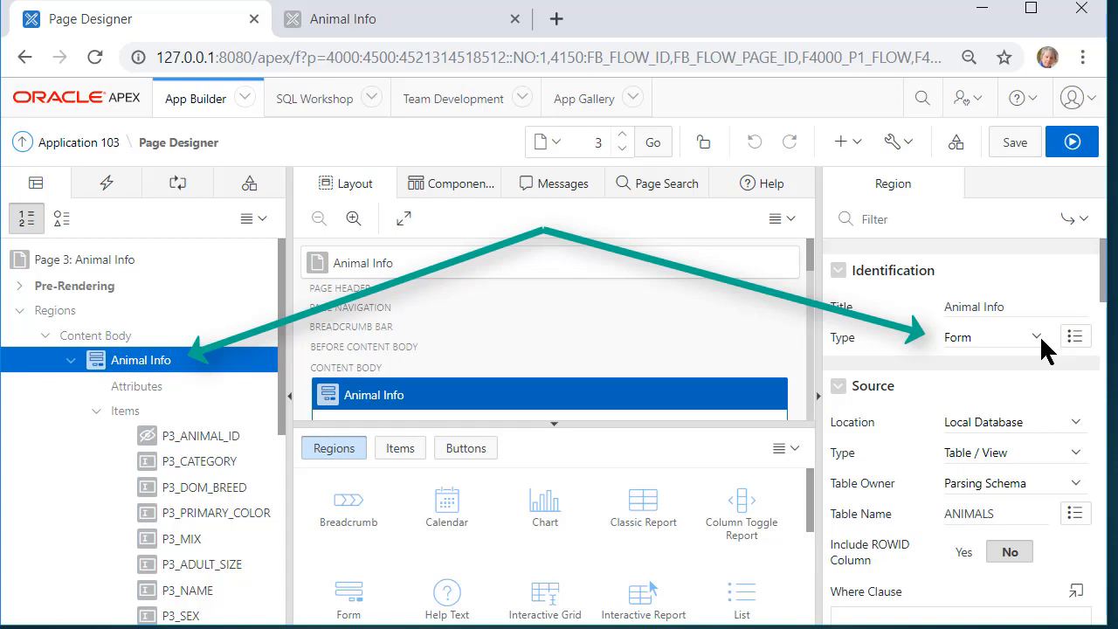
pyautogui.moveTo(939, 587)
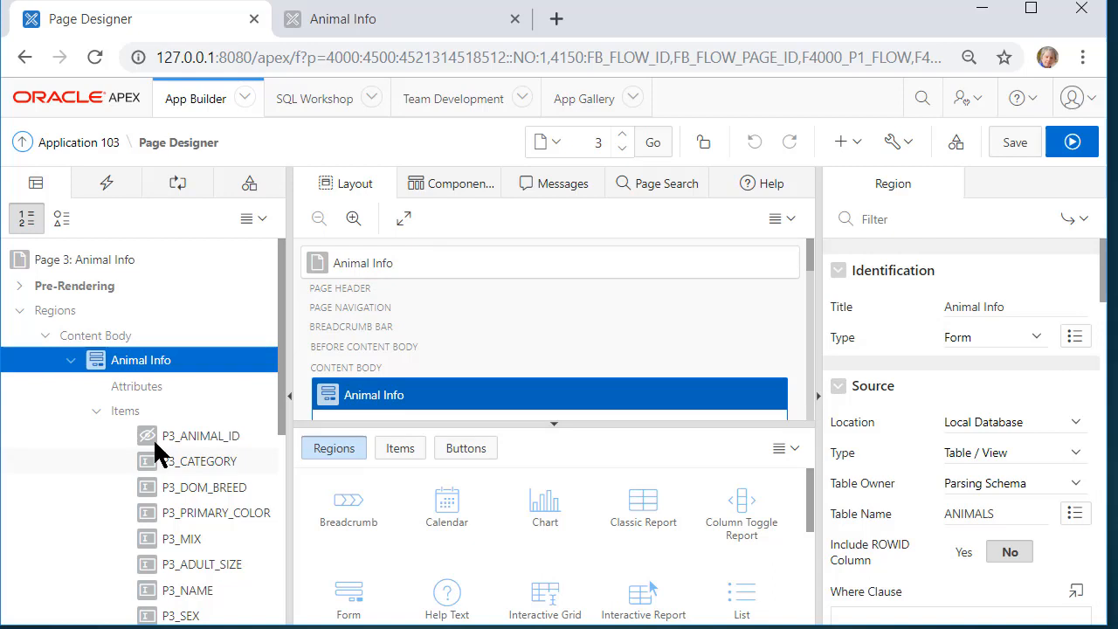
pyautogui.moveTo(200, 435)
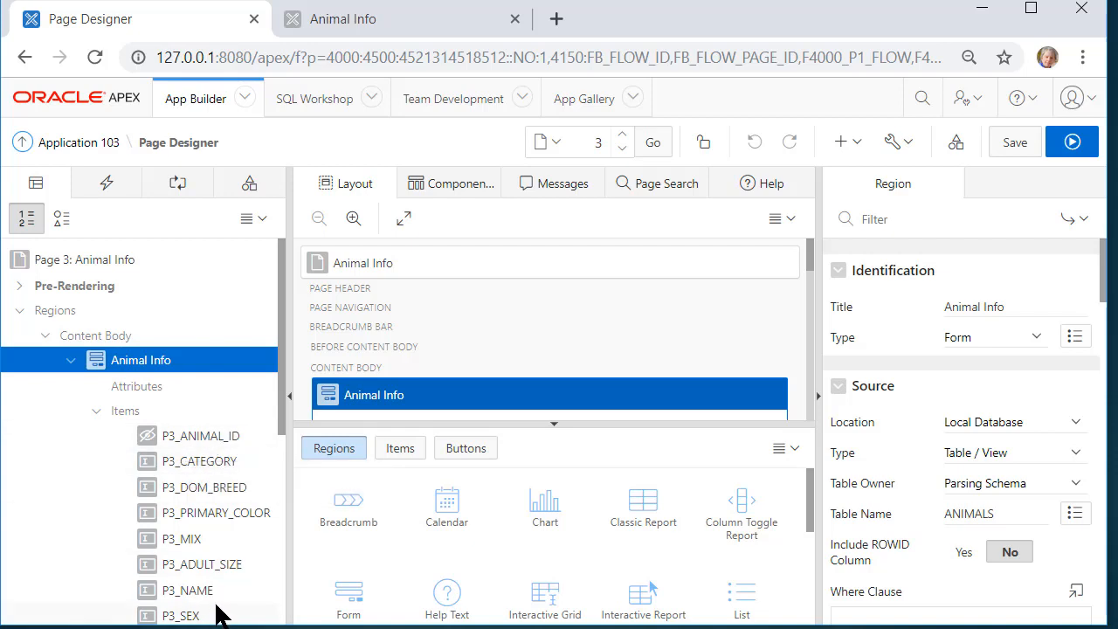
pyautogui.moveTo(196, 388)
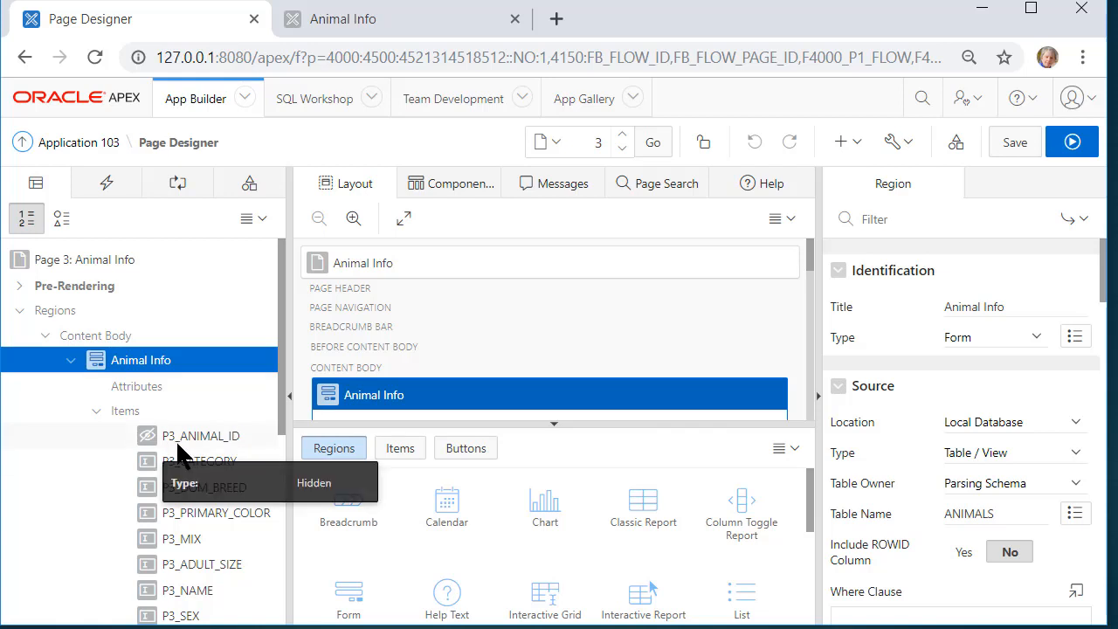
pyautogui.moveTo(245, 453)
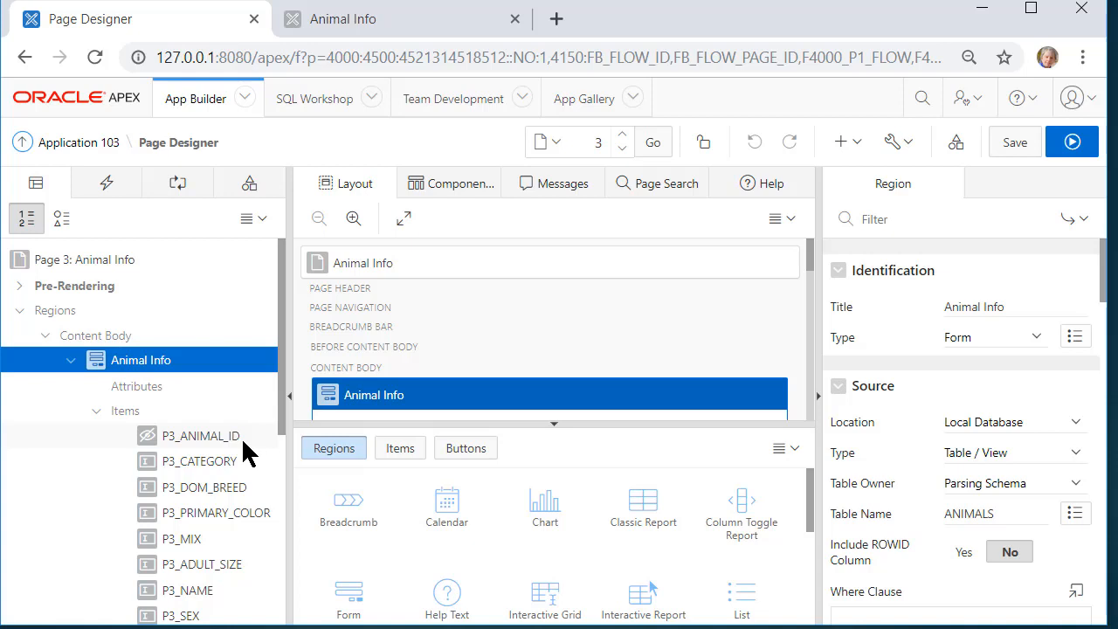
pyautogui.moveTo(179, 458)
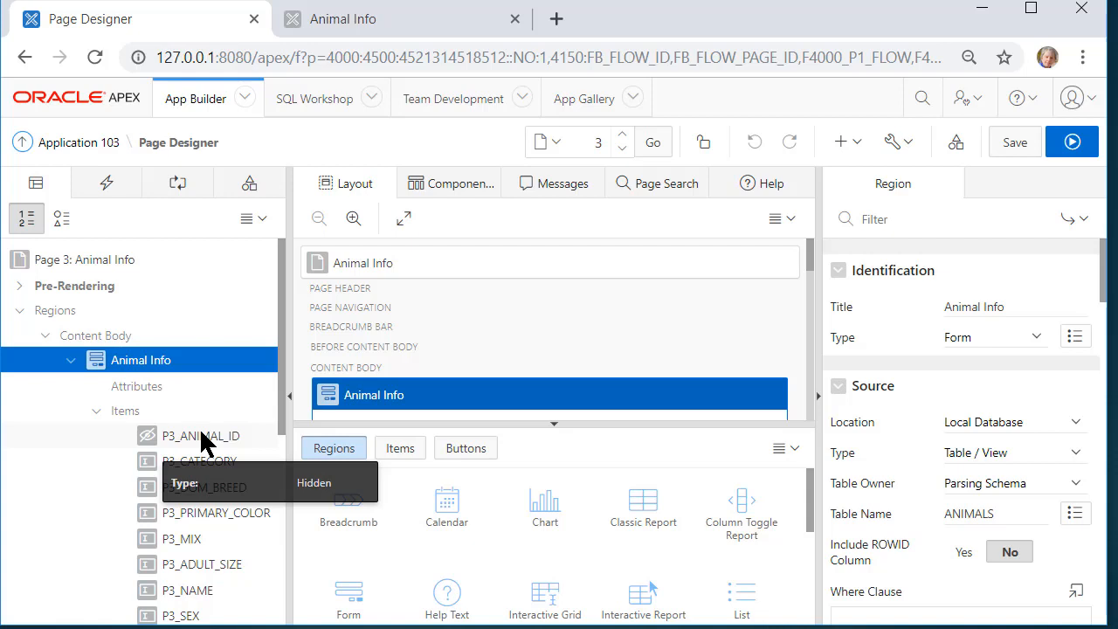
# - Change the P3_ANIMAL_ID item type from Hidden to Display Only
pyautogui.click(200, 434)
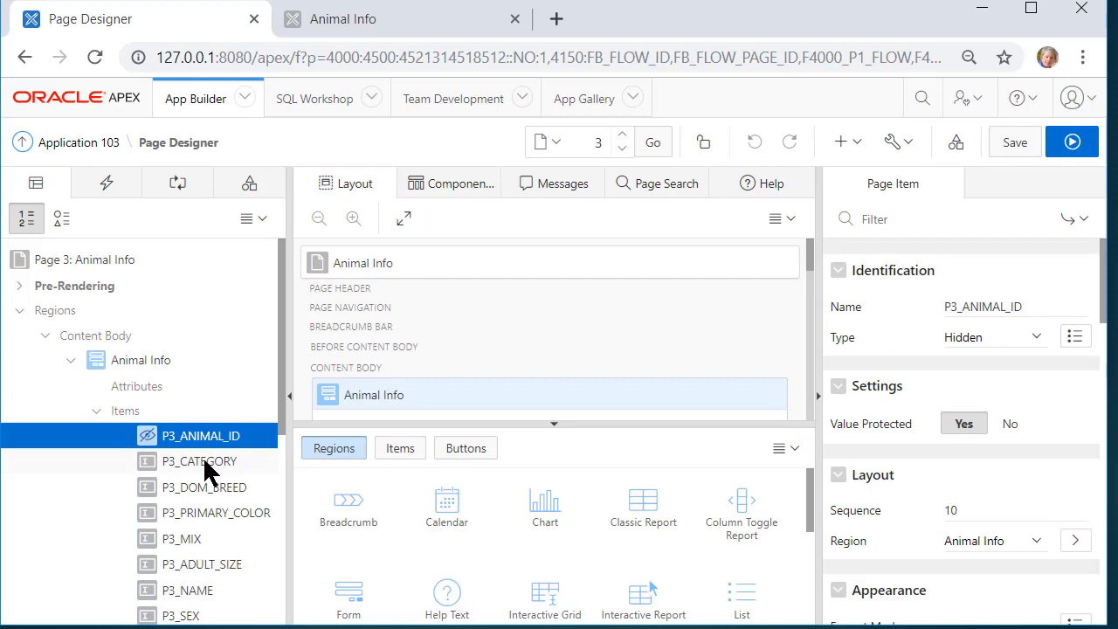
pyautogui.moveTo(218, 445)
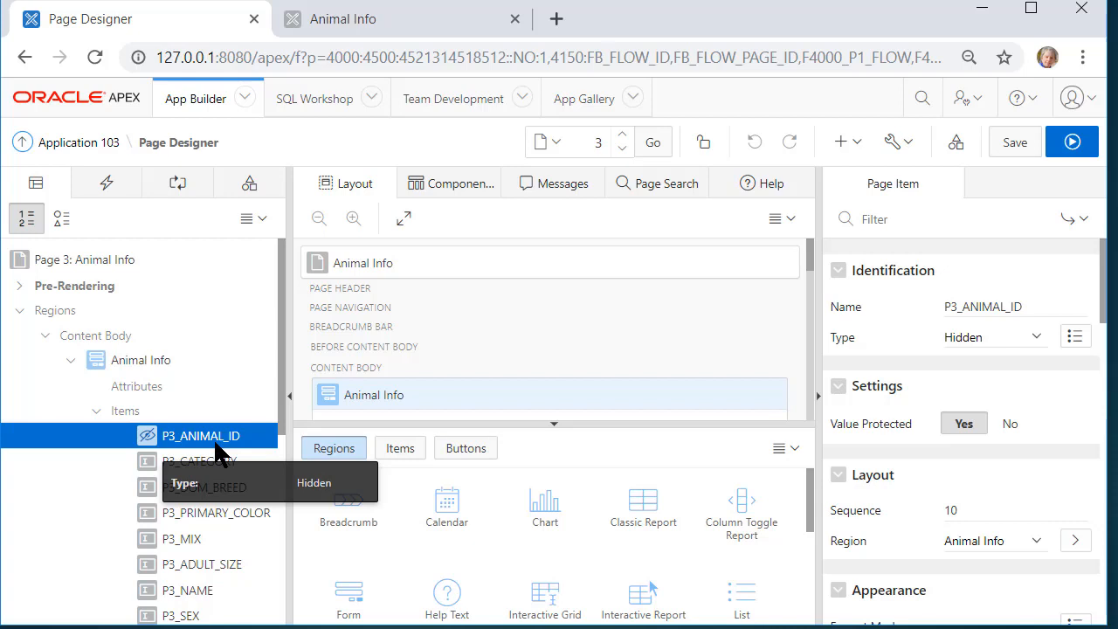
pyautogui.moveTo(222, 389)
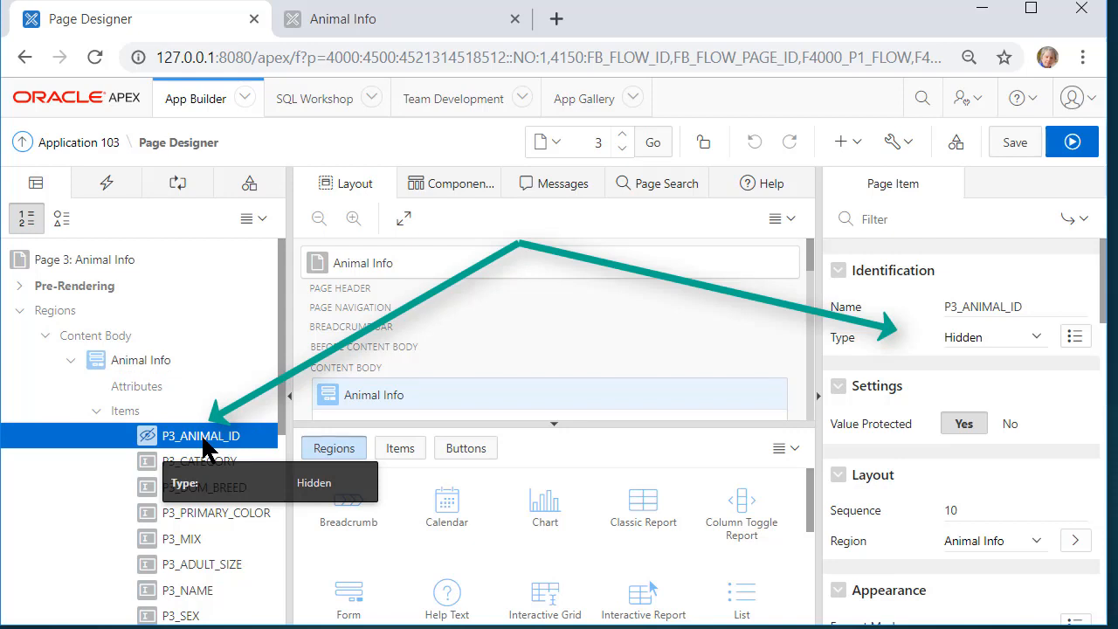
pyautogui.moveTo(1061, 395)
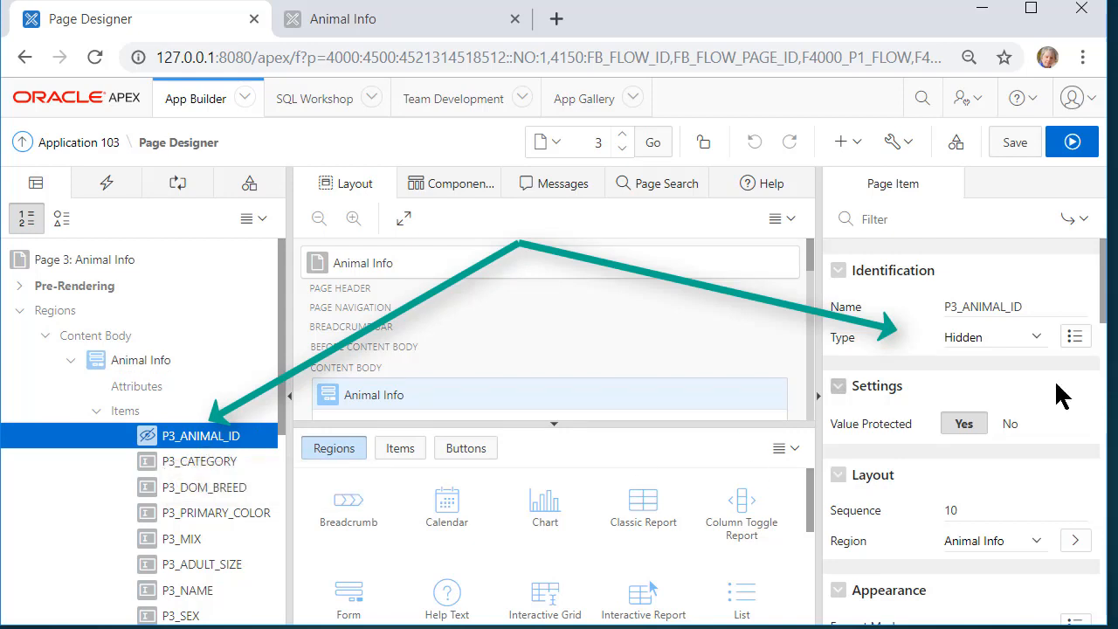
pyautogui.moveTo(1048, 349)
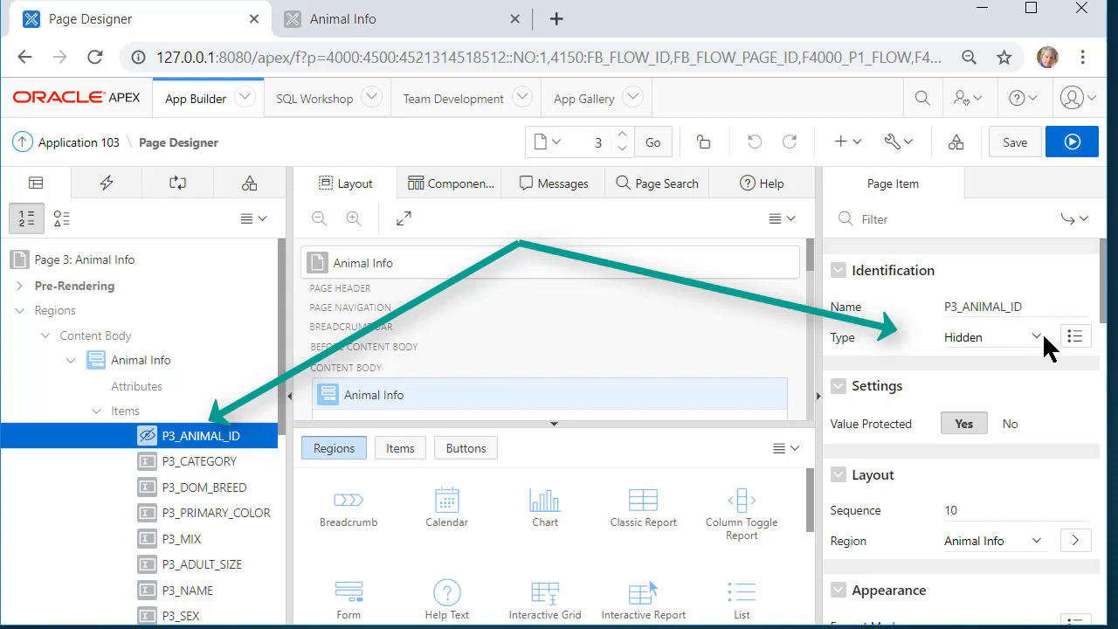
pyautogui.click(994, 336)
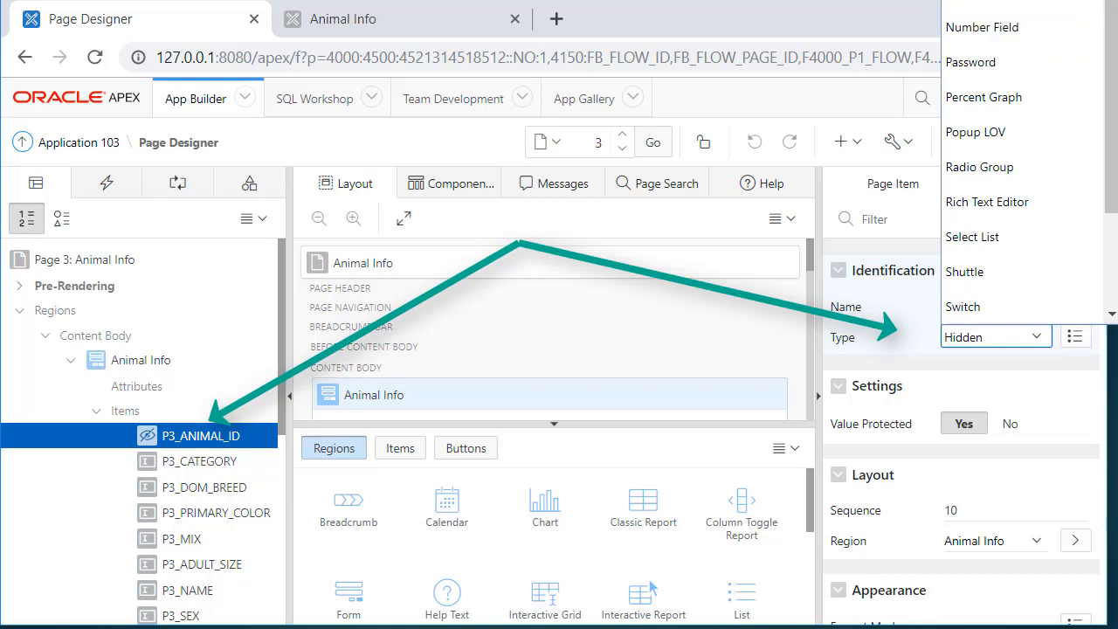
pyautogui.click(995, 336)
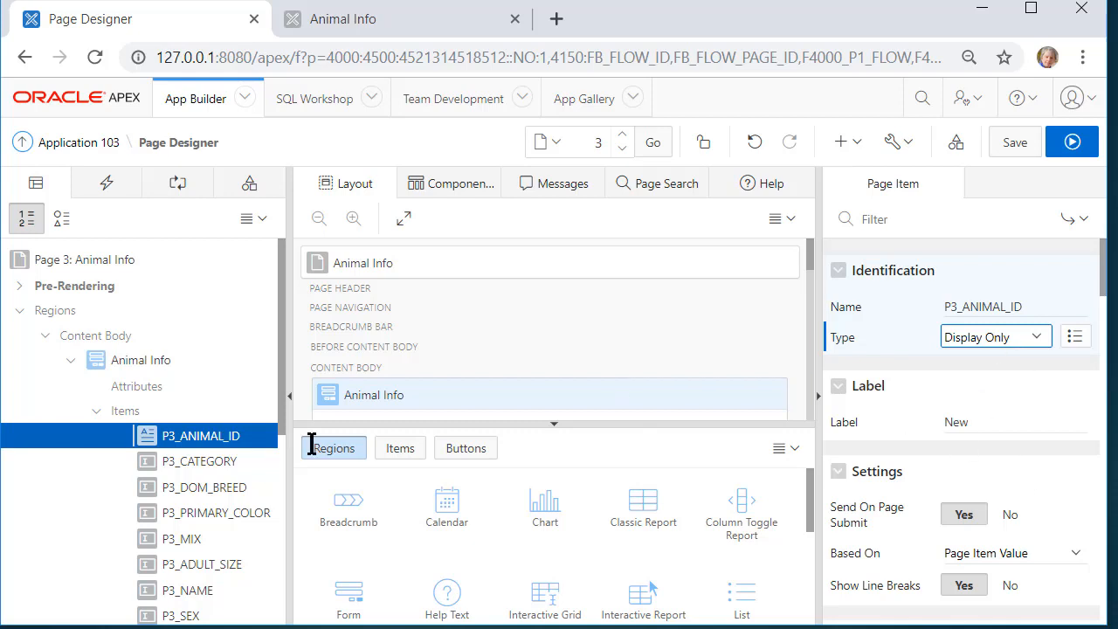
# - Save and run page 3, checking the read-only New ID field and List of Animals report
pyautogui.click(1016, 421)
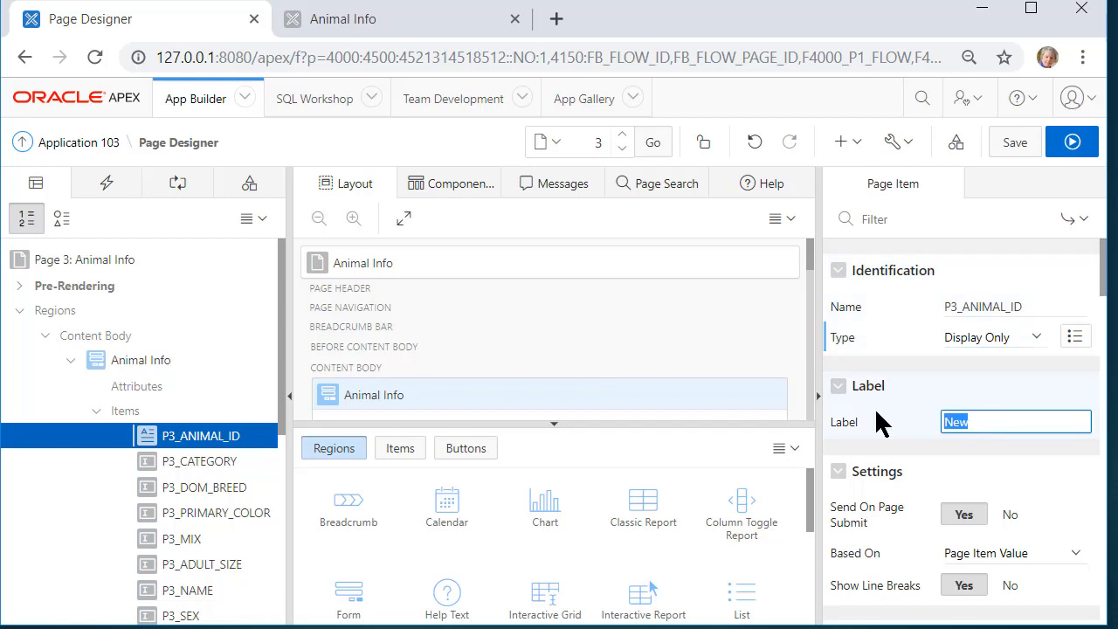
pyautogui.click(1013, 421)
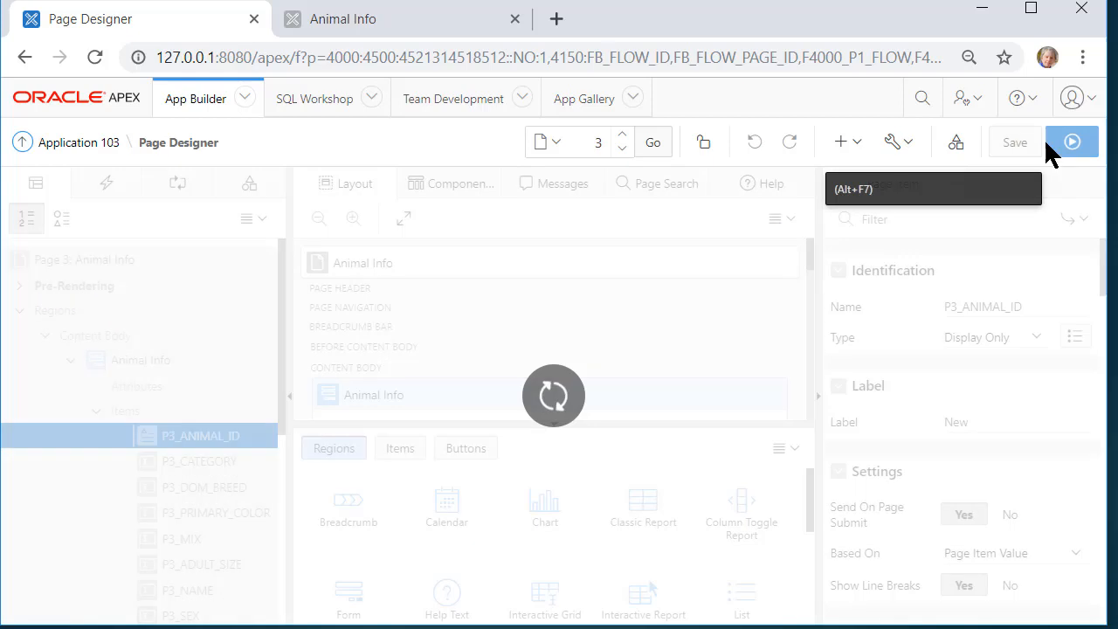
pyautogui.click(1014, 142)
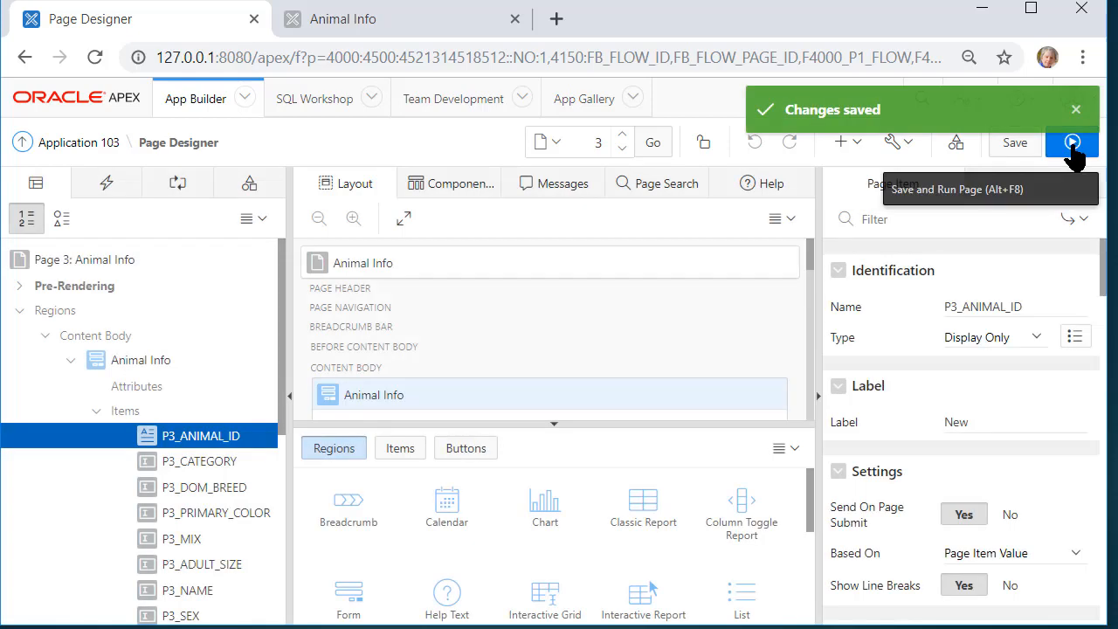
pyautogui.click(1073, 141)
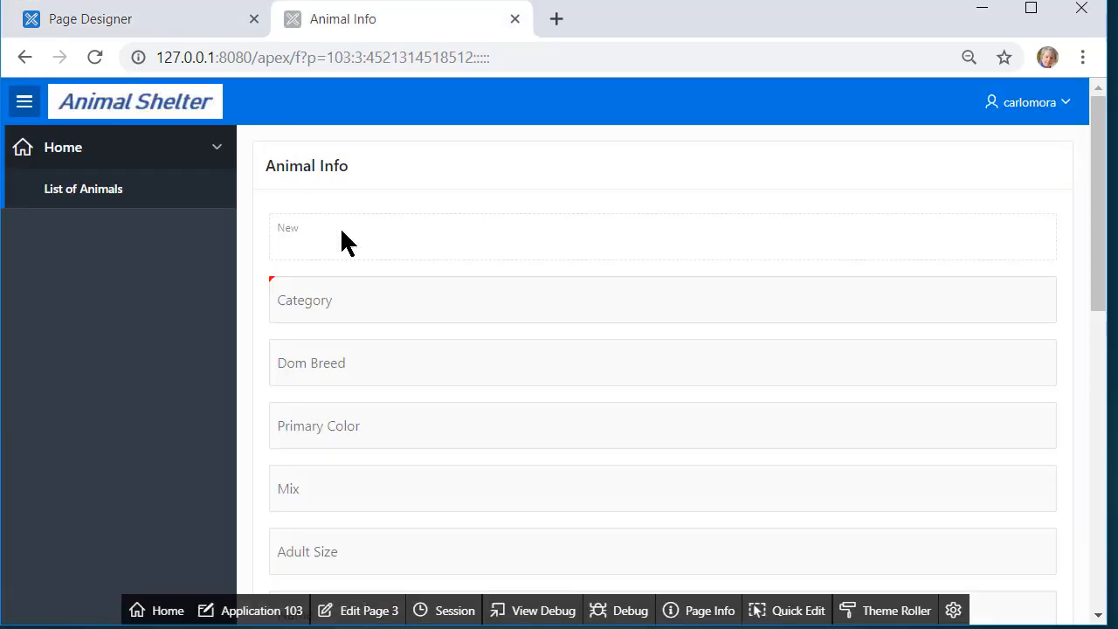
pyautogui.moveTo(206, 306)
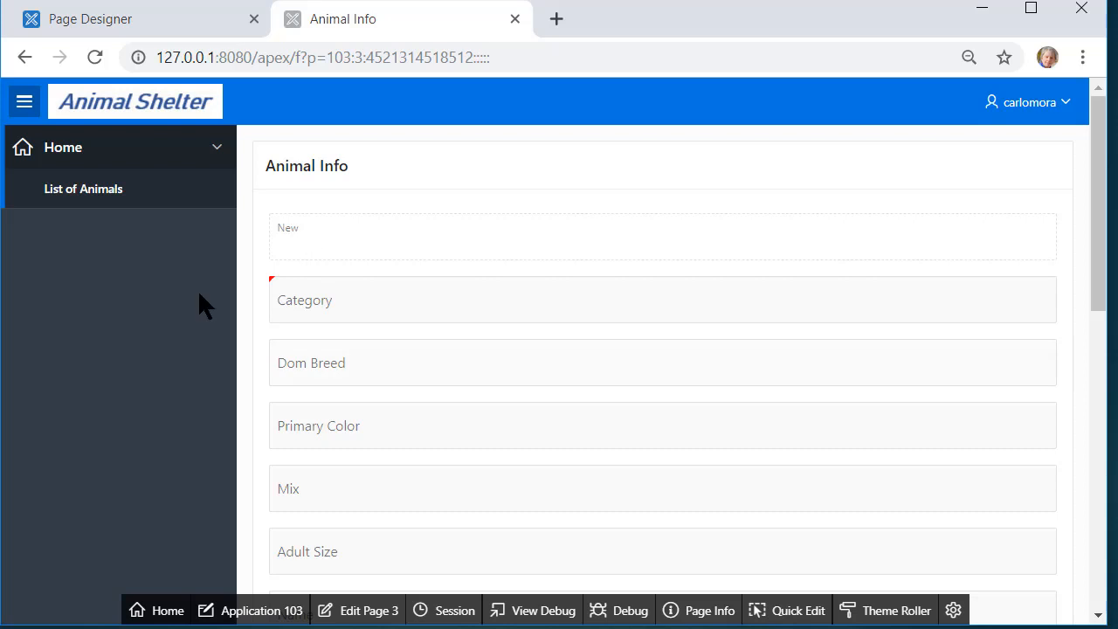
pyautogui.moveTo(100, 253)
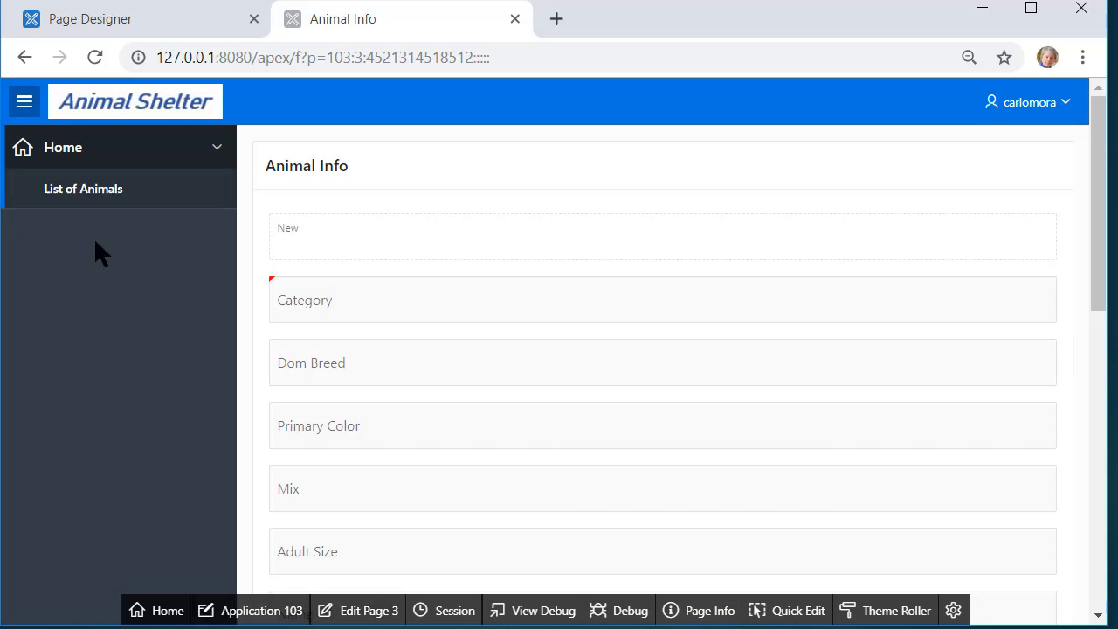
pyautogui.click(83, 188)
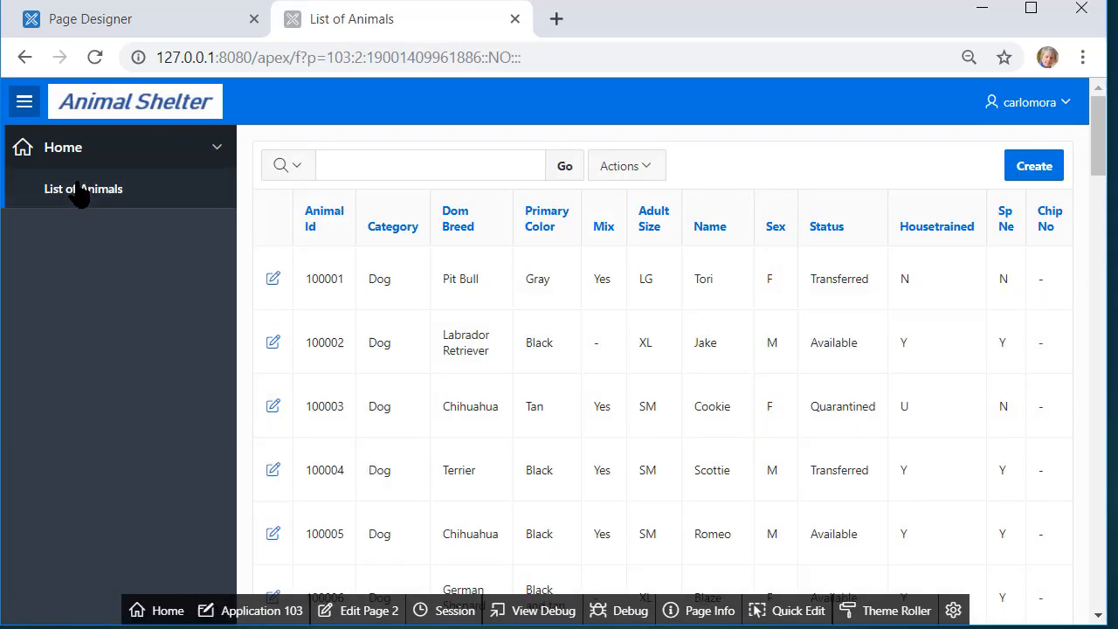
pyautogui.click(273, 279)
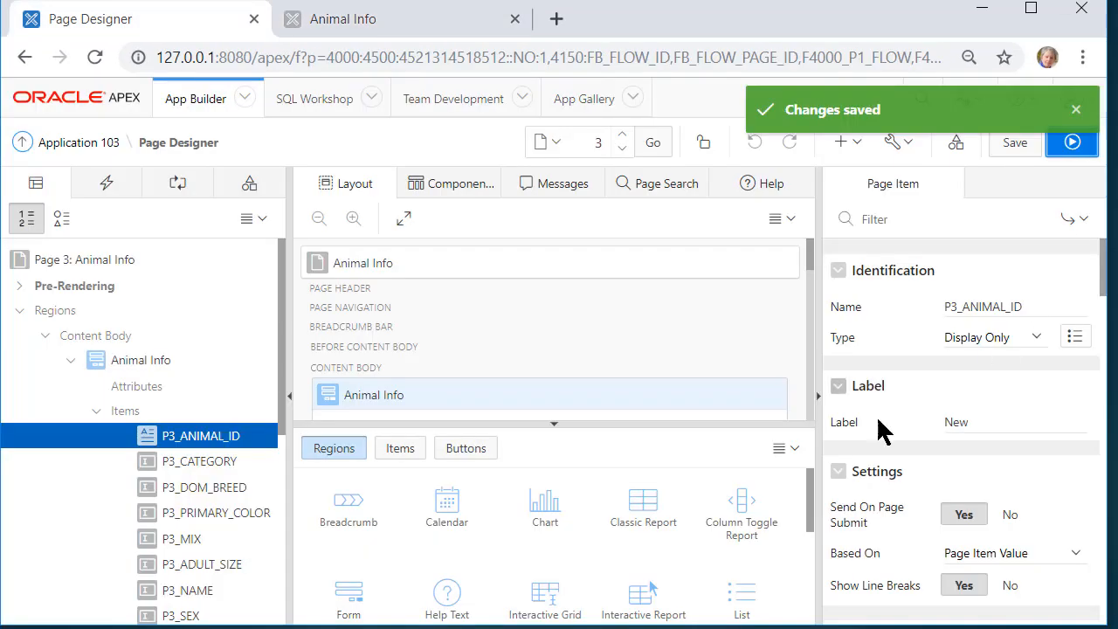
pyautogui.moveTo(56, 537)
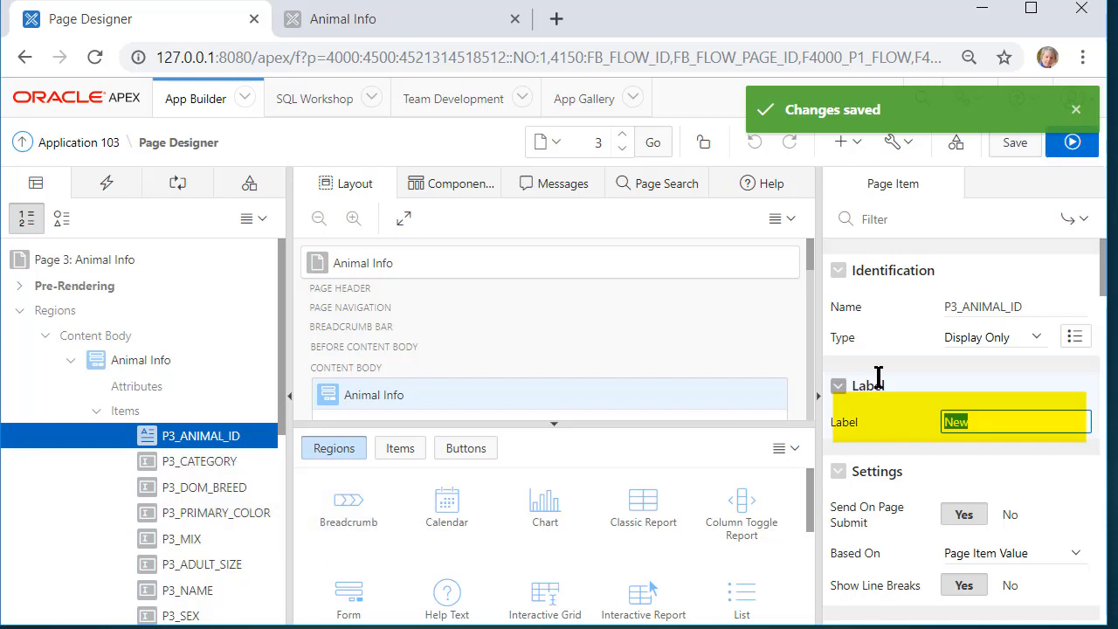
# - Relabel P3_ANIMAL_ID as 'Animal ID (PK)', save, and run the page
pyautogui.write('Animal ID (PK')
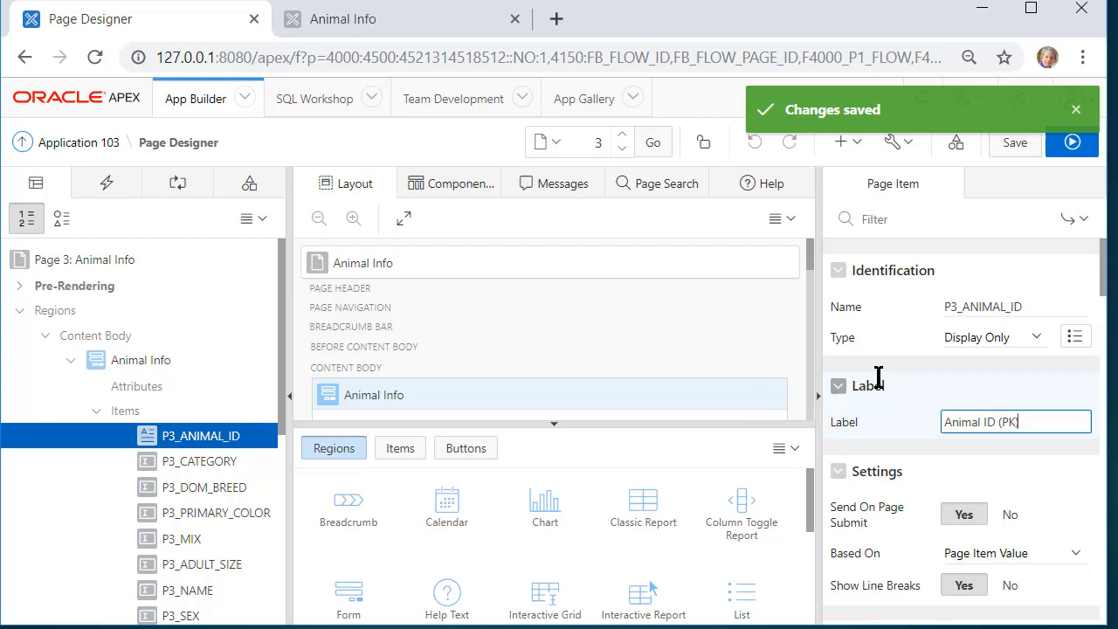
pyautogui.click(1014, 142)
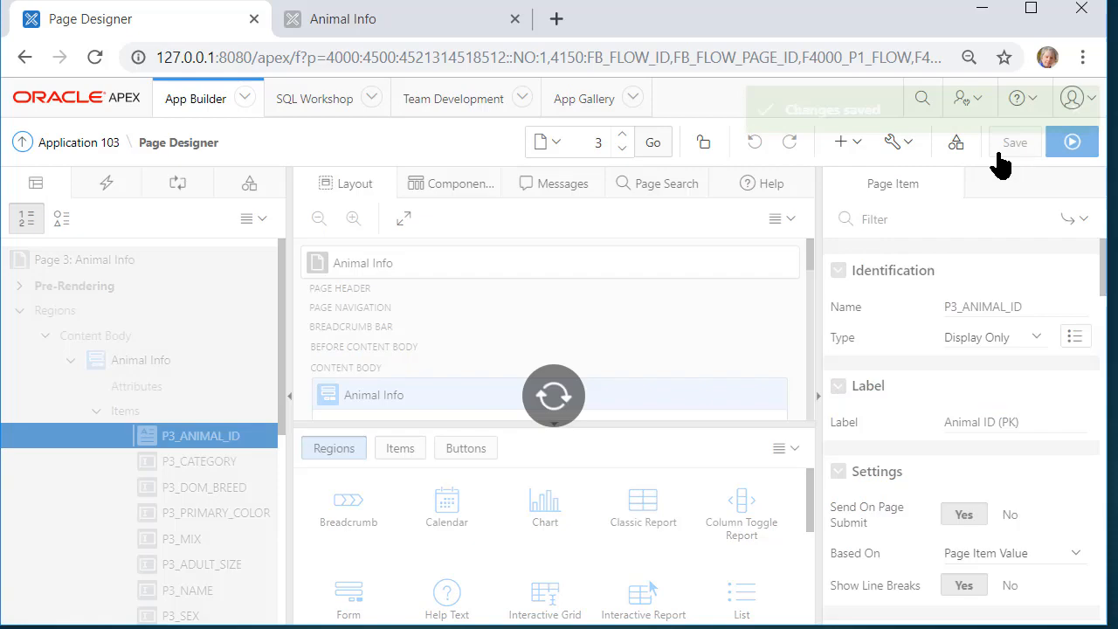
pyautogui.click(1072, 142)
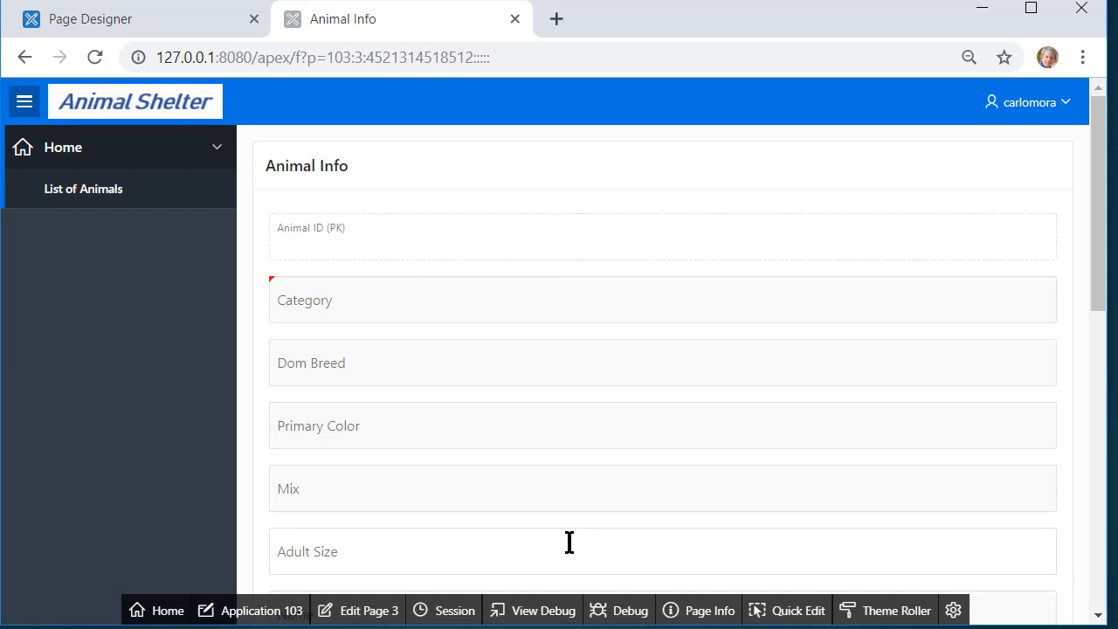
pyautogui.moveTo(55, 265)
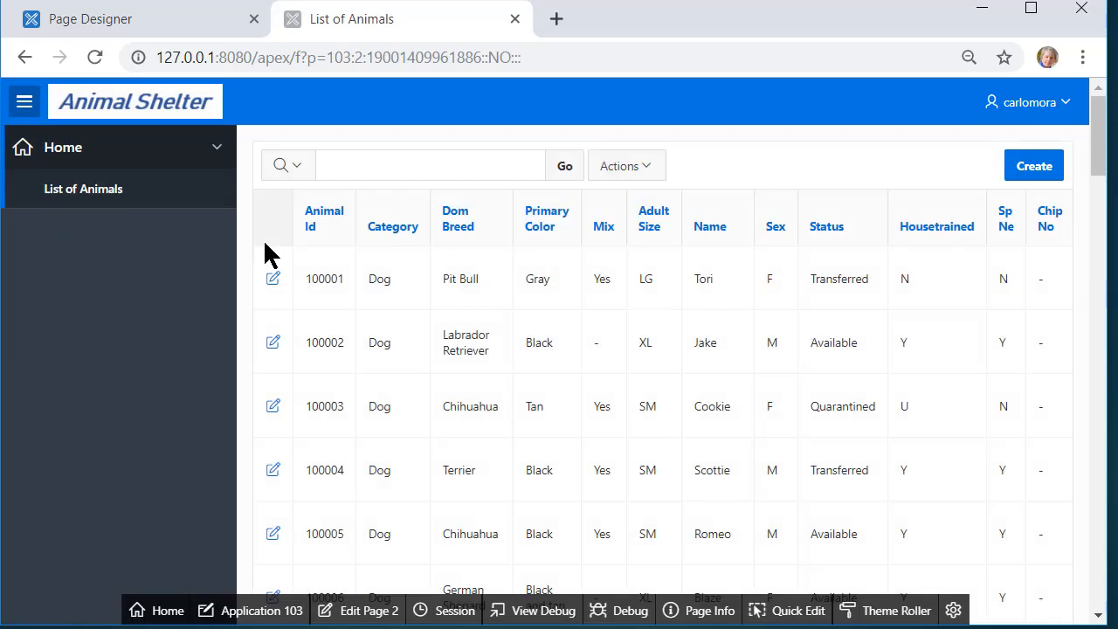
# - Open animal 100001's record and try editing its read-only ID value
pyautogui.click(274, 278)
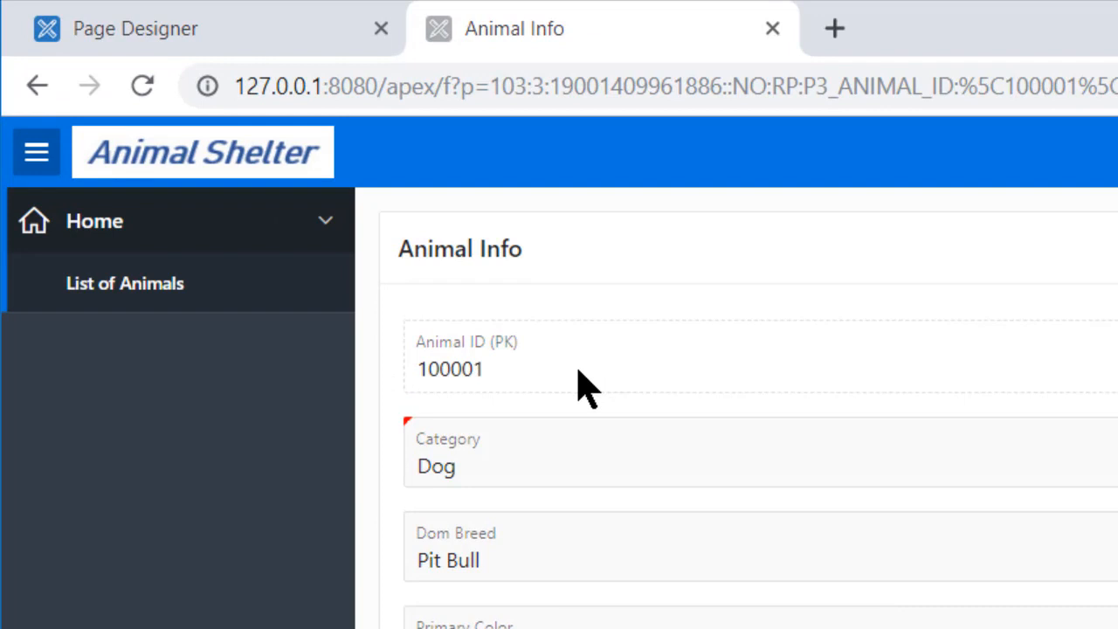
pyautogui.doubleClick(450, 368)
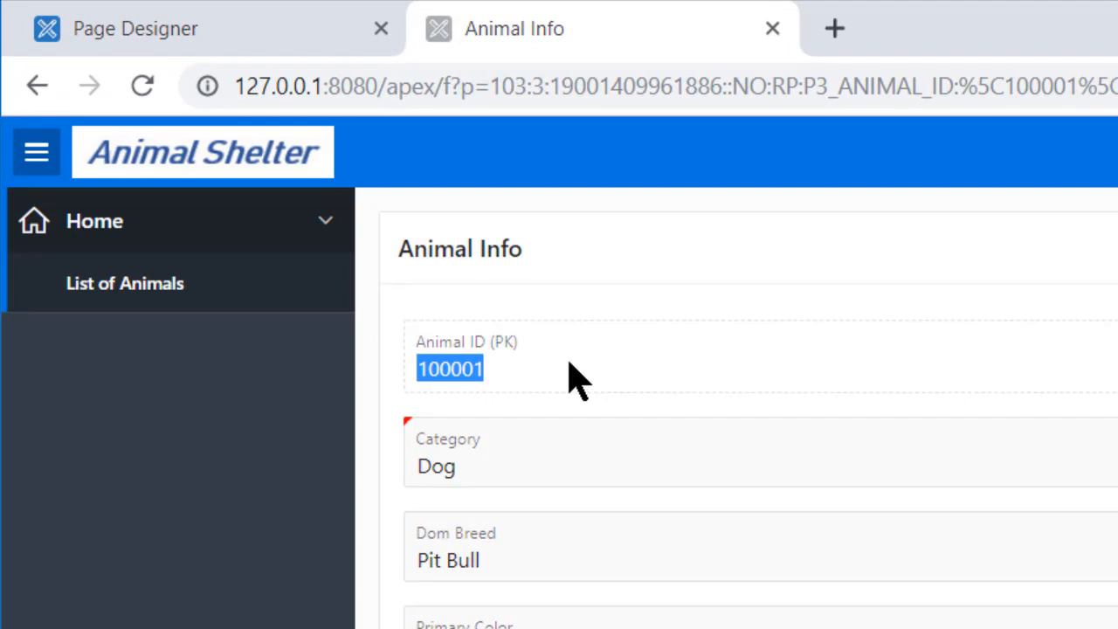
pyautogui.moveTo(545, 341)
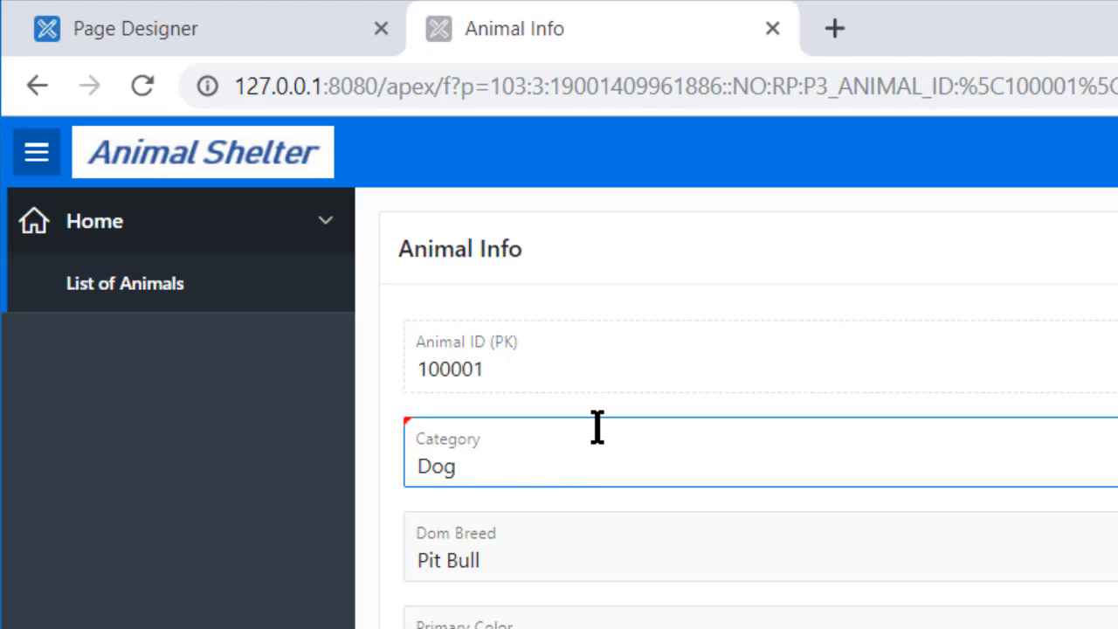
pyautogui.write('andndndr')
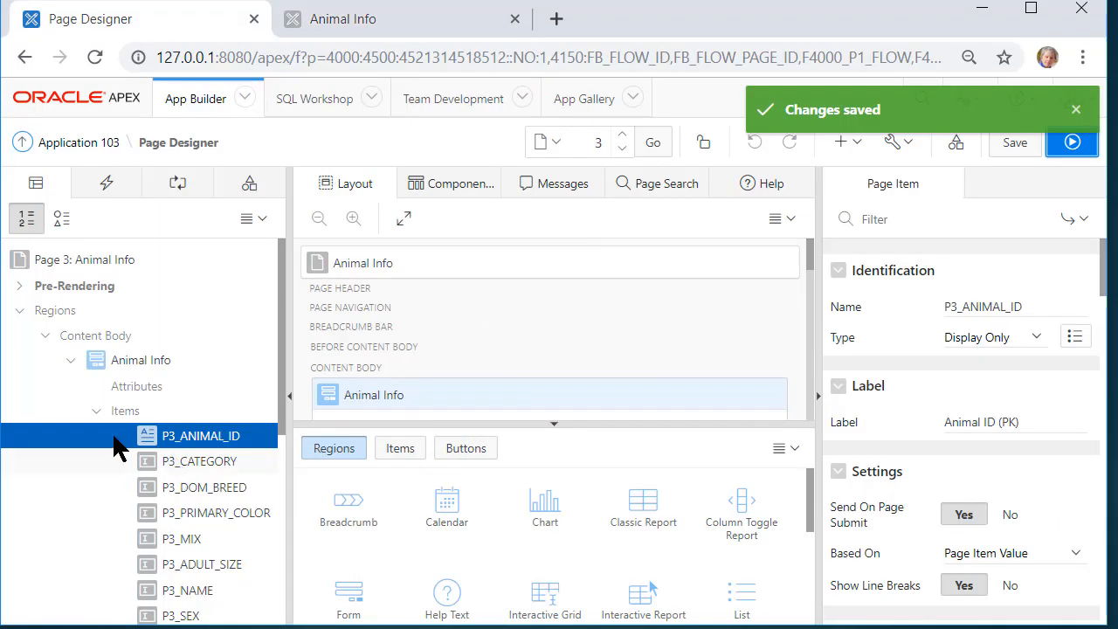
pyautogui.moveTo(199, 461)
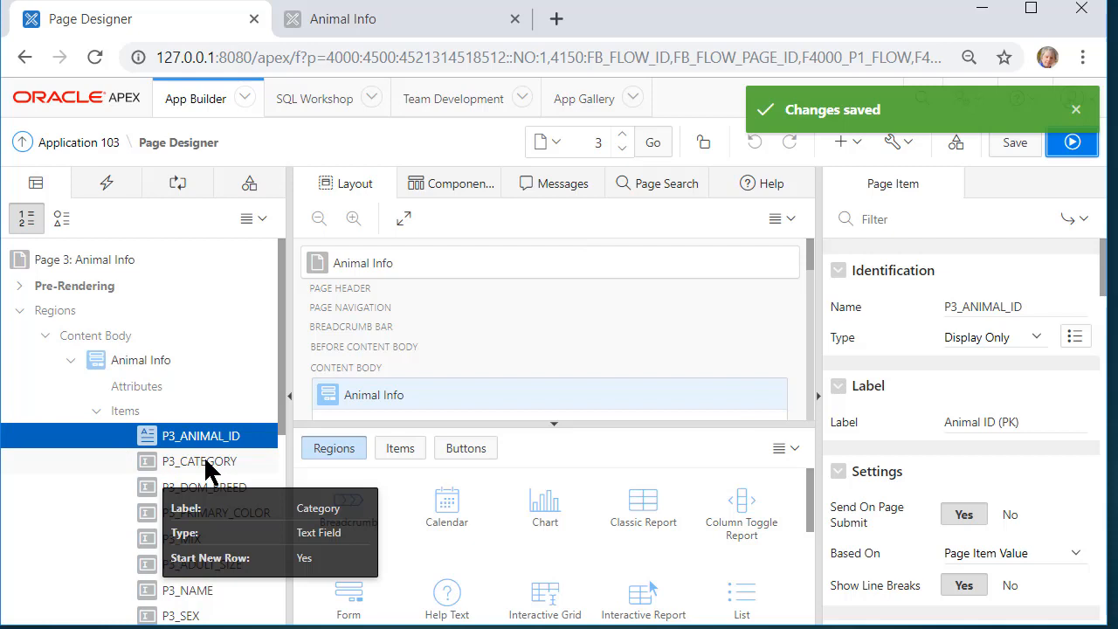
pyautogui.click(199, 460)
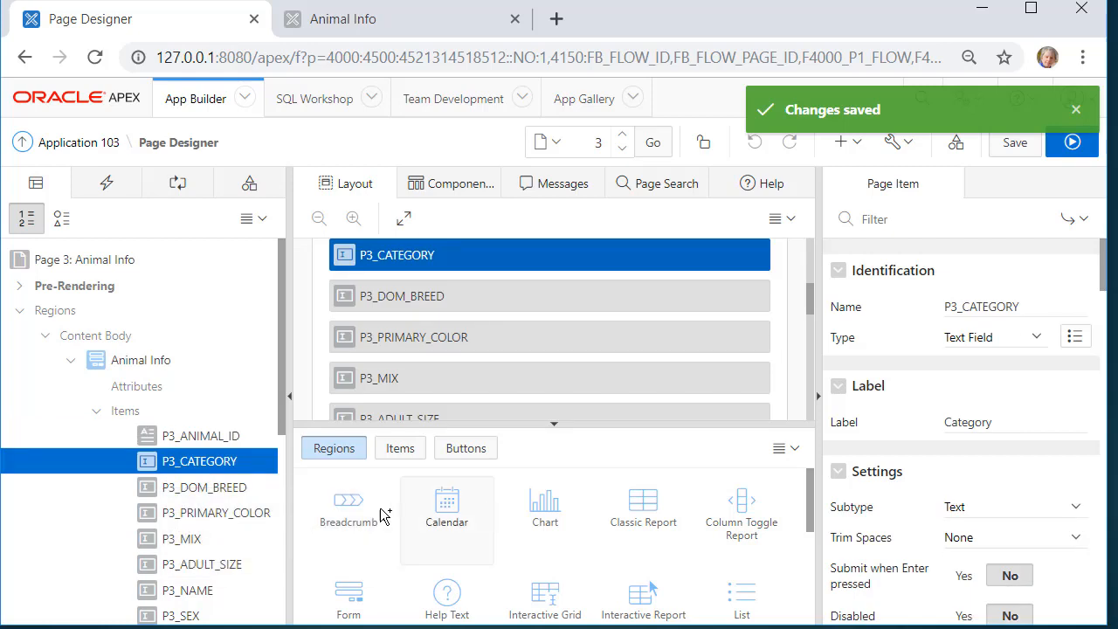
pyautogui.click(215, 512)
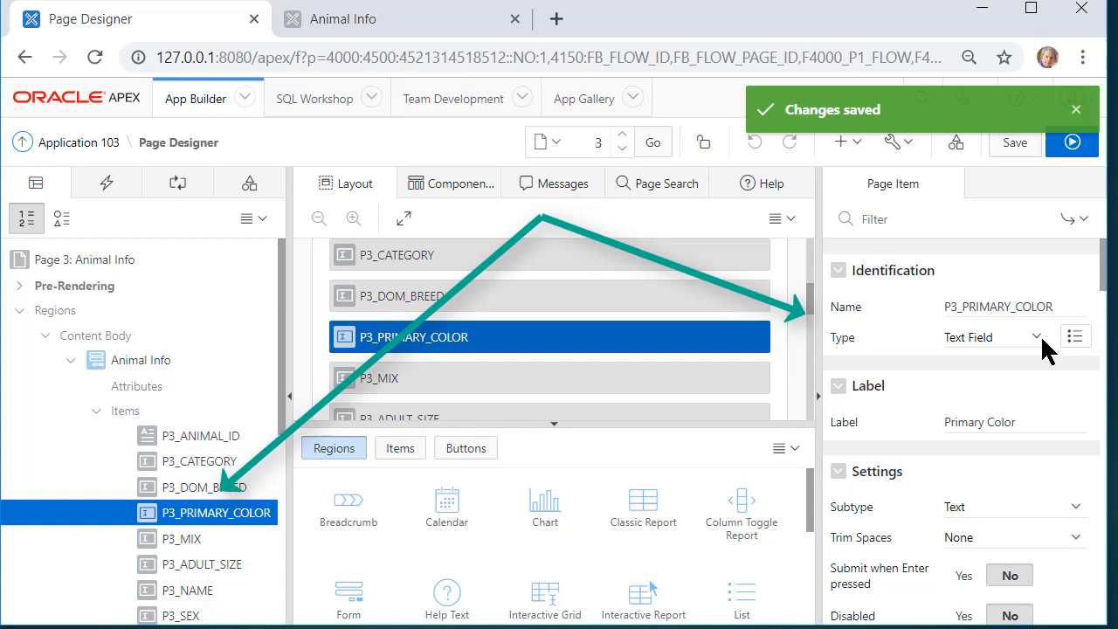
pyautogui.moveTo(1046, 360)
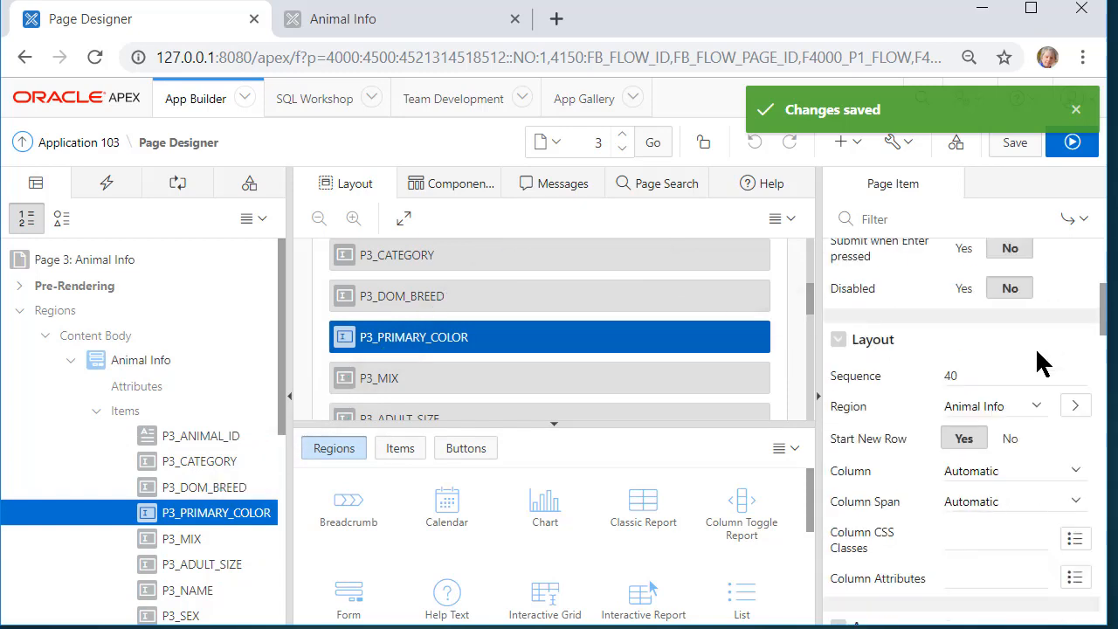
pyautogui.scroll(-3)
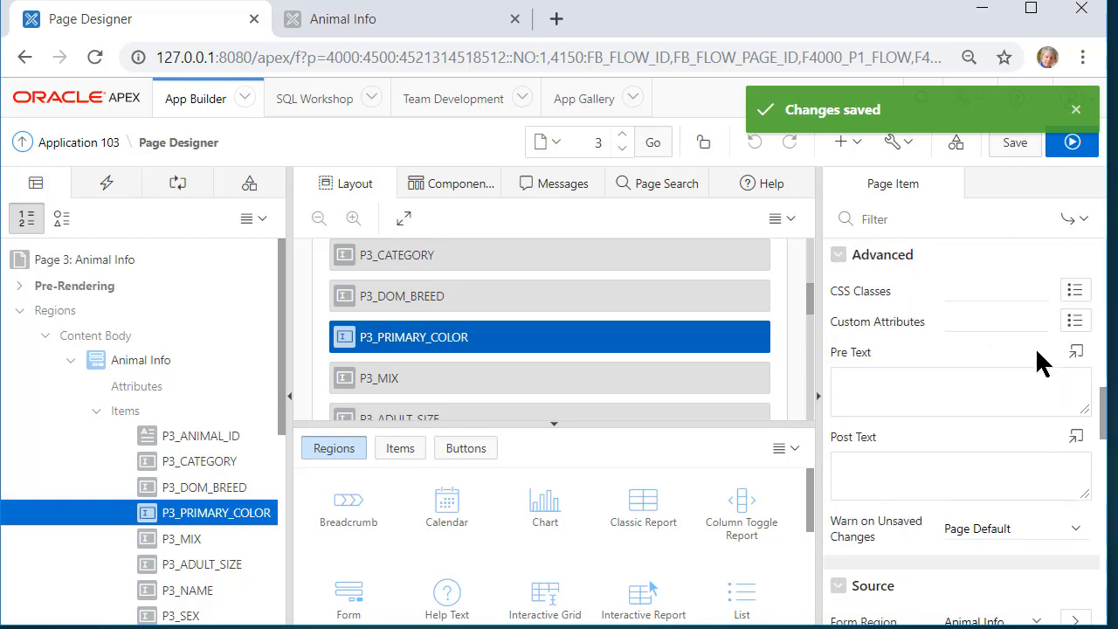
pyautogui.scroll(-3)
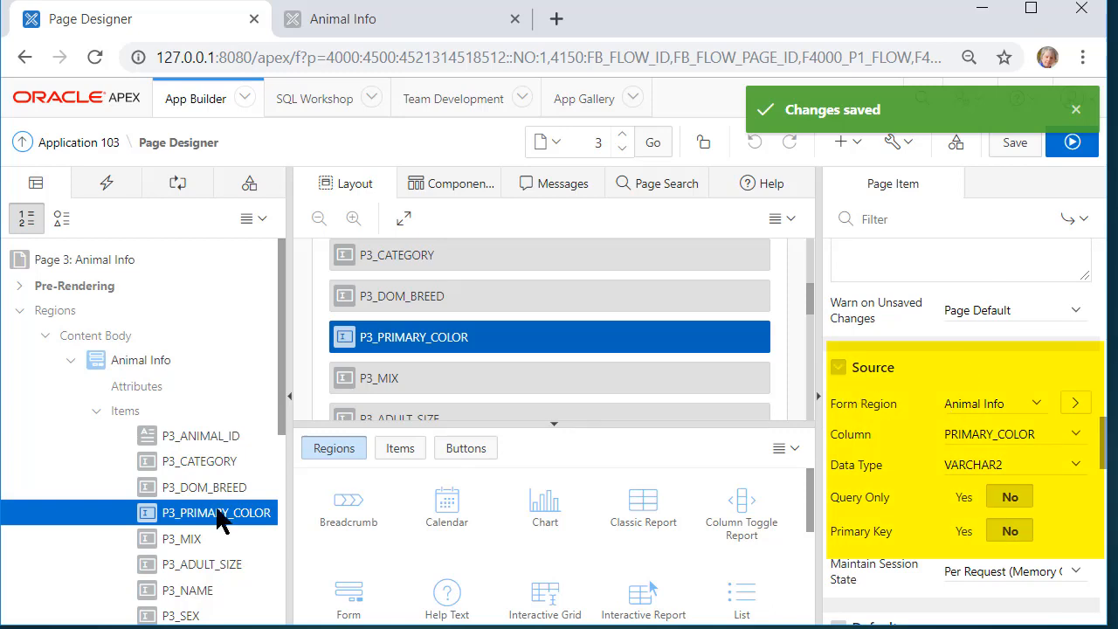
pyautogui.moveTo(900, 441)
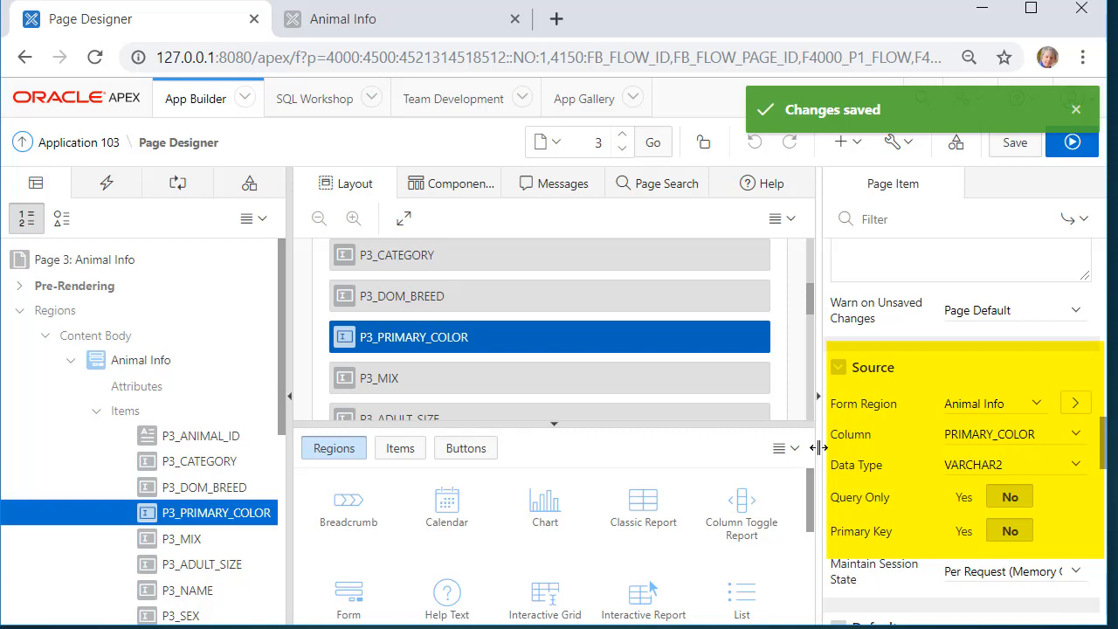
pyautogui.moveTo(1013, 447)
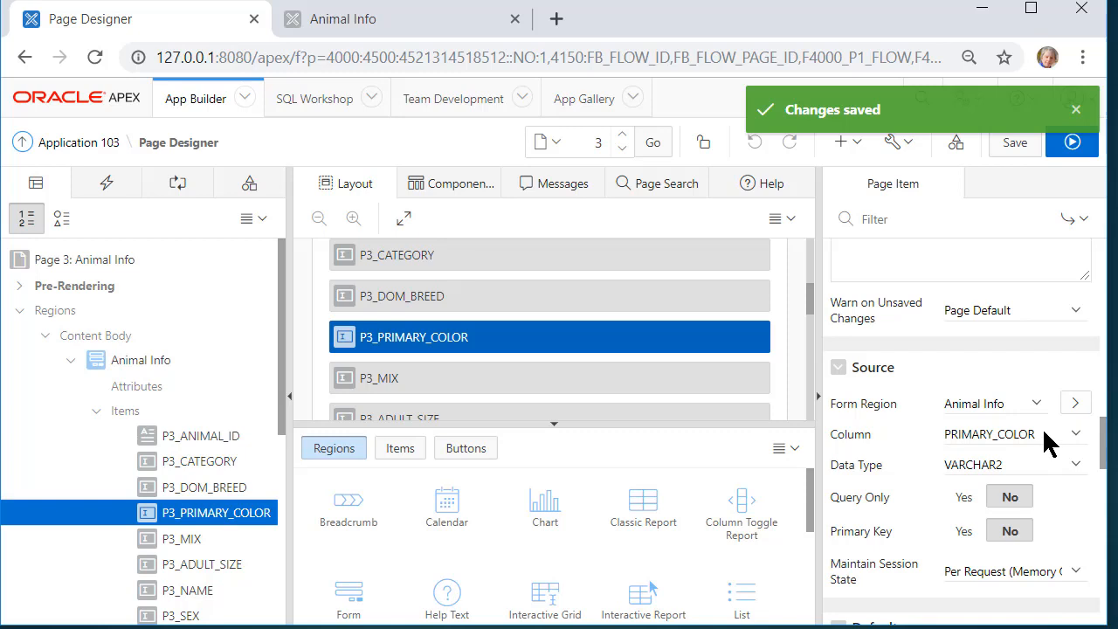
pyautogui.click(1076, 433)
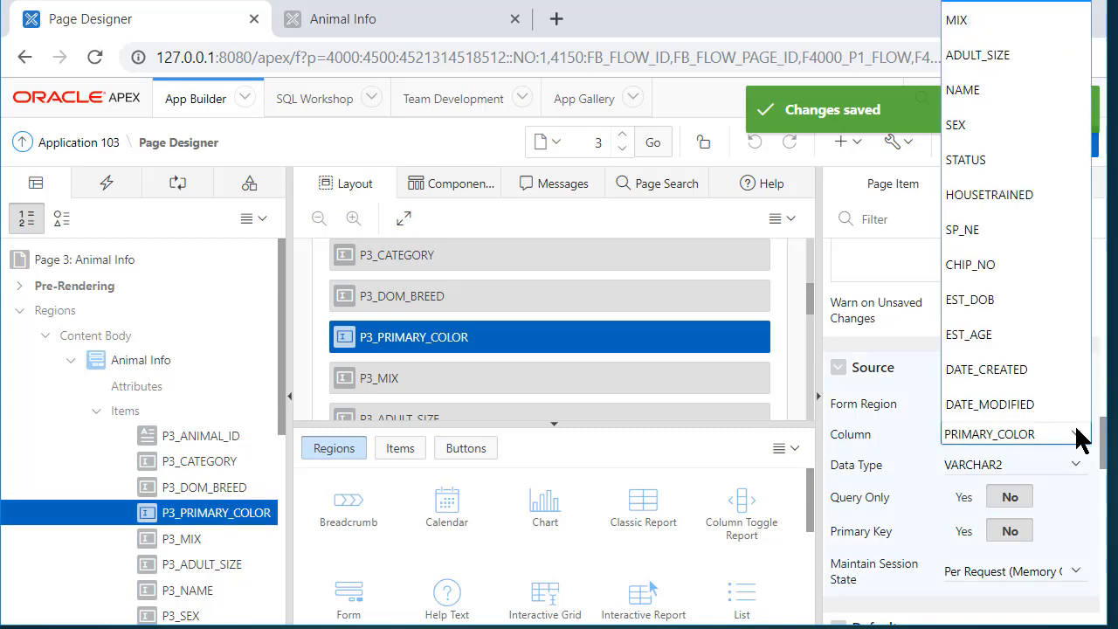
pyautogui.click(990, 433)
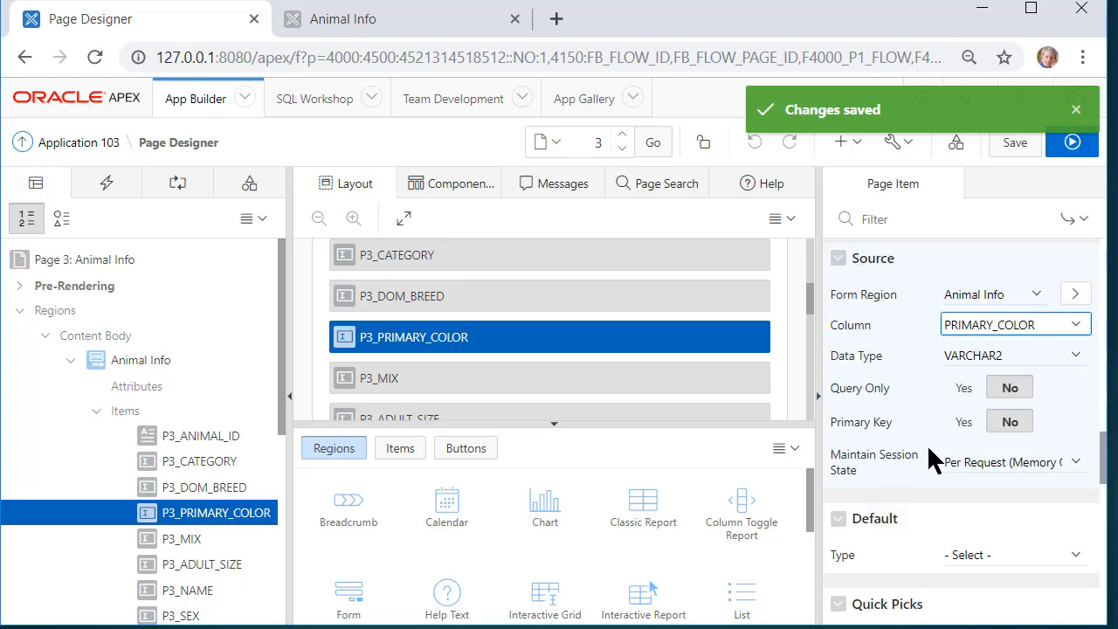
pyautogui.moveTo(1048, 528)
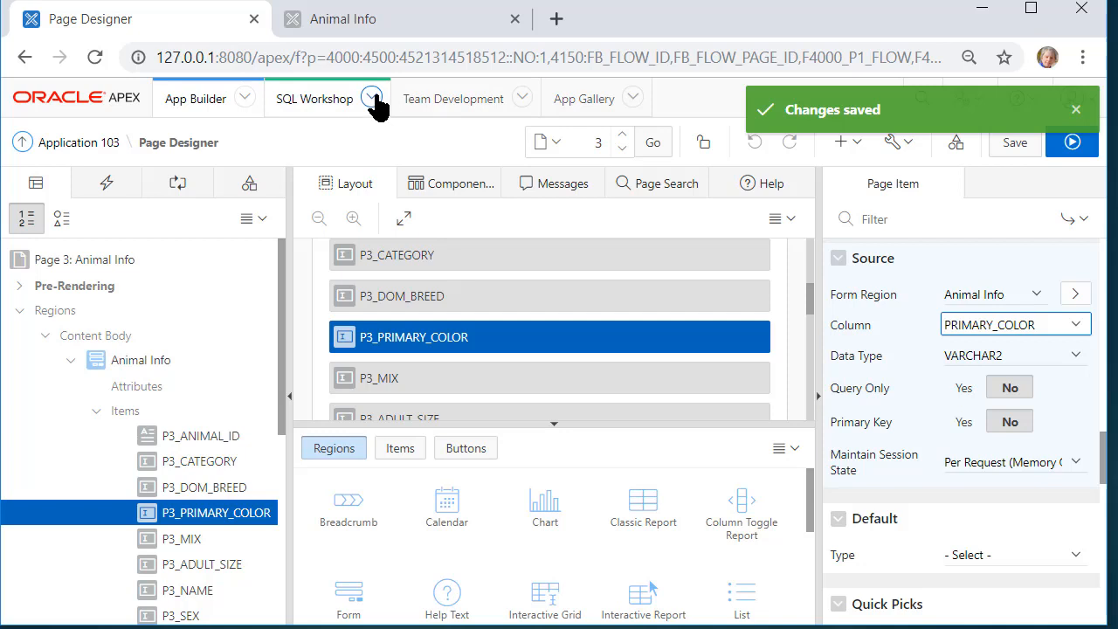
# - Open SQL Workshop's Object Browser in a new browser tab
pyautogui.click(315, 98)
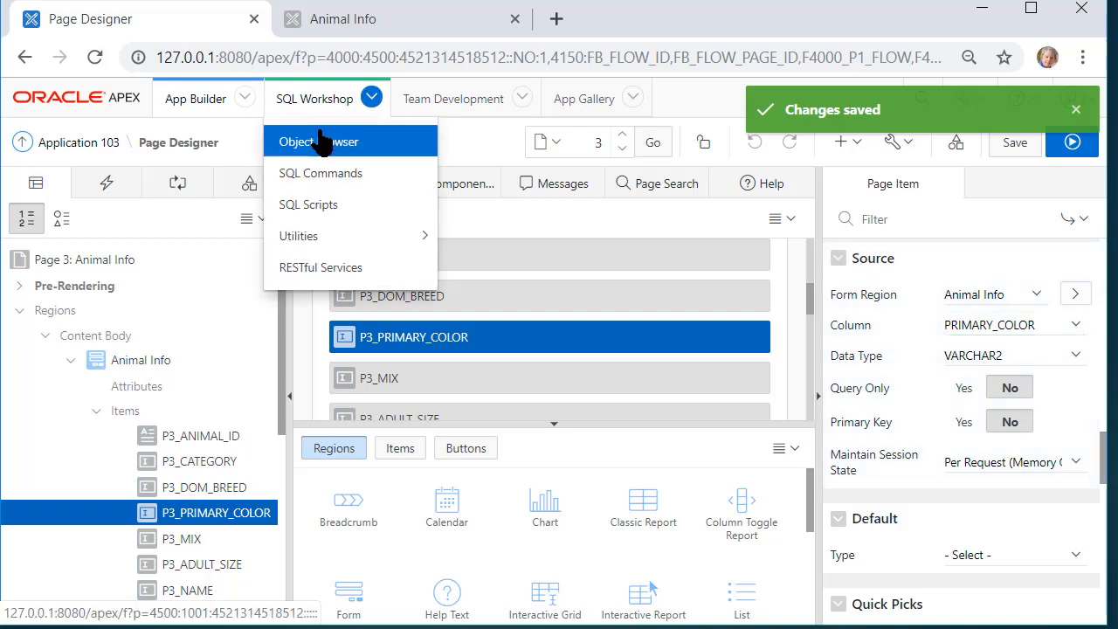
pyautogui.rightClick(314, 141)
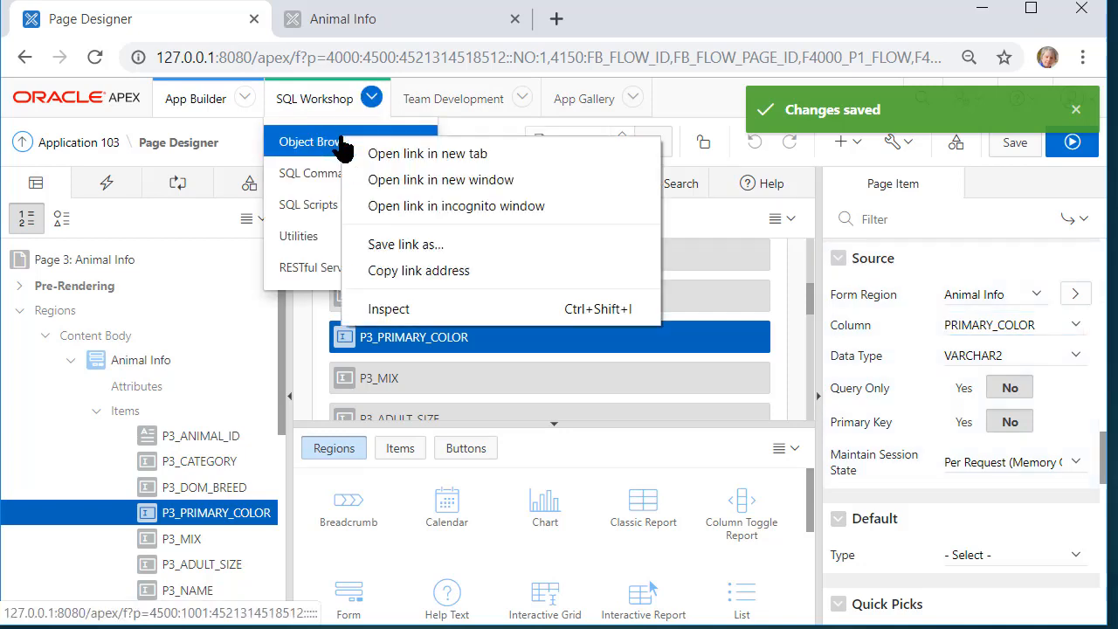
pyautogui.moveTo(427, 153)
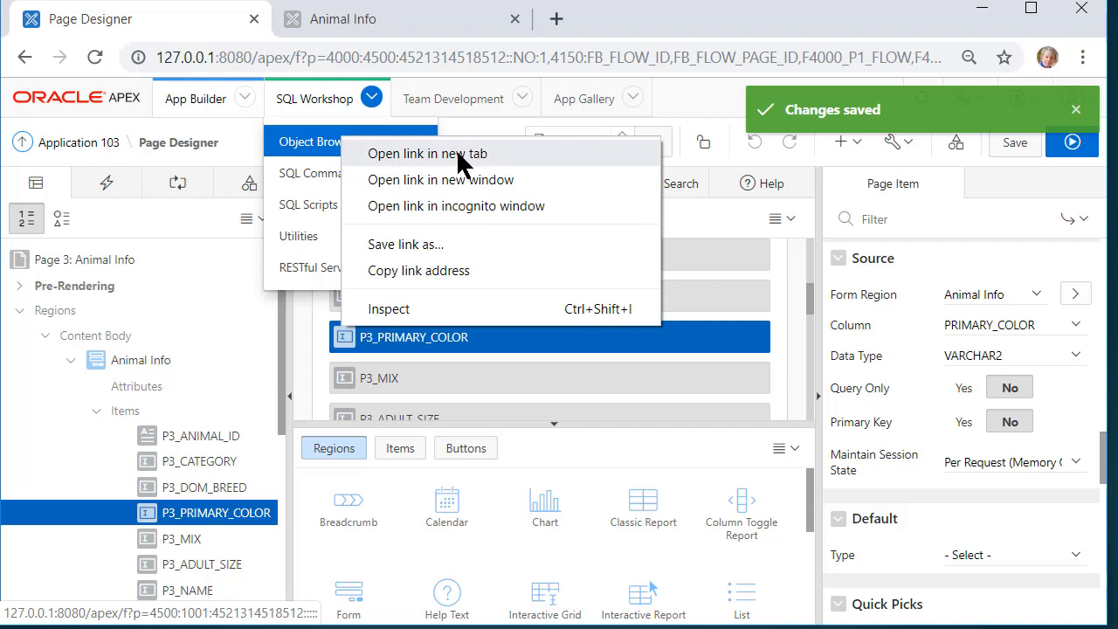
pyautogui.click(427, 153)
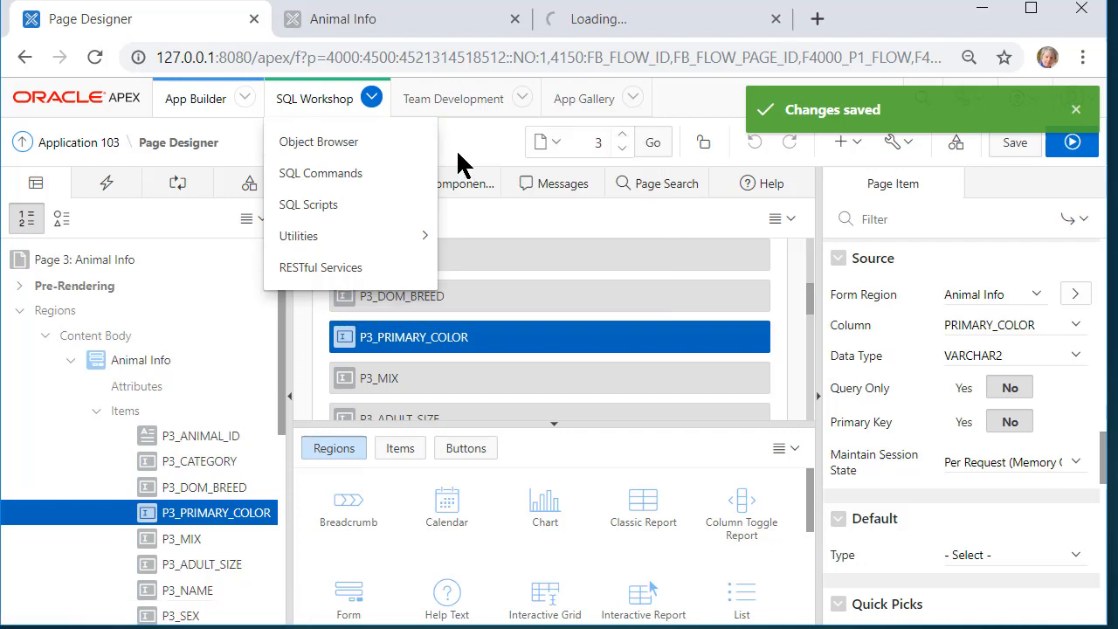
pyautogui.click(318, 142)
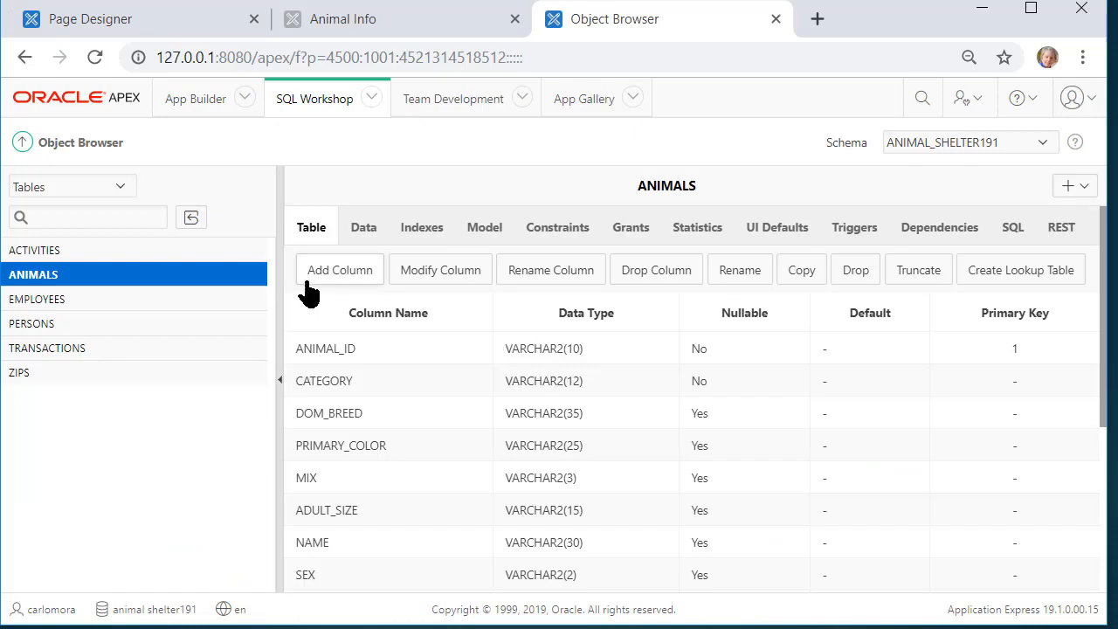
pyautogui.moveTo(259, 335)
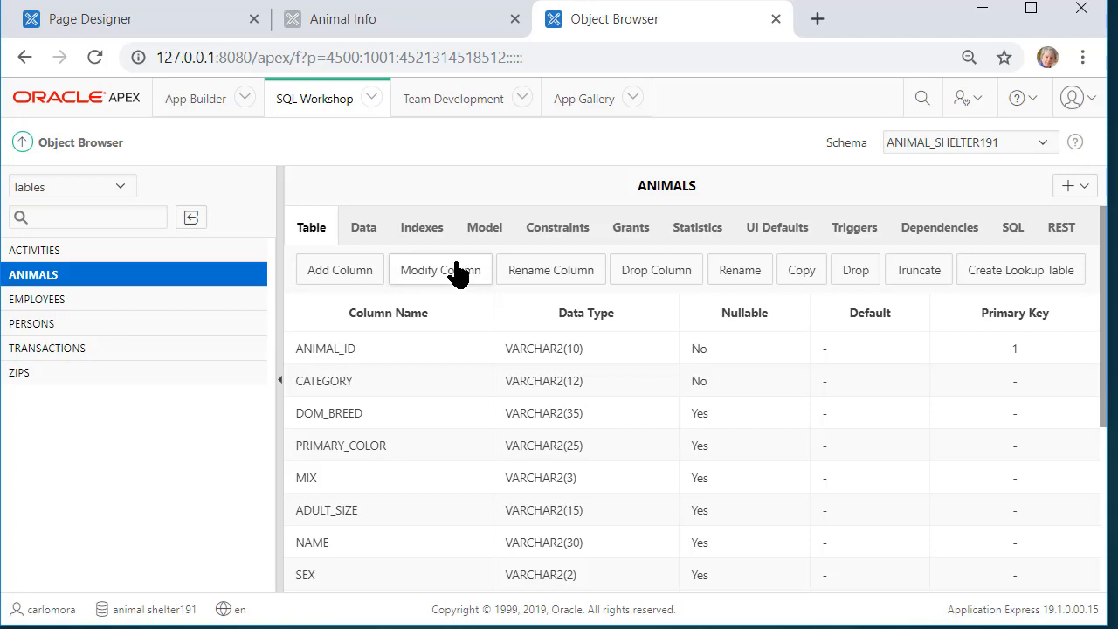
pyautogui.moveTo(1020, 279)
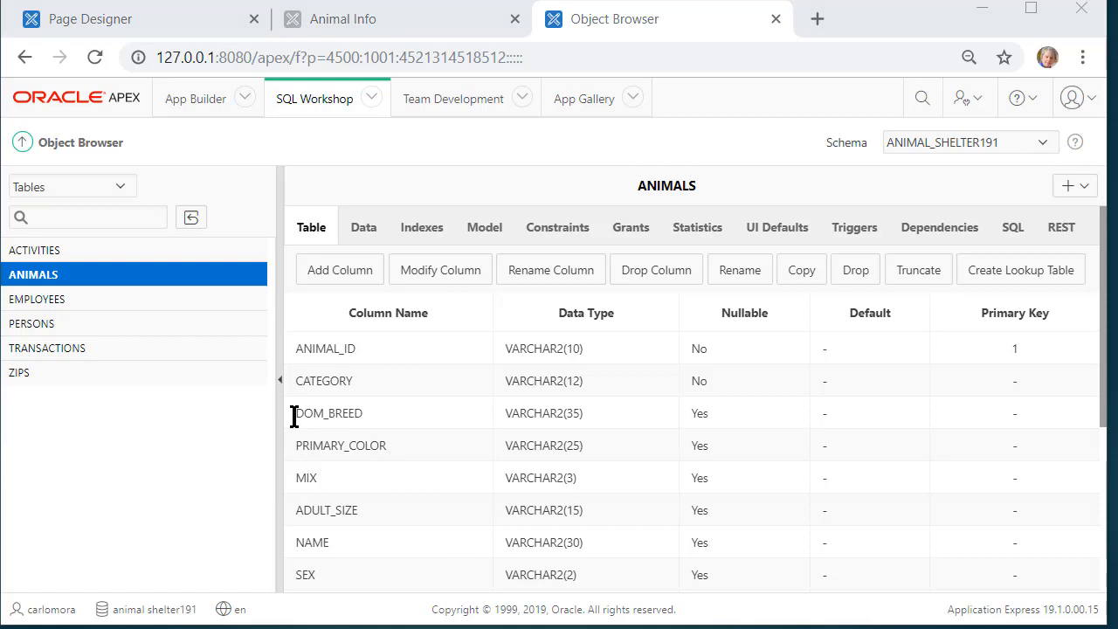
pyautogui.moveTo(1020, 284)
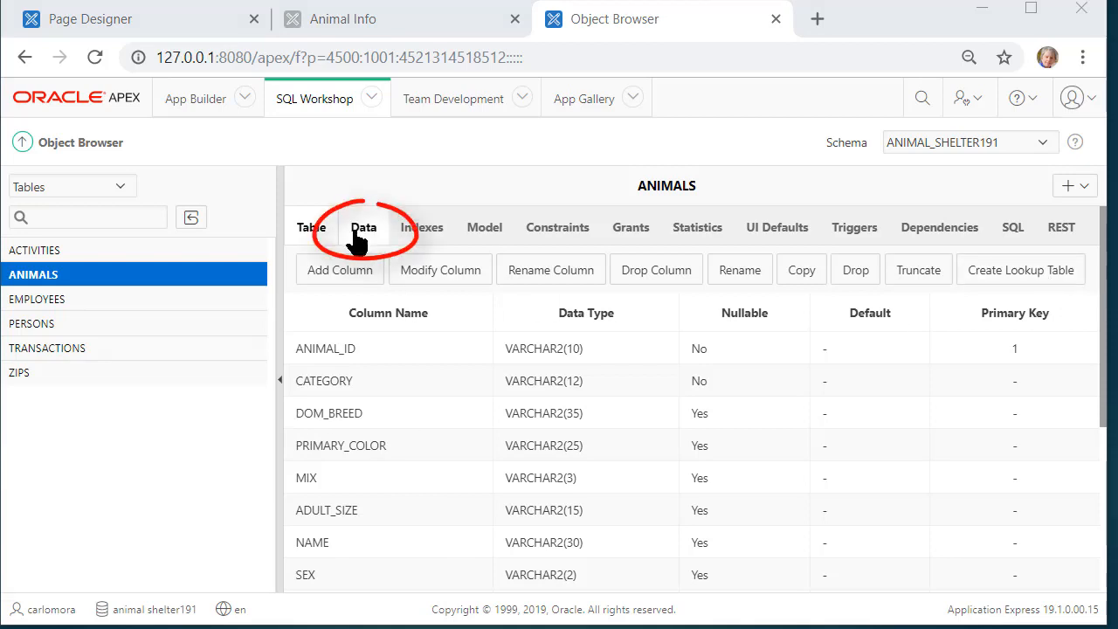
pyautogui.moveTo(363, 227)
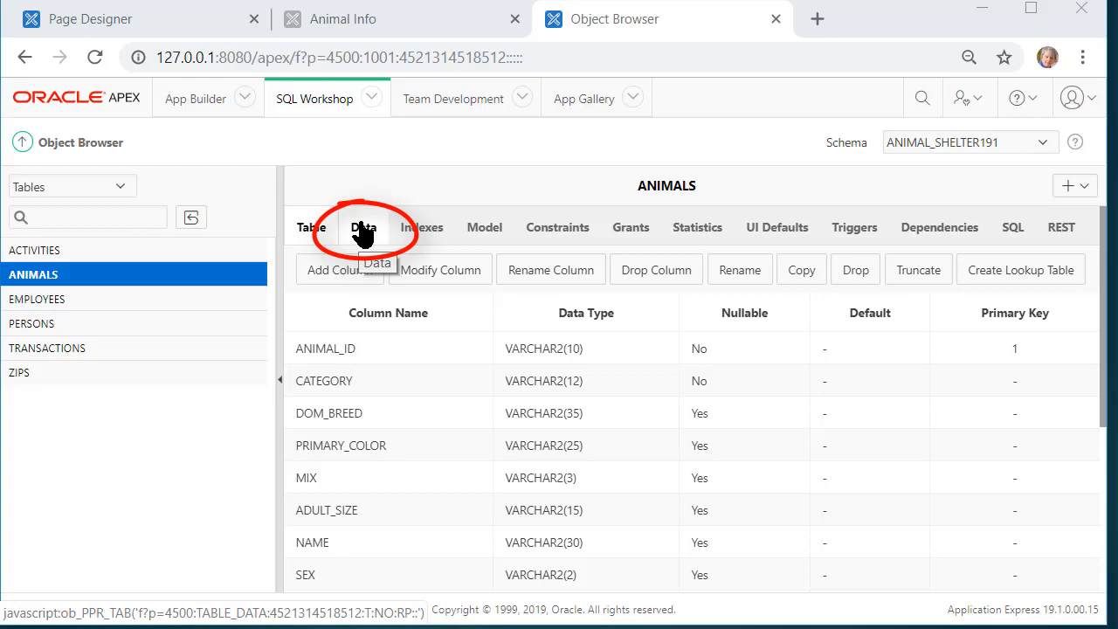
# - Browse the ANIMALS table's data rows, then return to its column structure
pyautogui.click(363, 227)
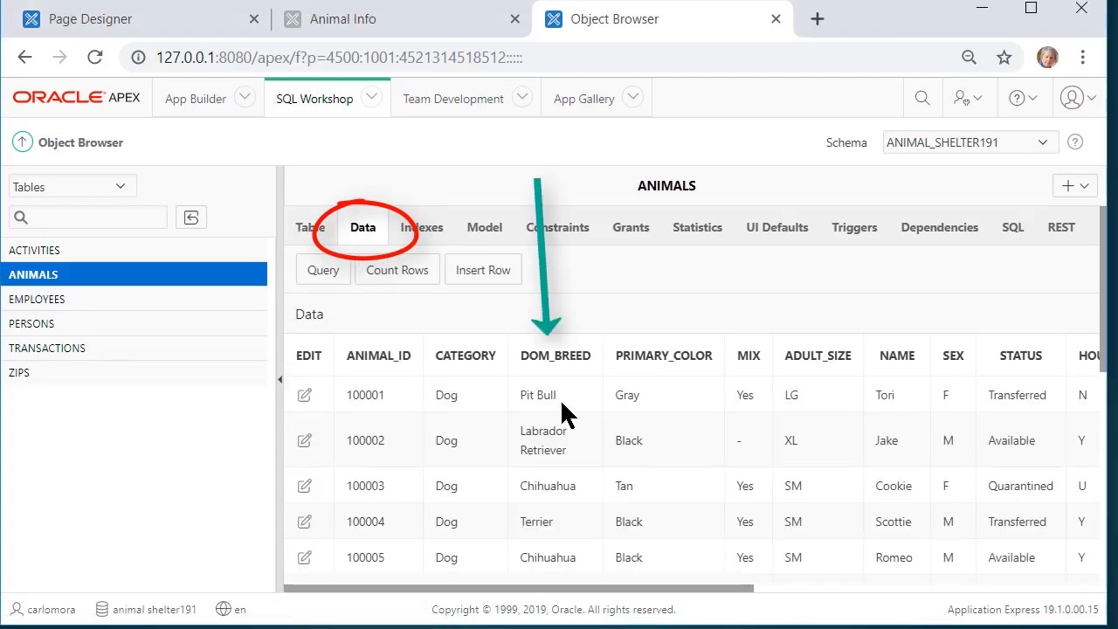
pyautogui.scroll(-3)
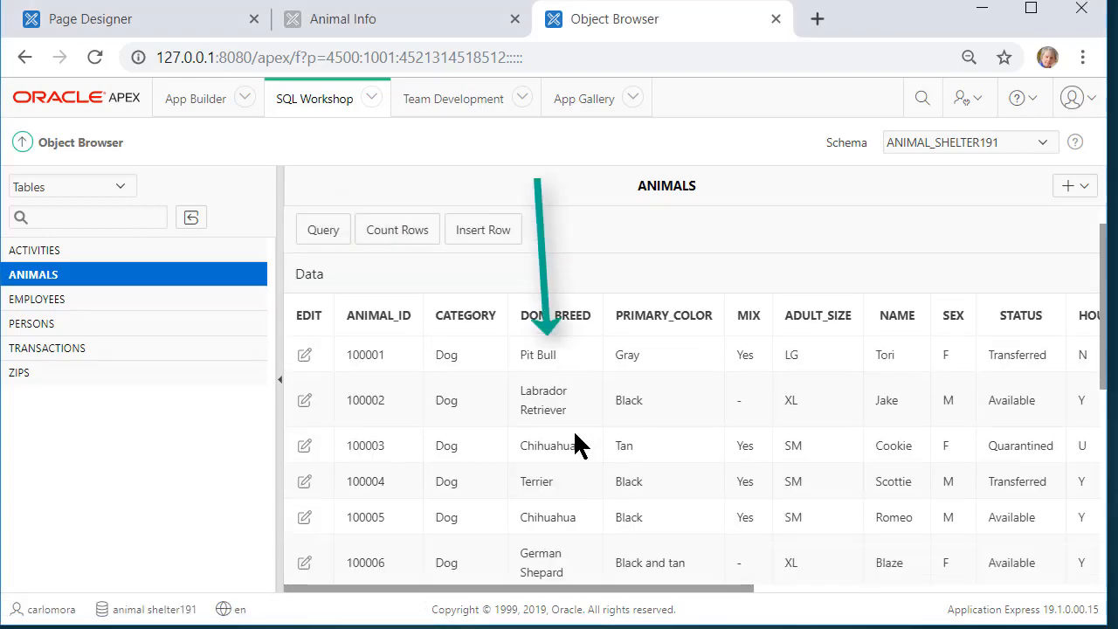
pyautogui.scroll(-3)
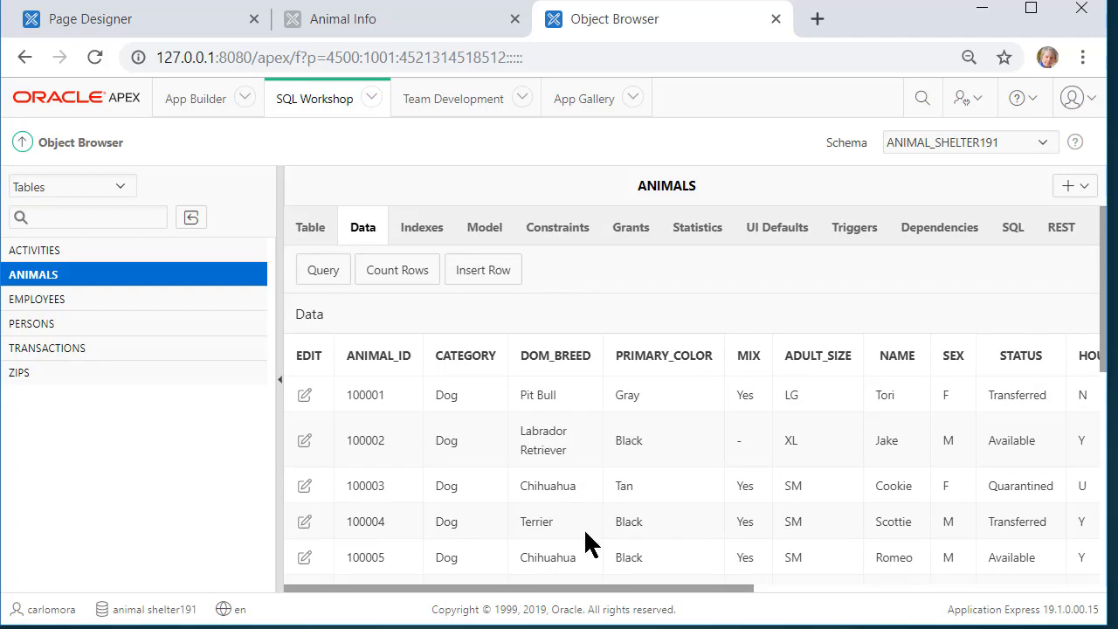
pyautogui.moveTo(568, 514)
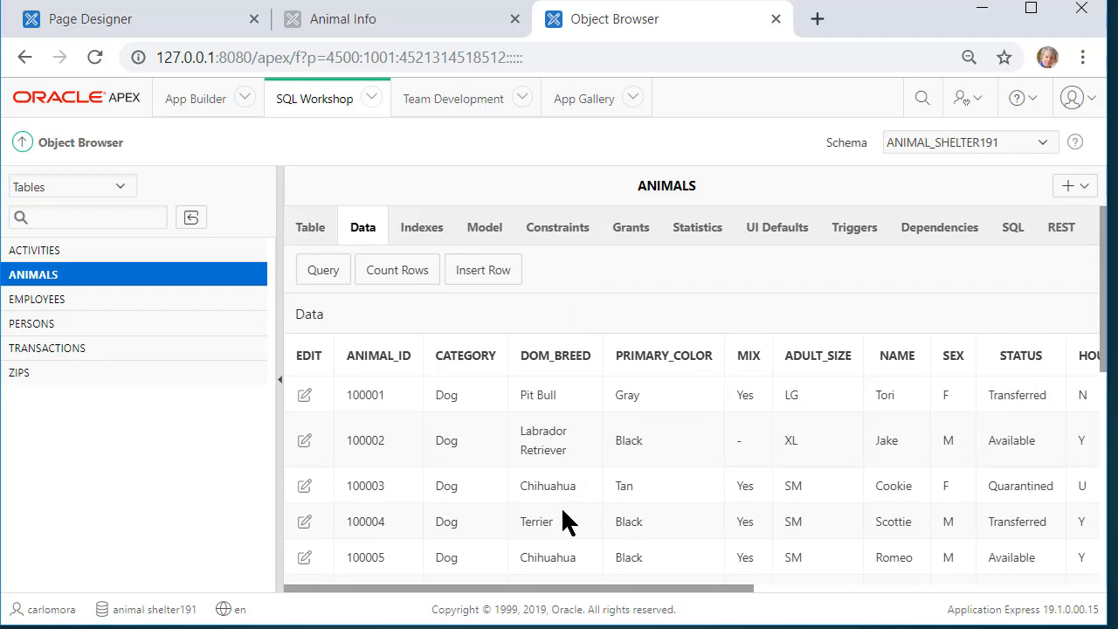
pyautogui.click(310, 227)
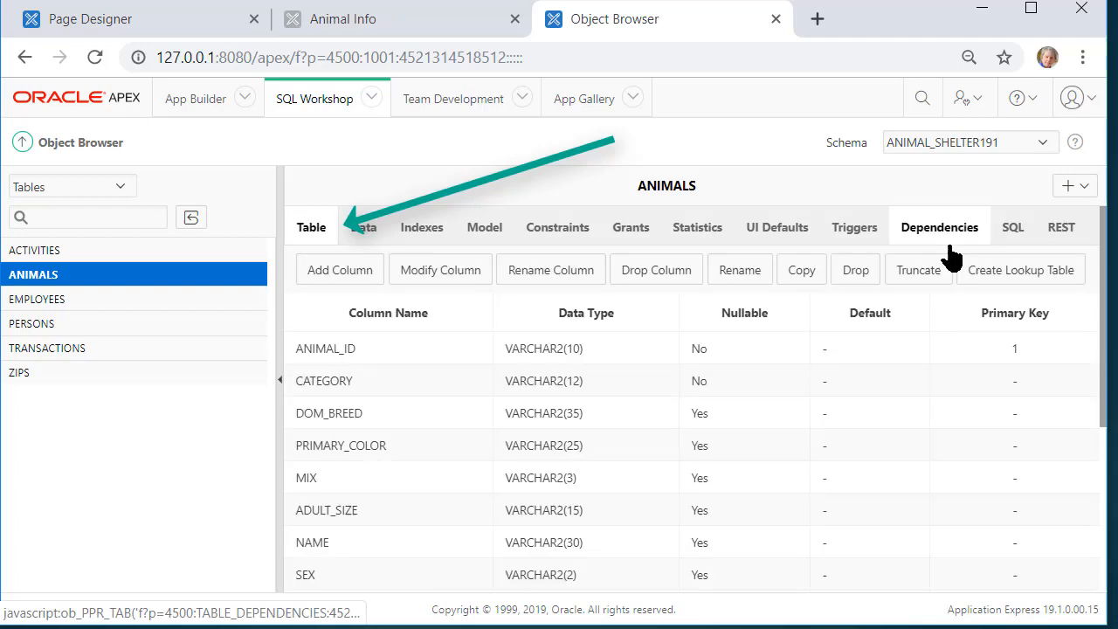
# - Normalize ANIMALS' DOM_BREED column into a new DOM_BREED_LOOKUP table and open it
pyautogui.click(1019, 269)
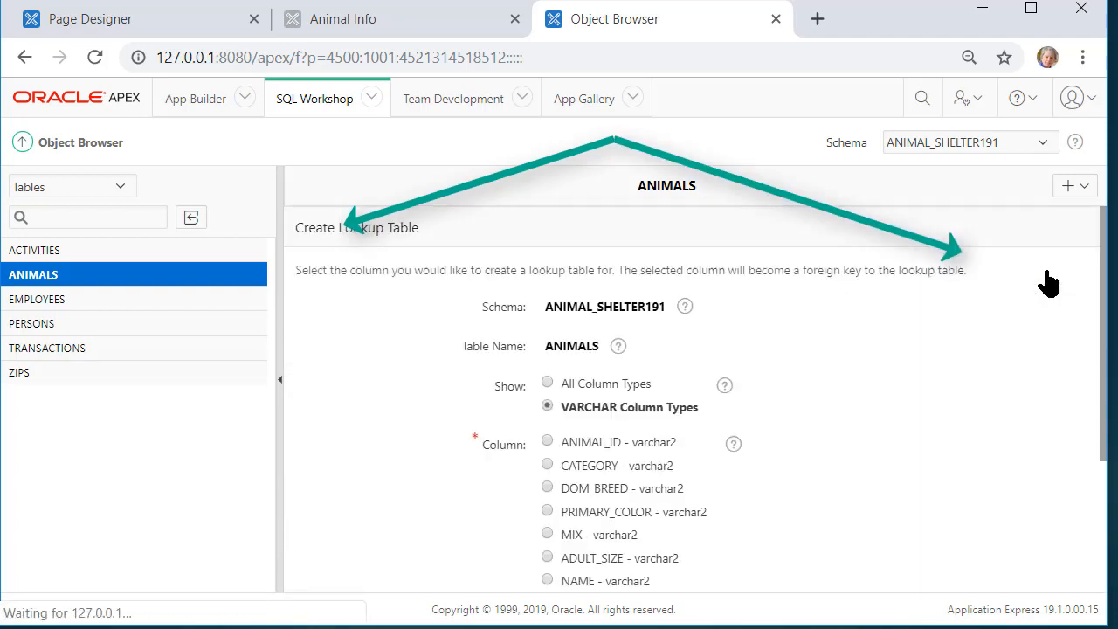
pyautogui.scroll(-3)
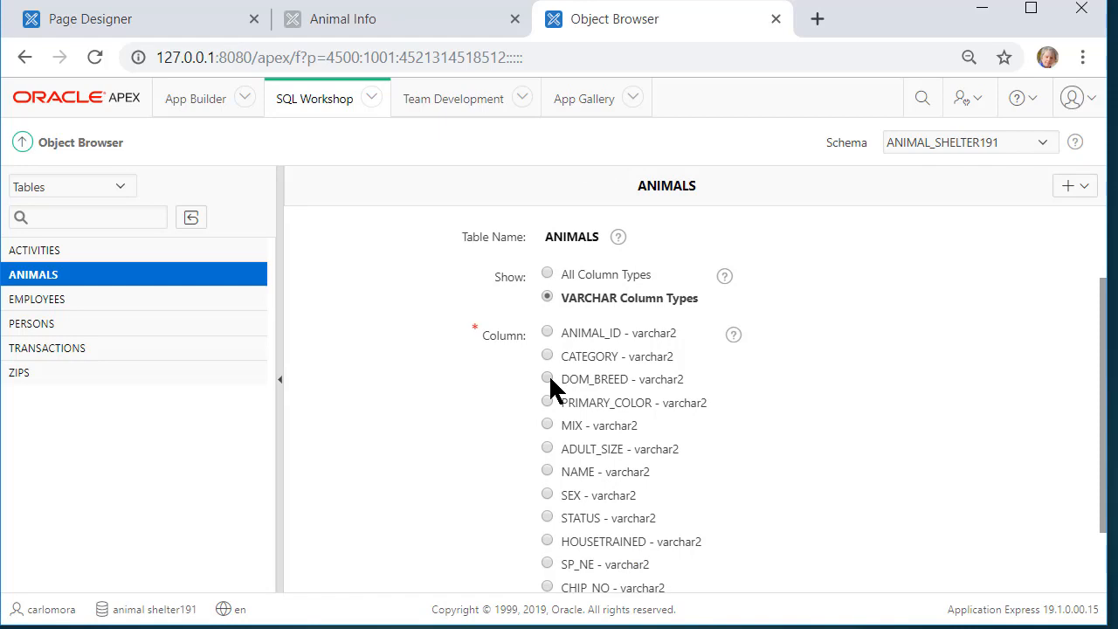
pyautogui.click(547, 379)
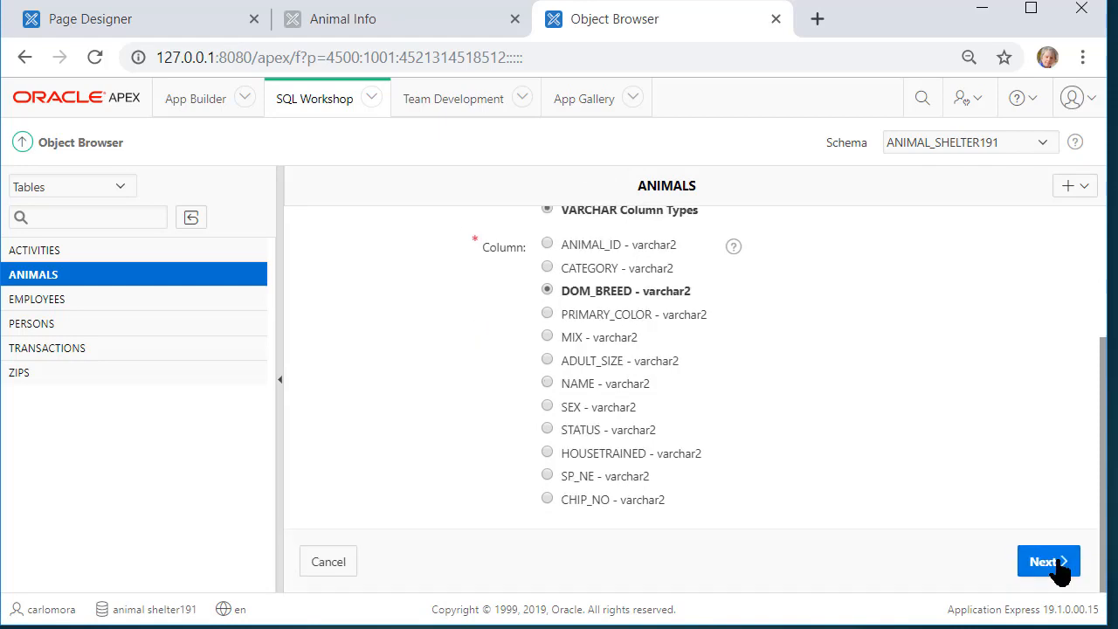
pyautogui.click(1047, 561)
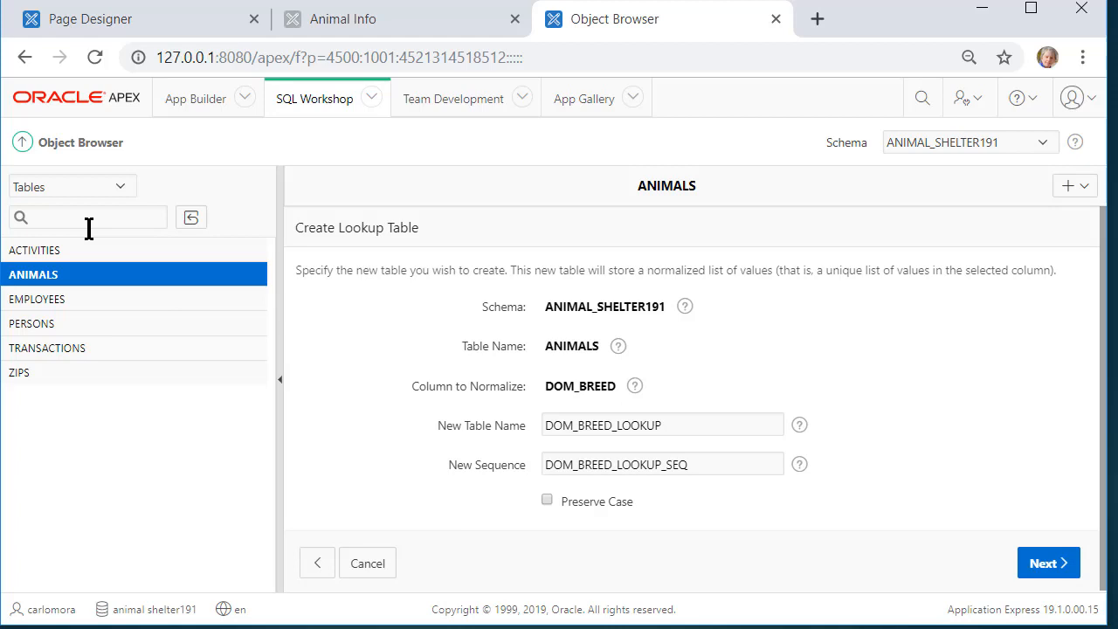
pyautogui.moveTo(47, 416)
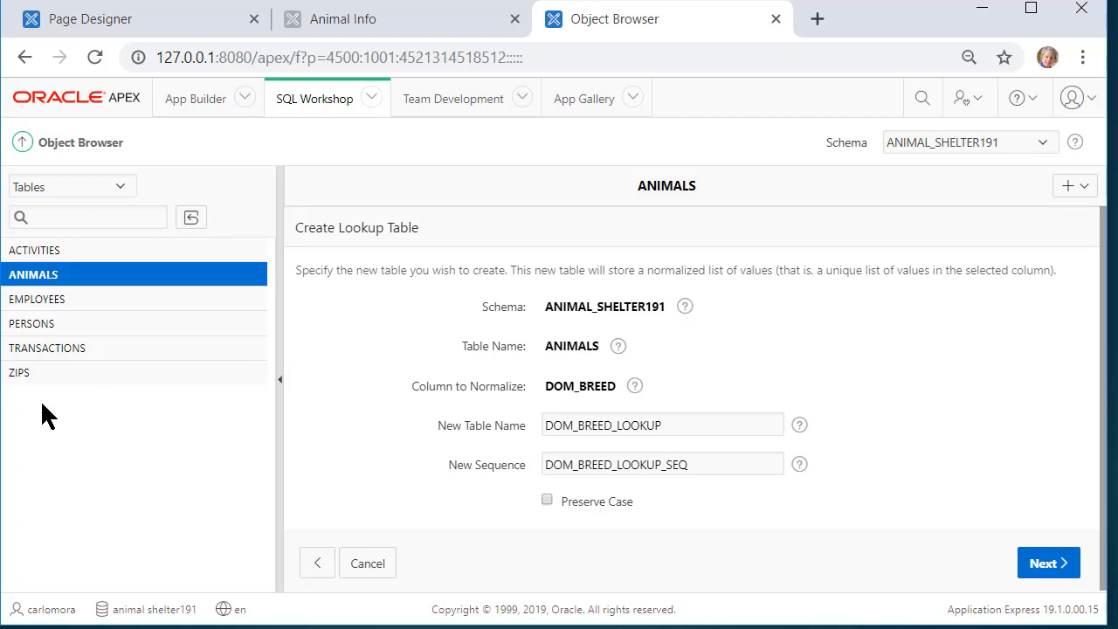
pyautogui.moveTo(714, 295)
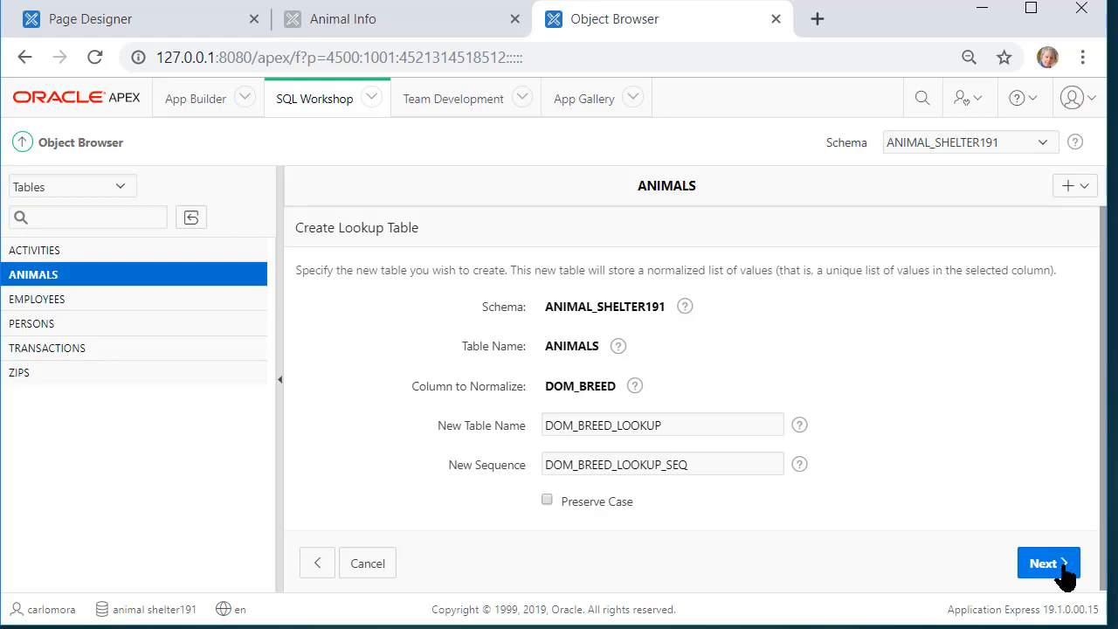
pyautogui.click(1047, 562)
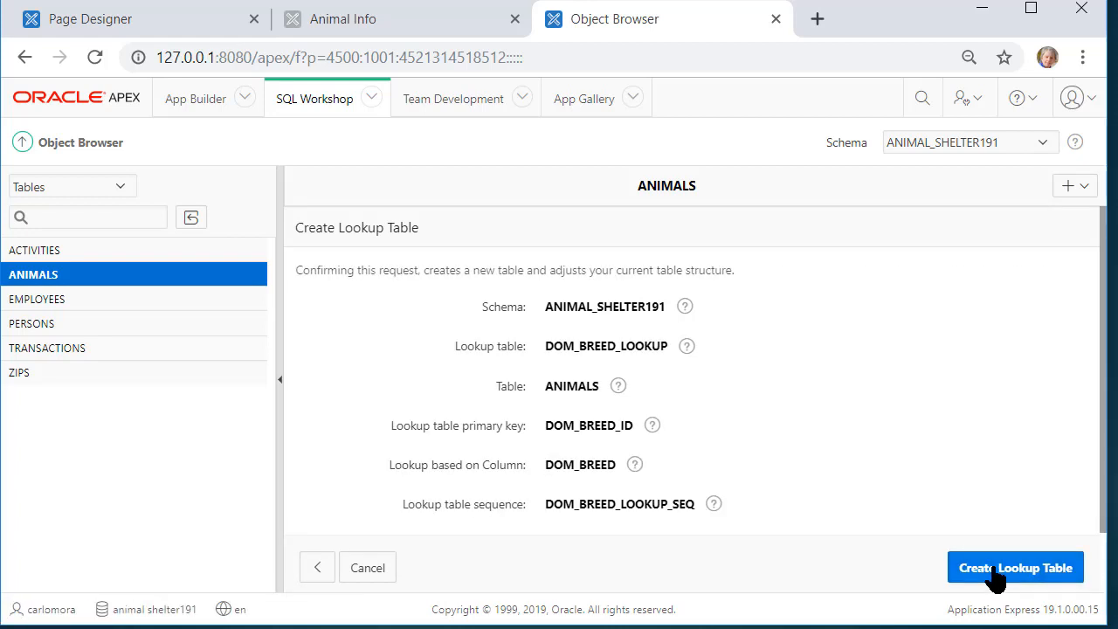
pyautogui.click(1015, 567)
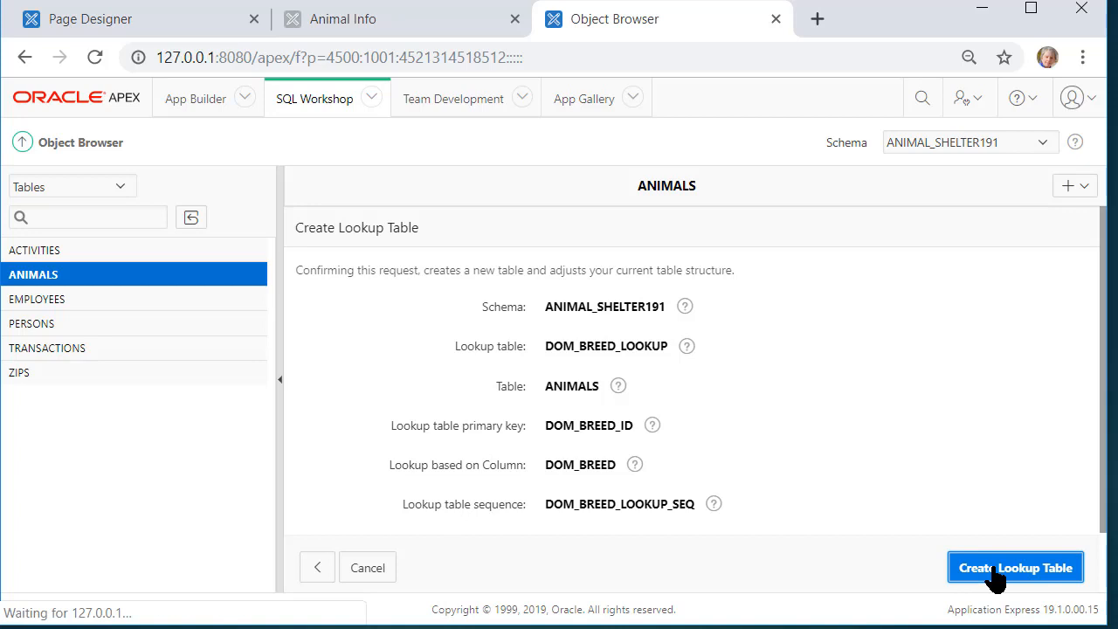
pyautogui.click(1015, 566)
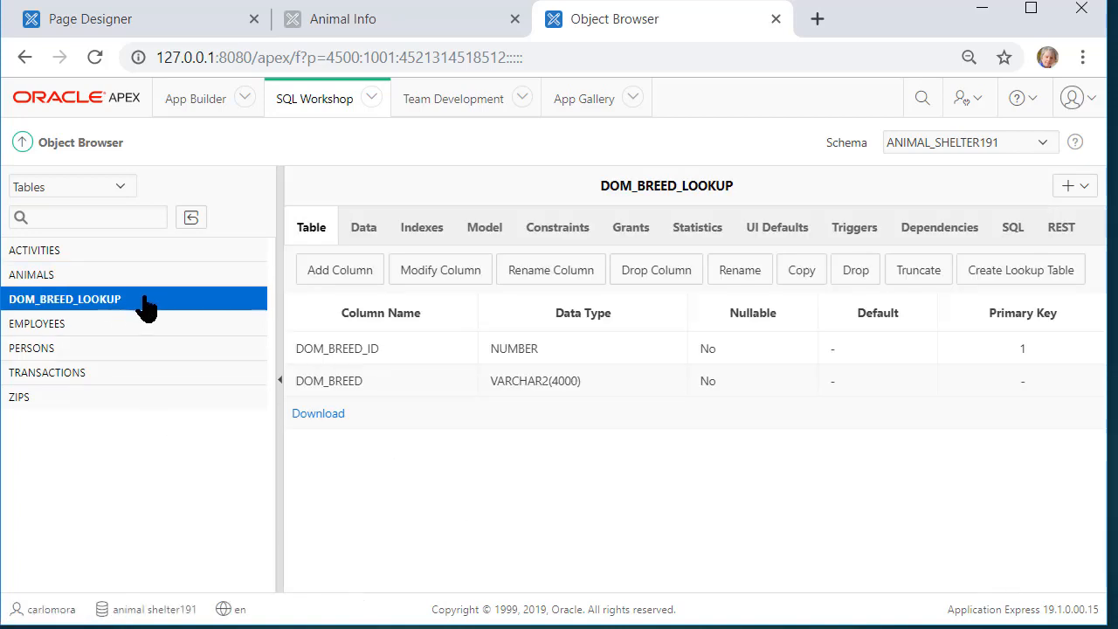
pyautogui.moveTo(182, 320)
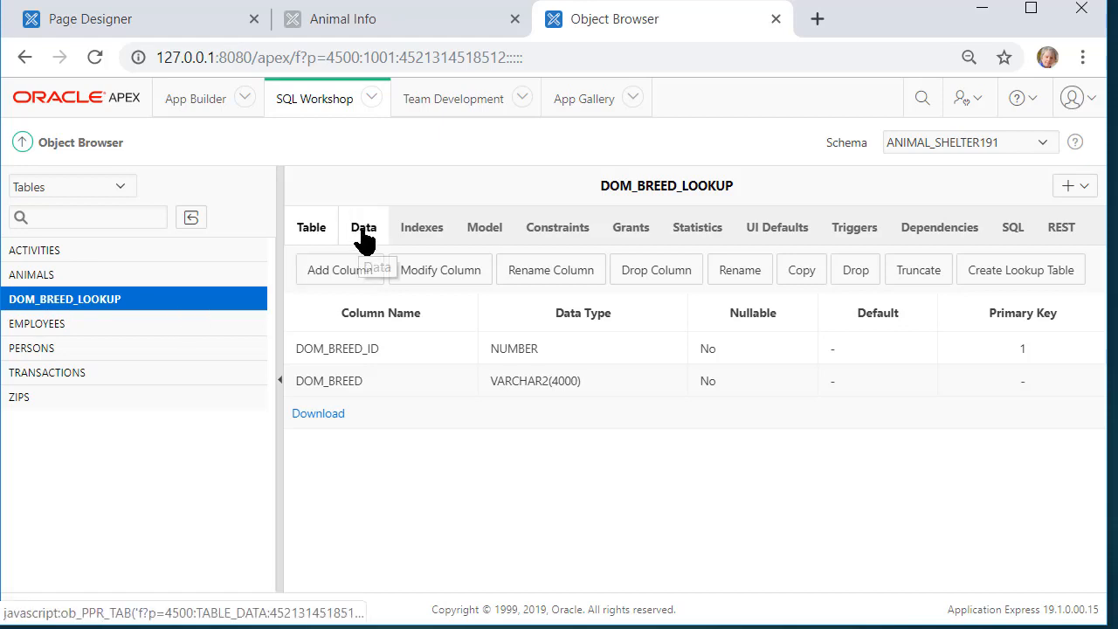
# - Scroll through DOM_BREED_LOOKUP's data rows, Husky (1) to Pit Bull (15)
pyautogui.click(363, 227)
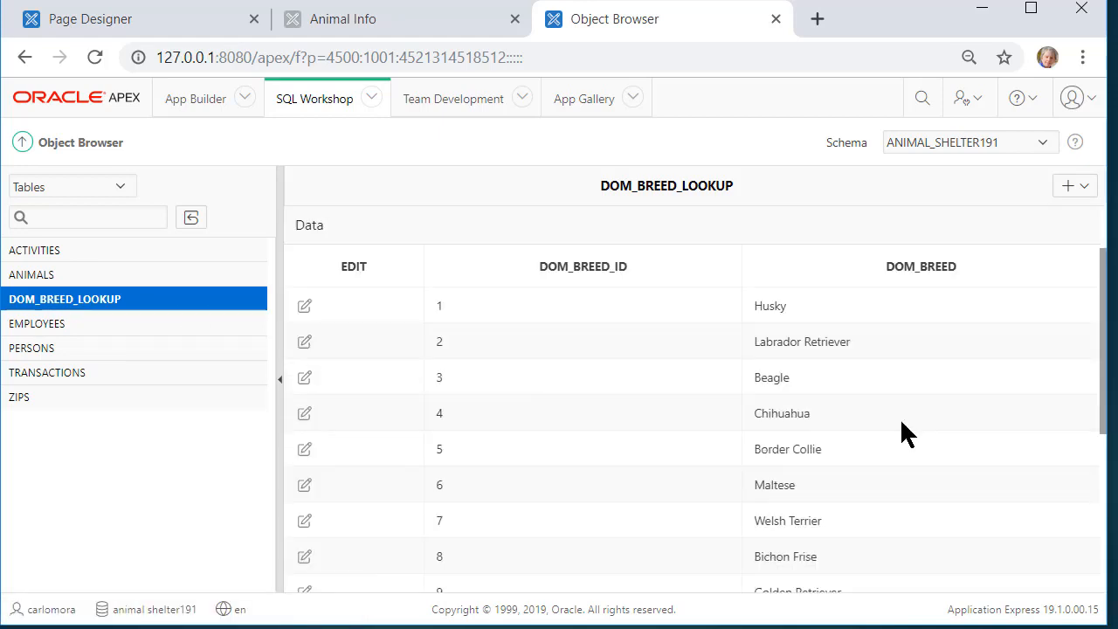
pyautogui.moveTo(899, 341)
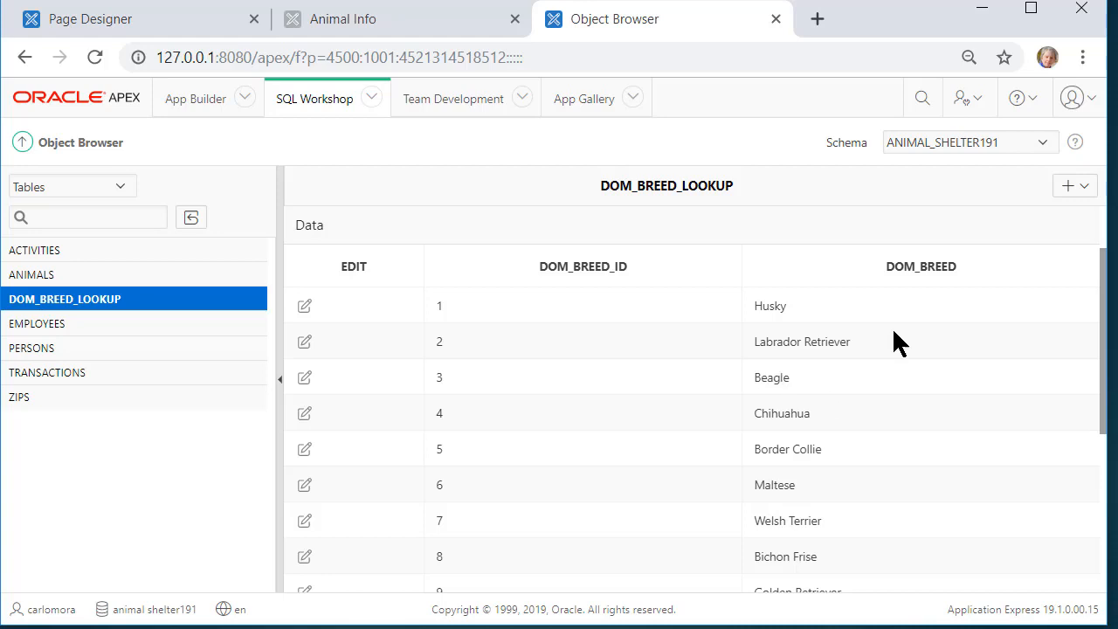
pyautogui.moveTo(849, 391)
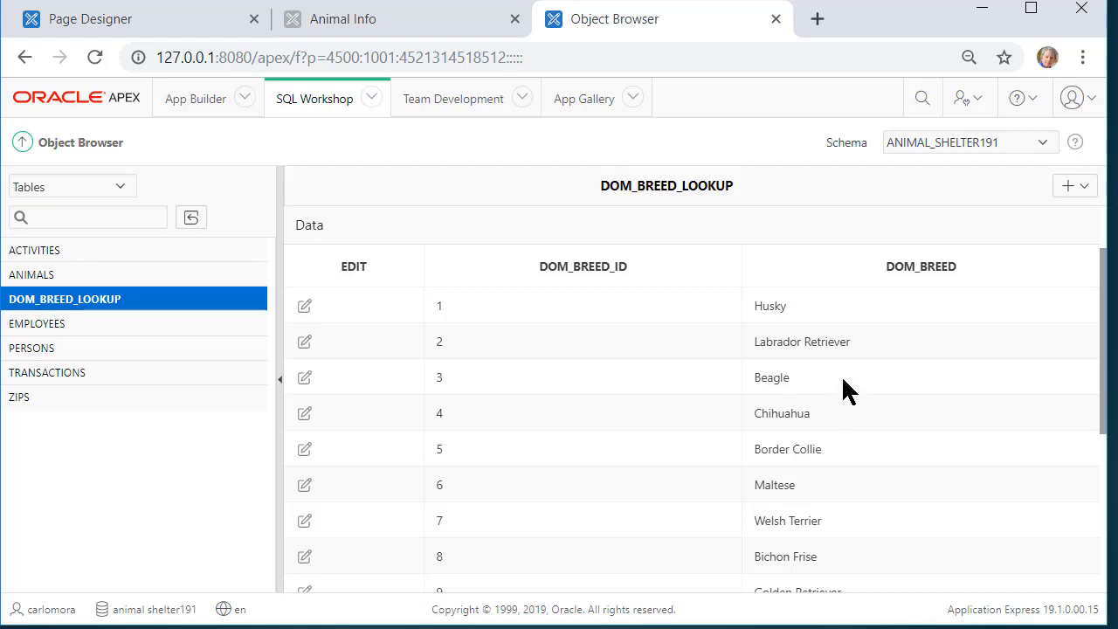
pyautogui.moveTo(880, 367)
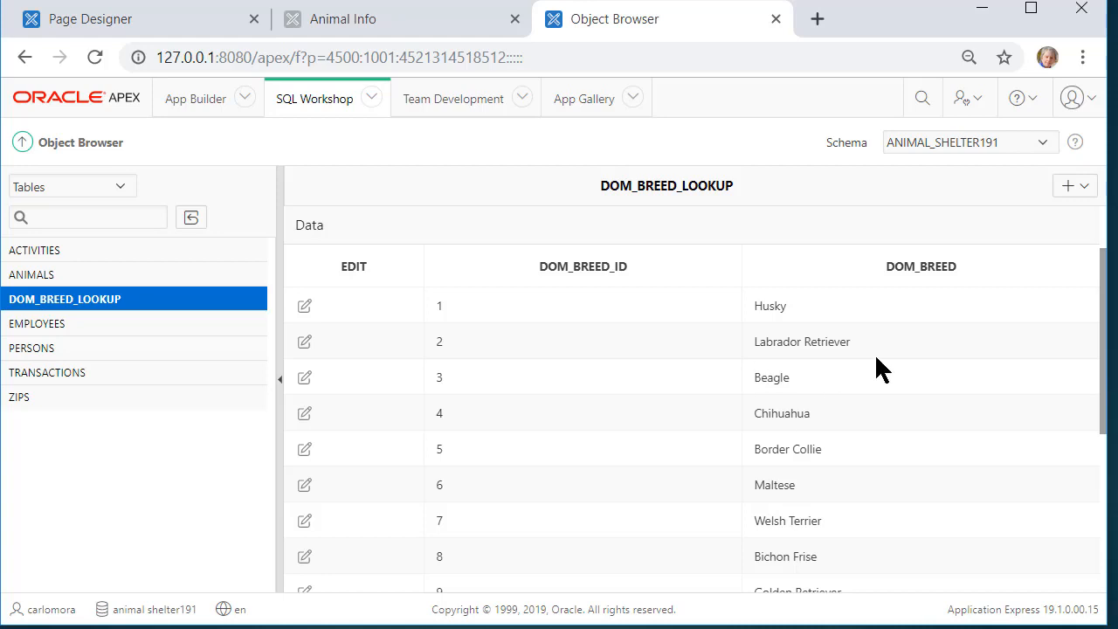
pyautogui.moveTo(583, 487)
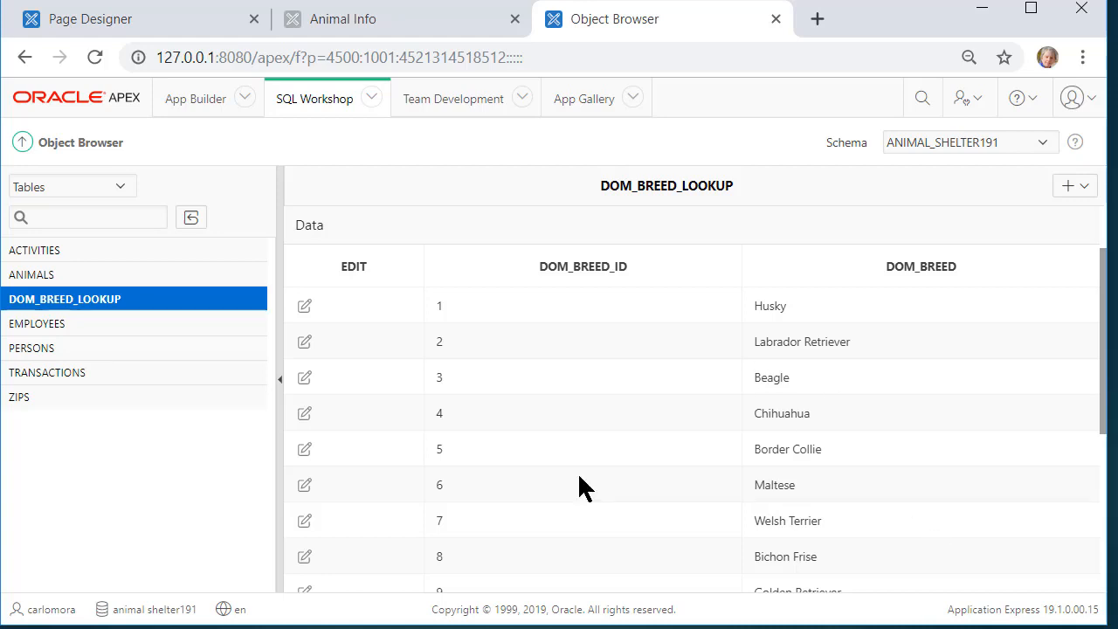
pyautogui.moveTo(689, 288)
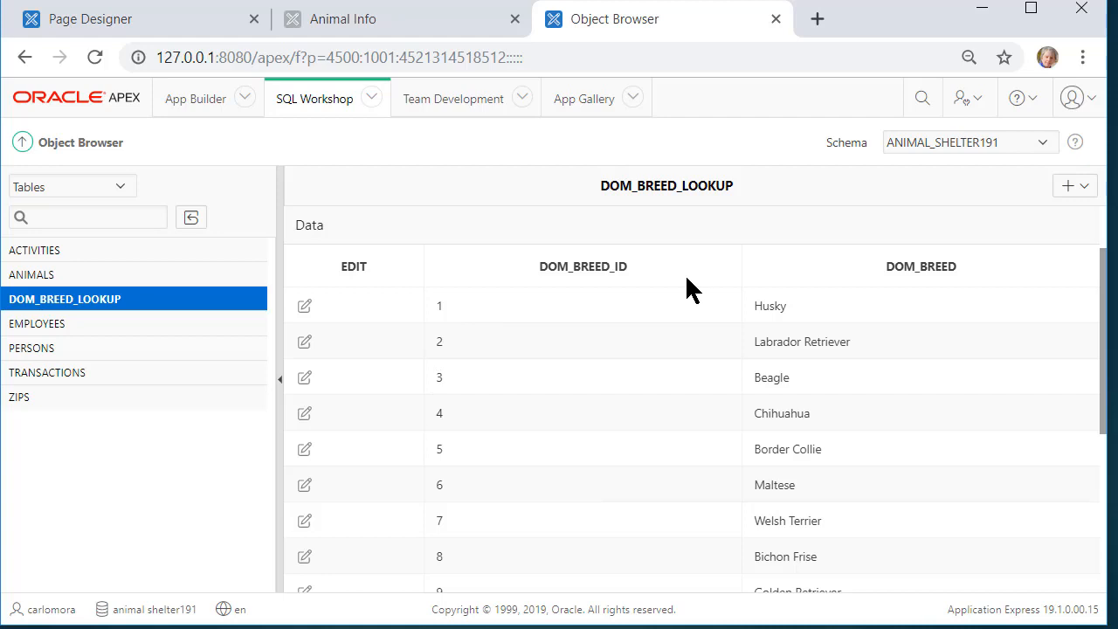
pyautogui.moveTo(681, 288)
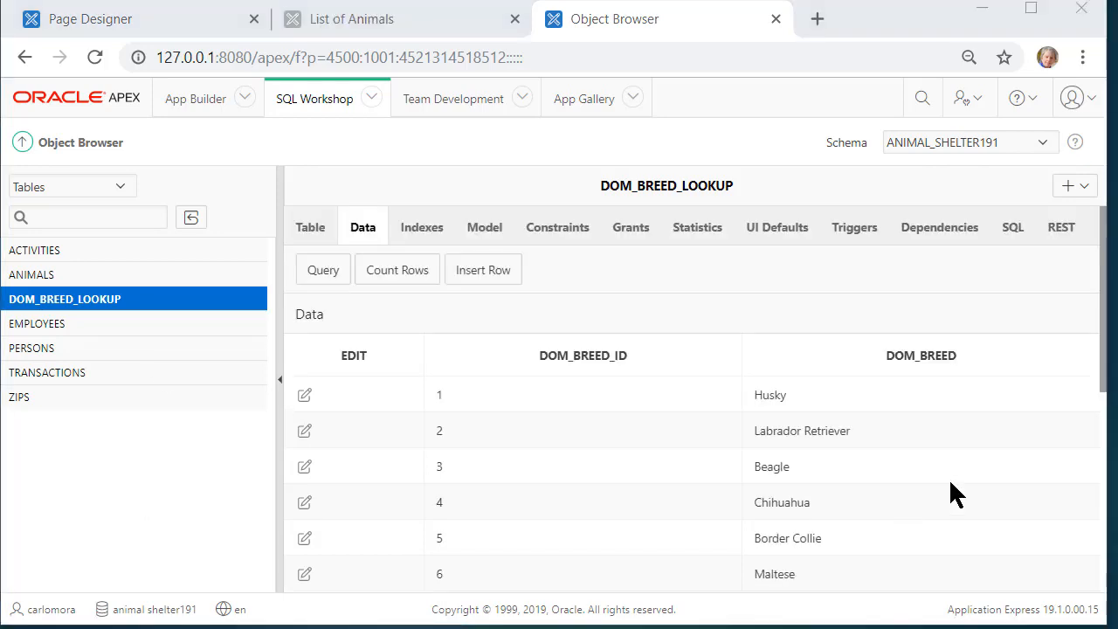
pyautogui.scroll(-3)
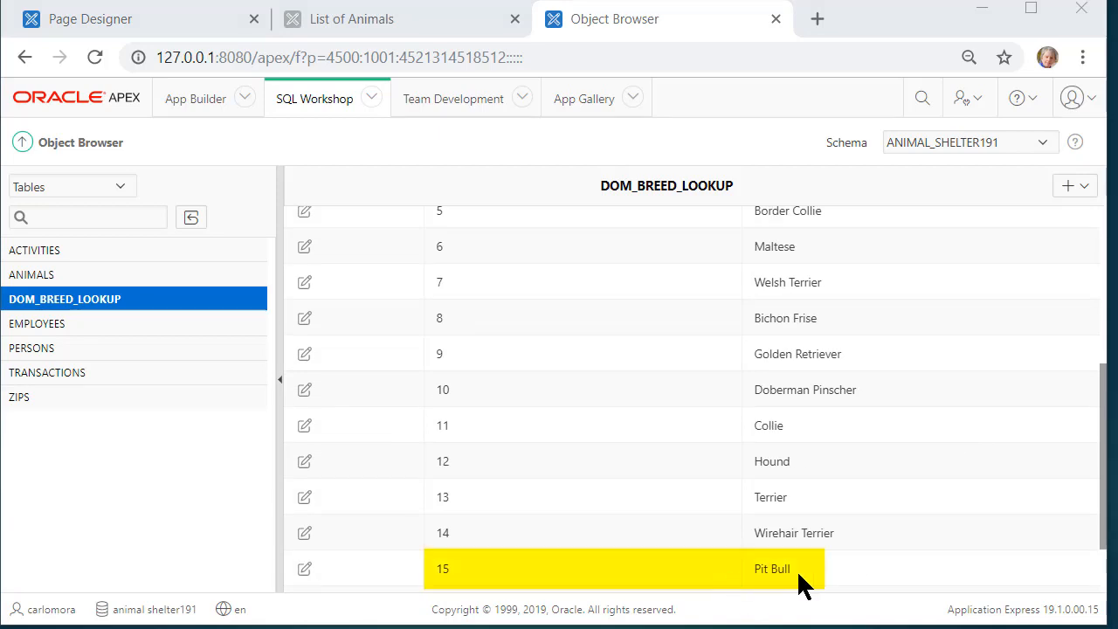
pyautogui.moveTo(471, 590)
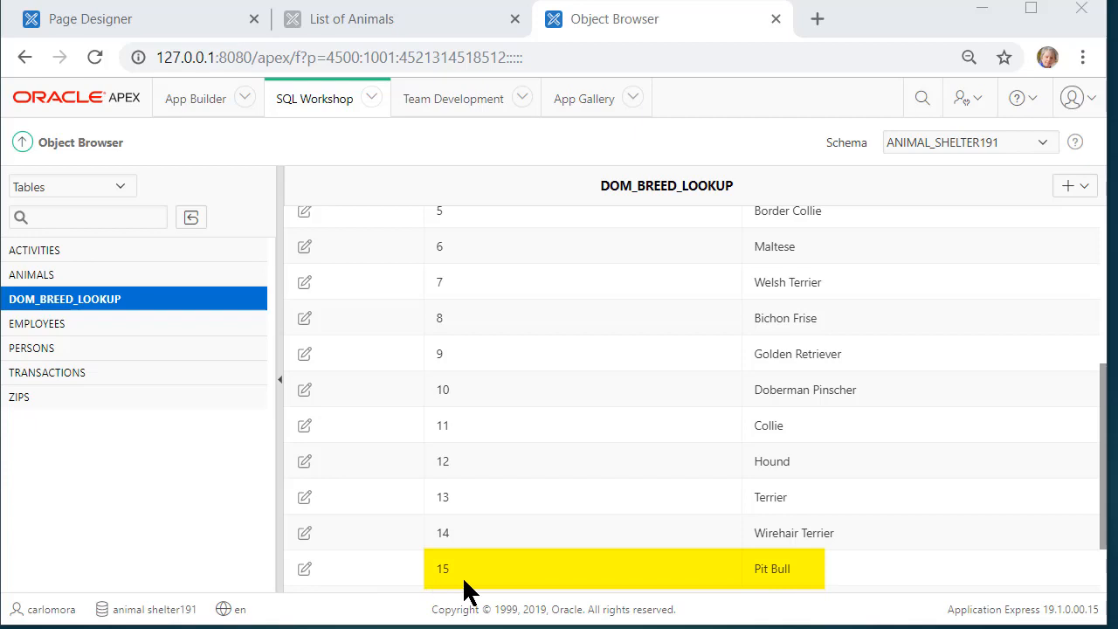
pyautogui.moveTo(61, 319)
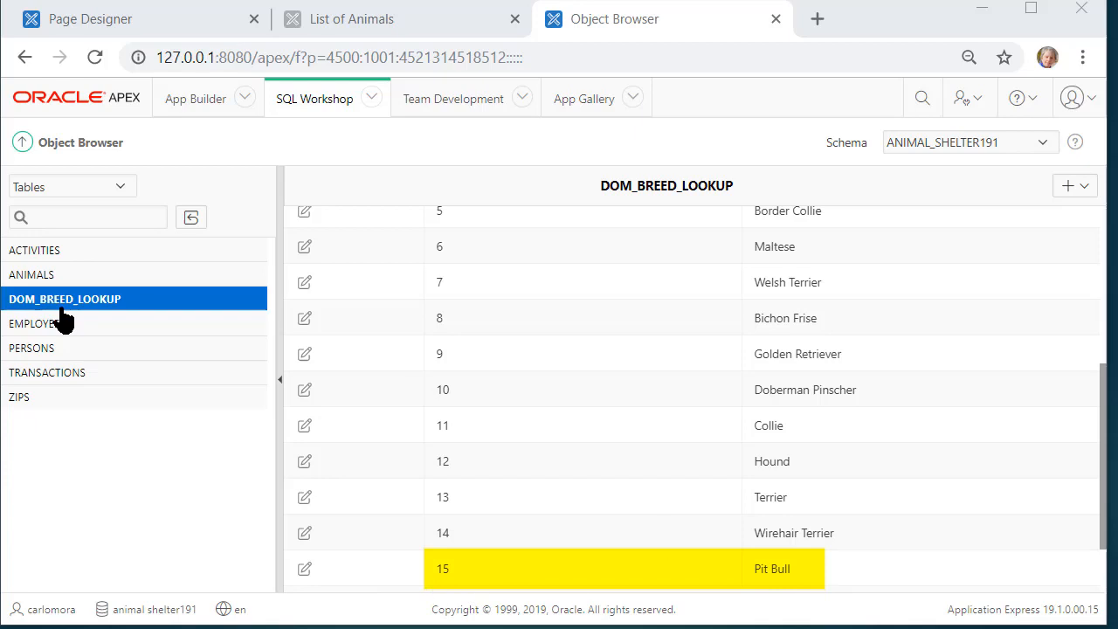
pyautogui.click(31, 274)
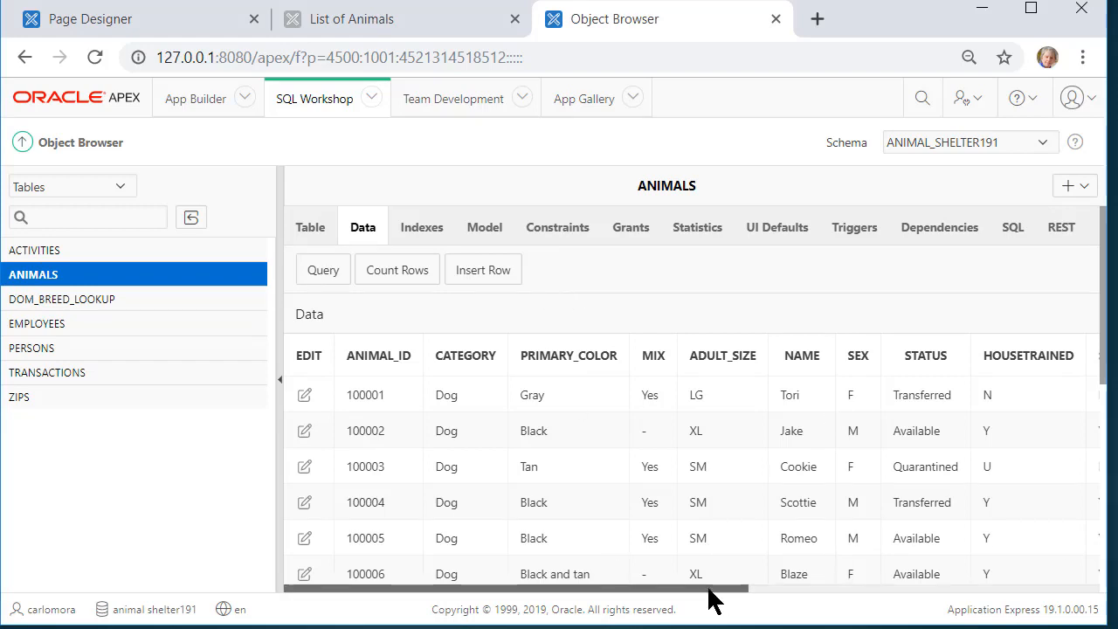
pyautogui.hscroll(3)
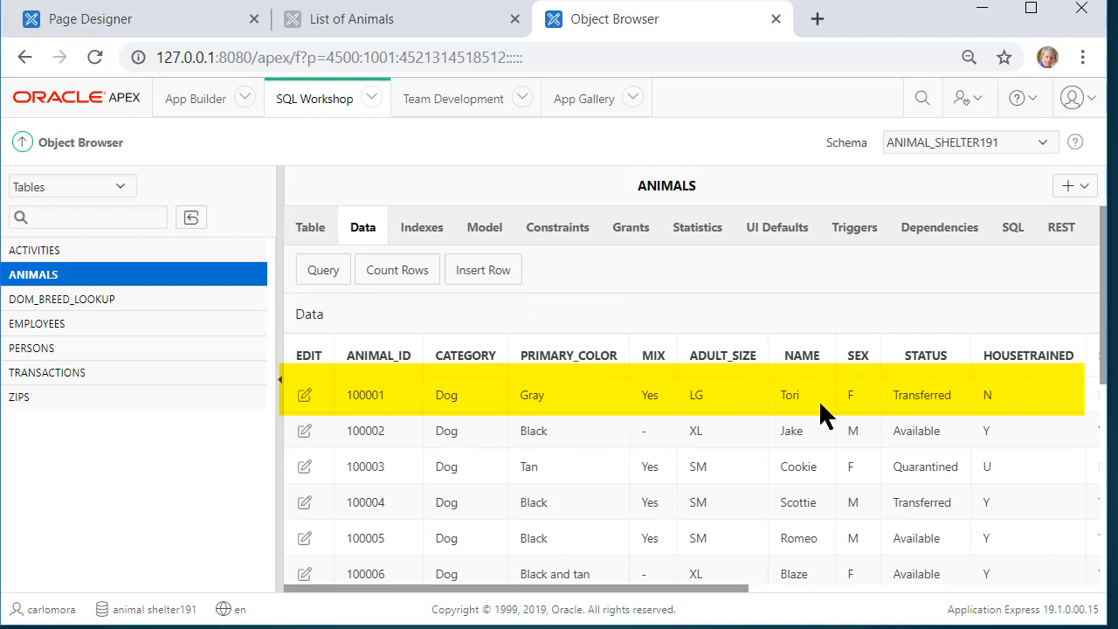
pyautogui.hscroll(3)
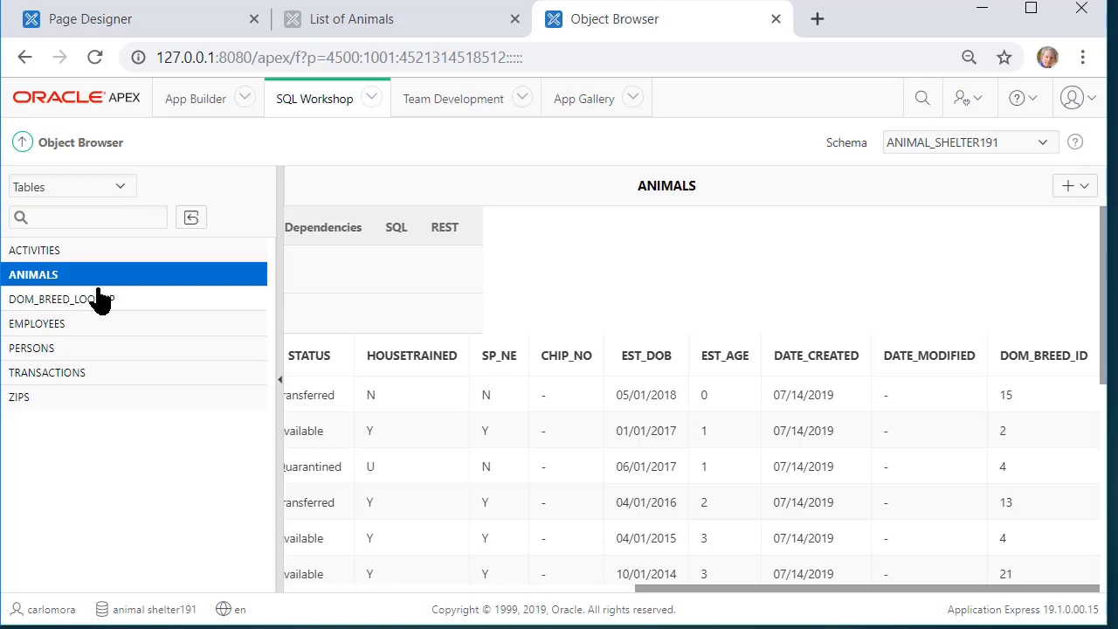
pyautogui.moveTo(834, 153)
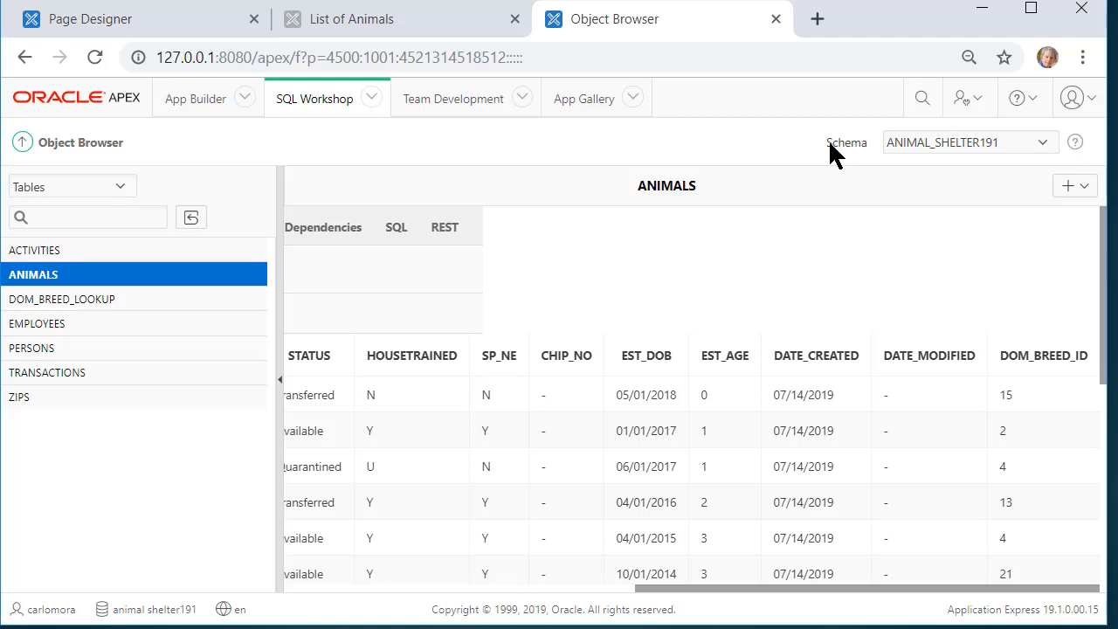
pyautogui.click(62, 298)
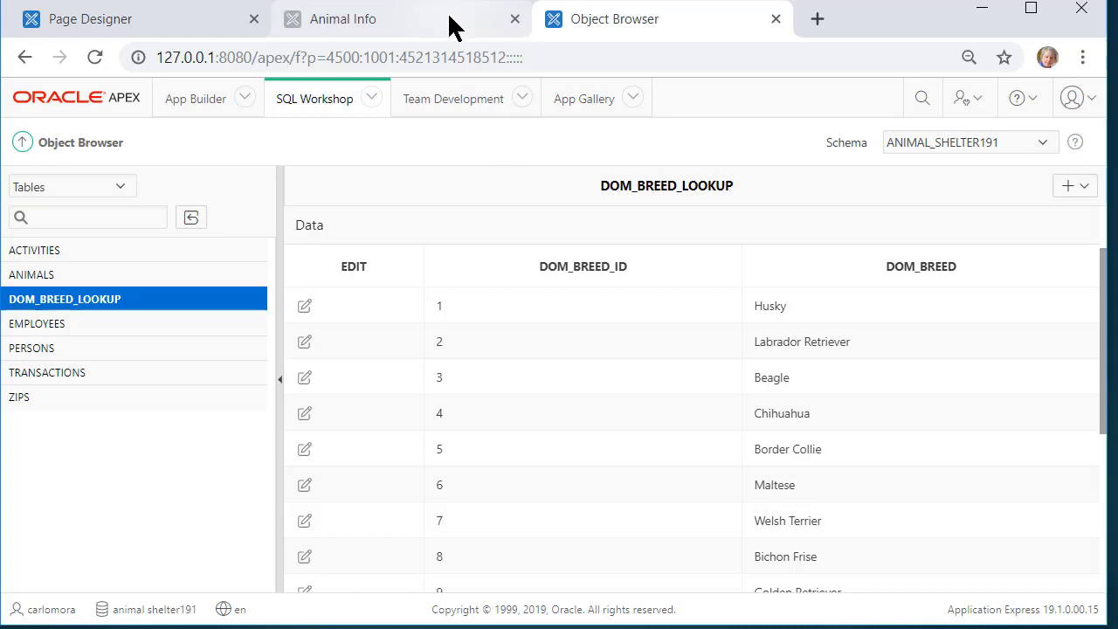
# - Reload the Animal Info form and dismiss its error, revealing the ORA-00904 report
pyautogui.click(341, 18)
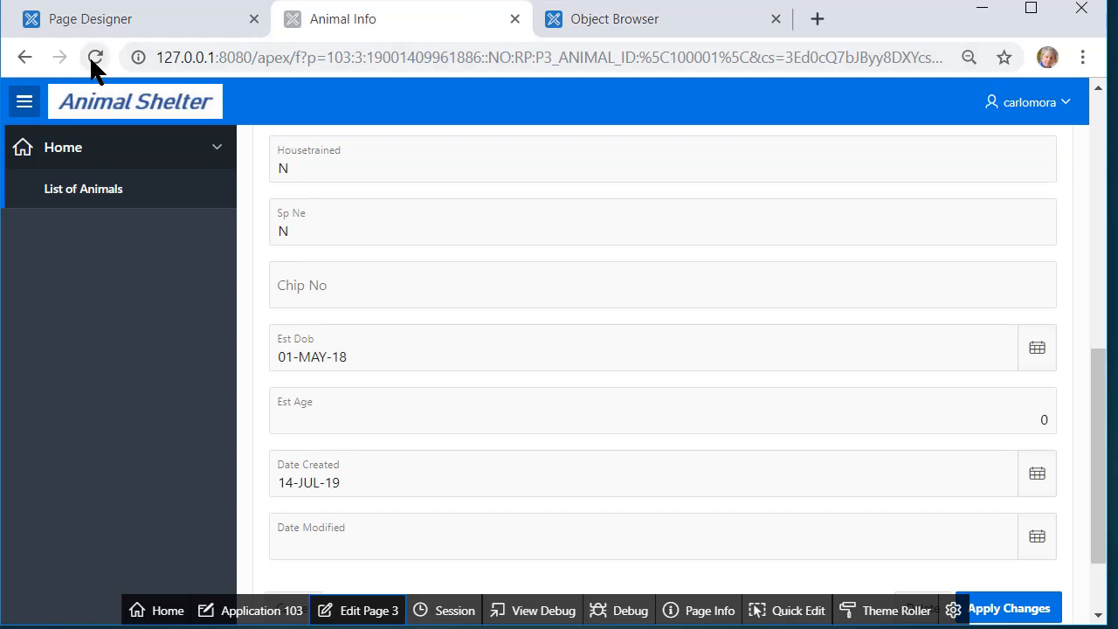
pyautogui.moveTo(96, 57)
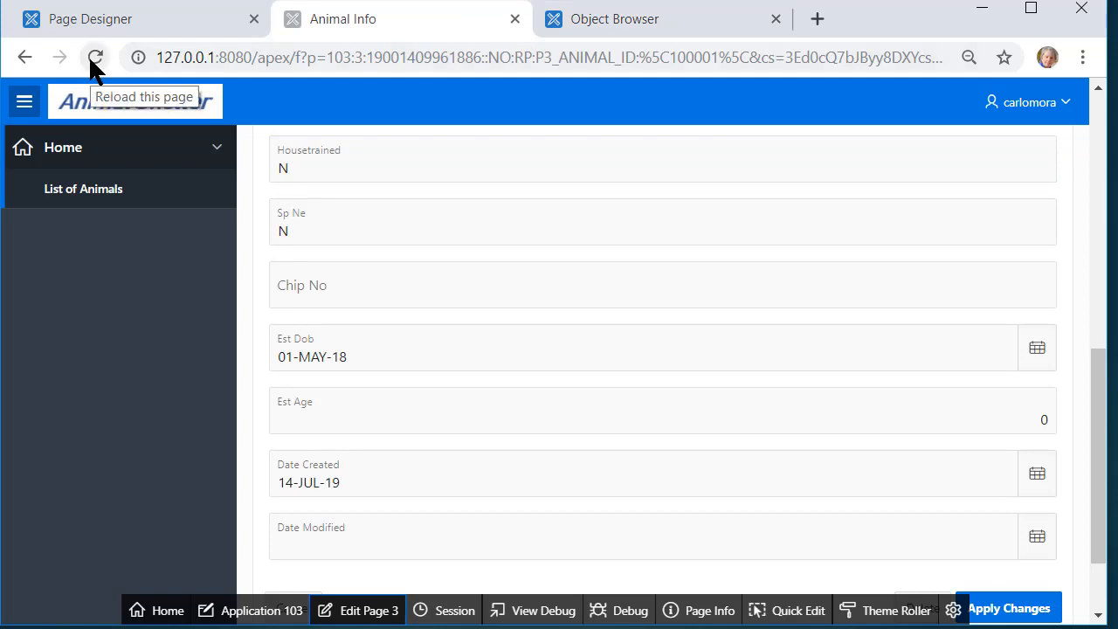
pyautogui.click(94, 57)
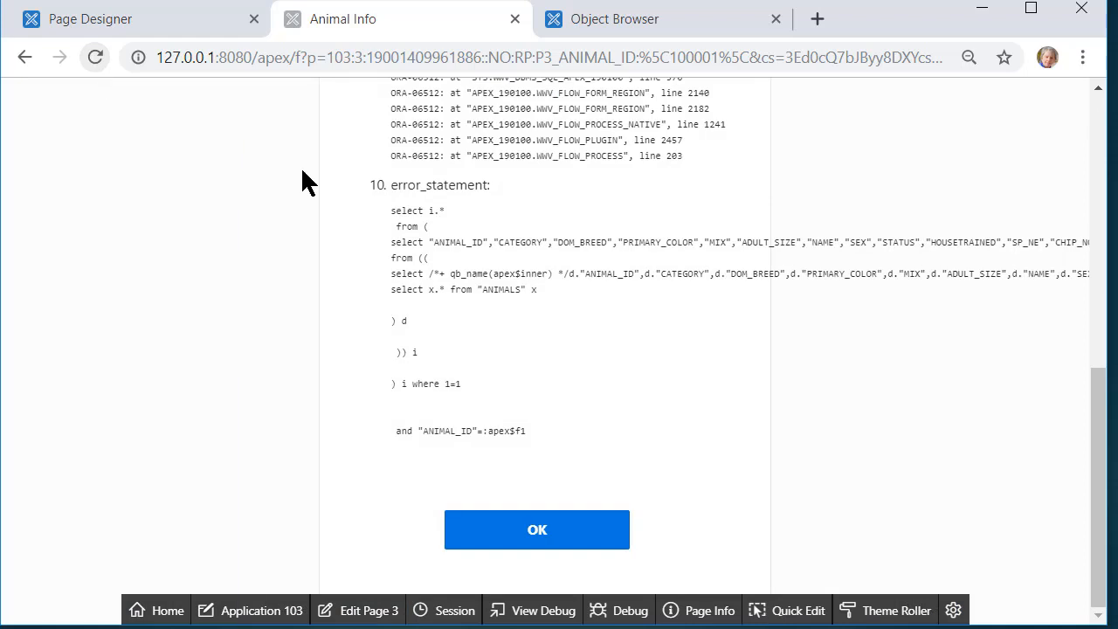
pyautogui.click(536, 530)
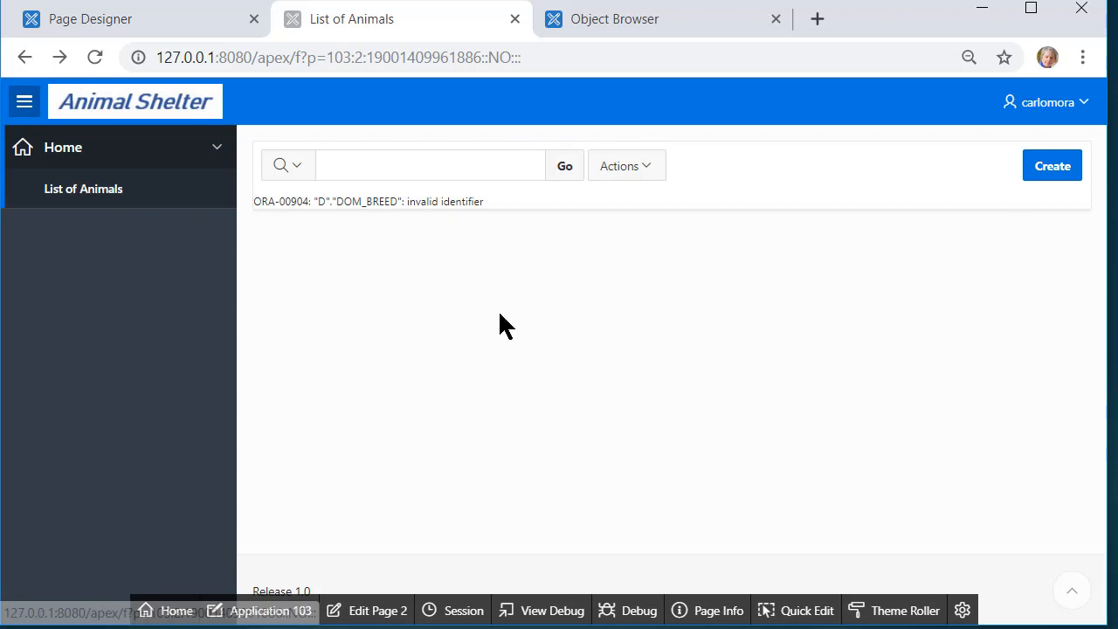
pyautogui.moveTo(608, 230)
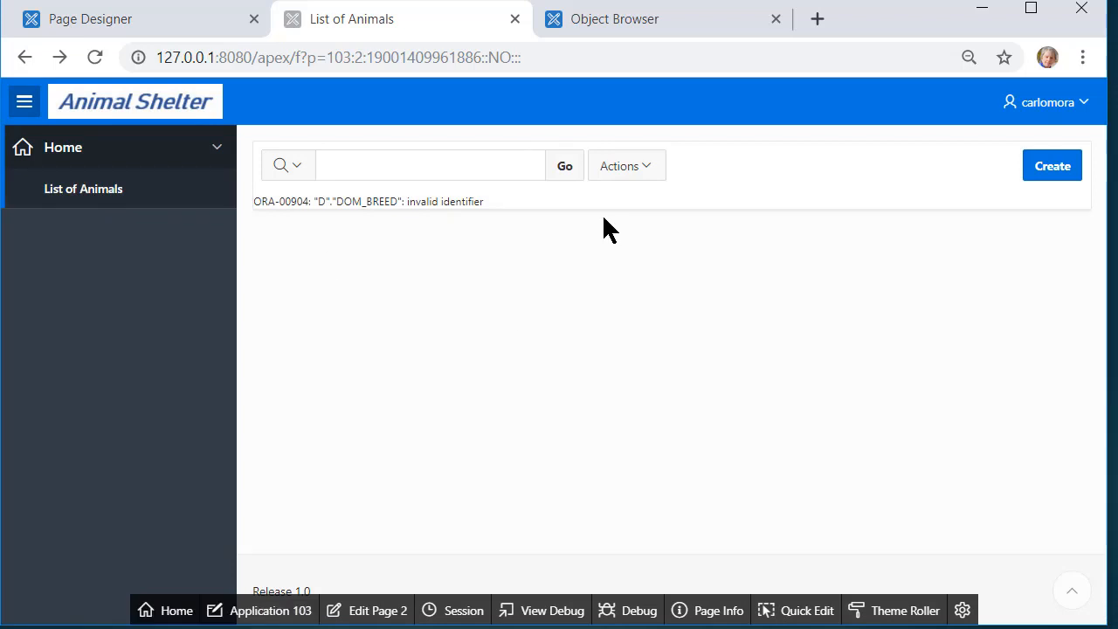
pyautogui.moveTo(603, 236)
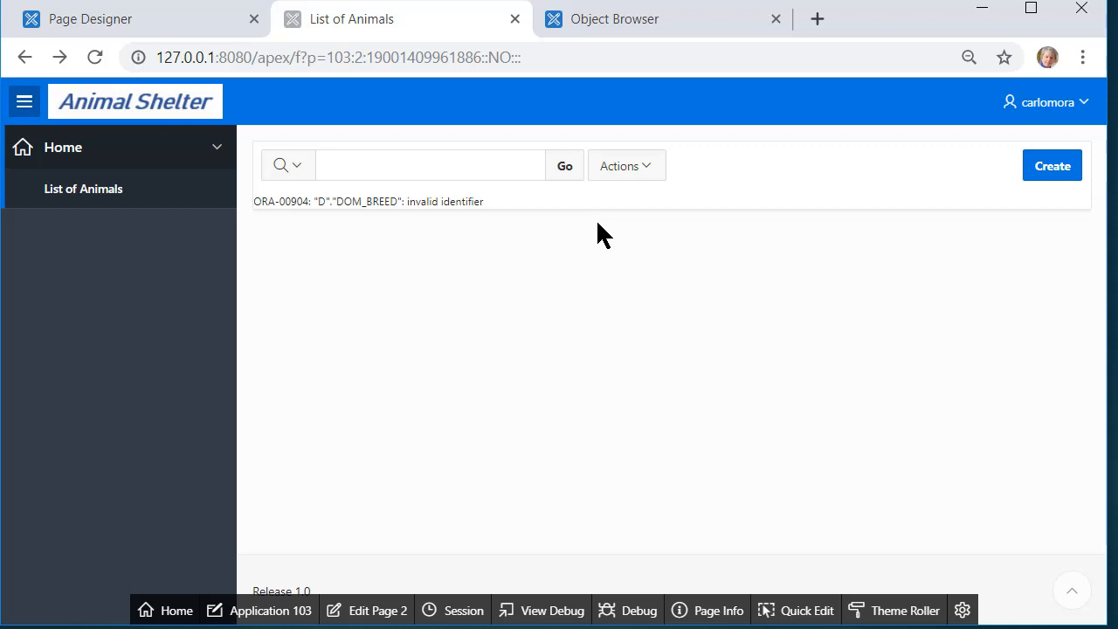